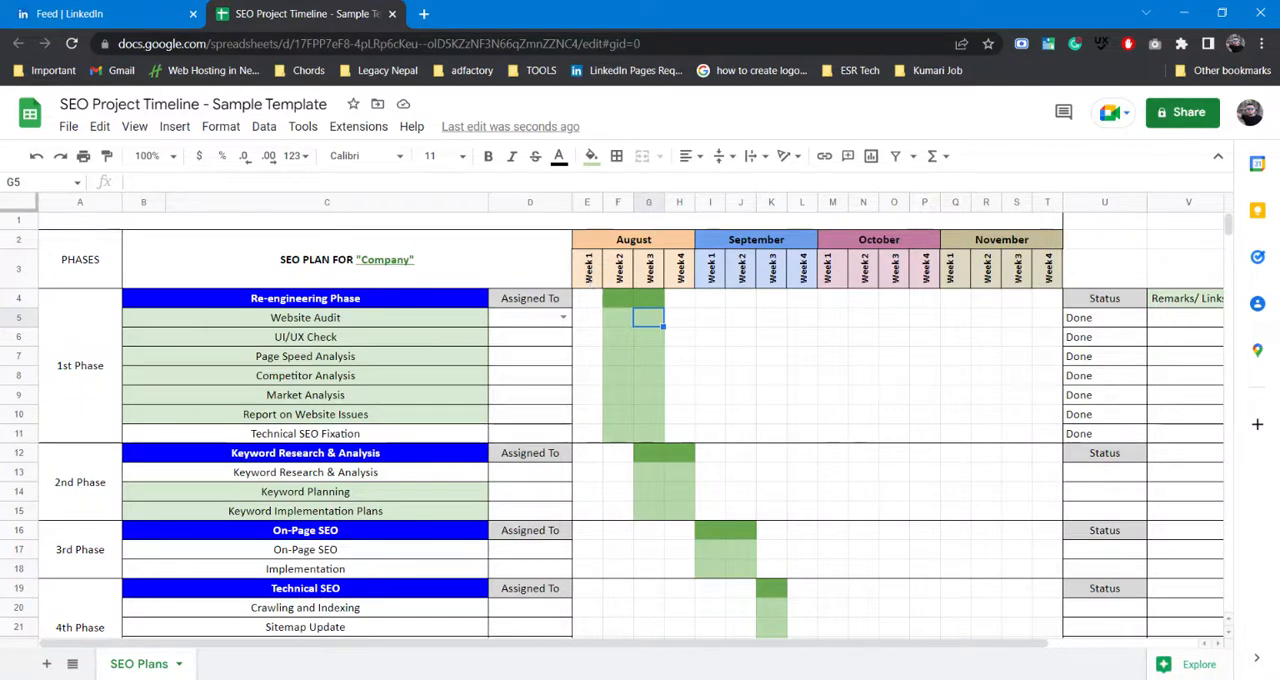
mouse_move(658, 364)
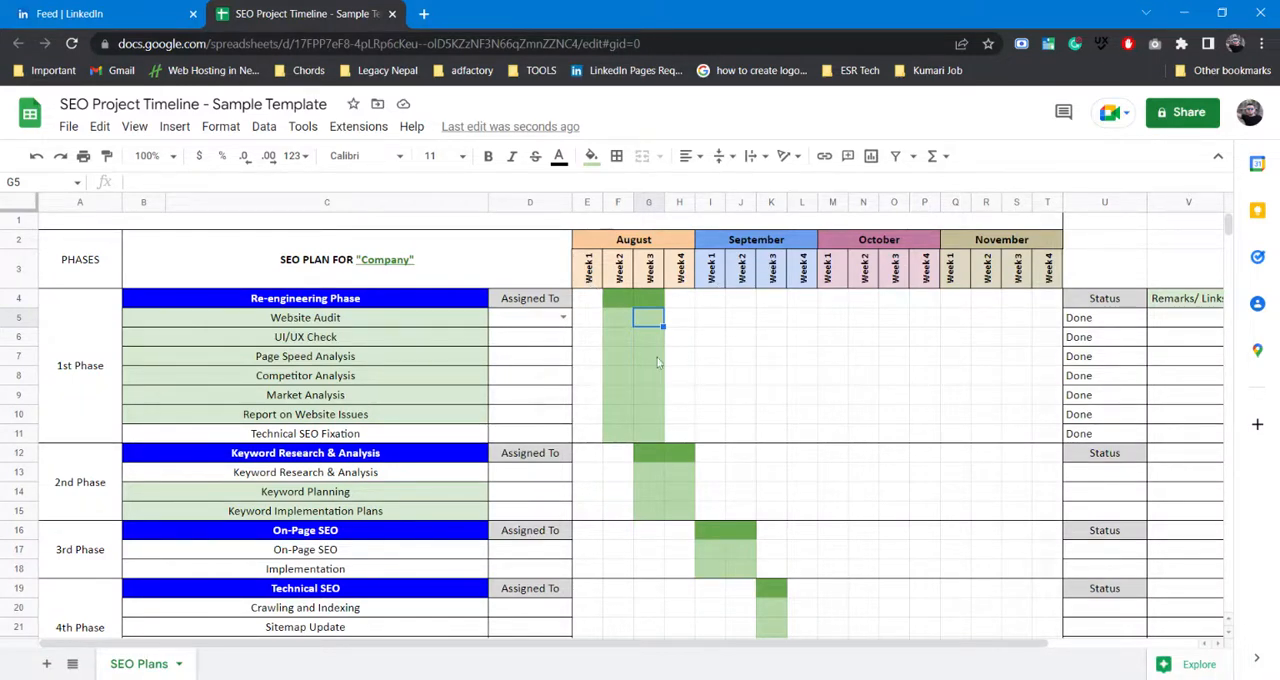
mouse_move(636, 352)
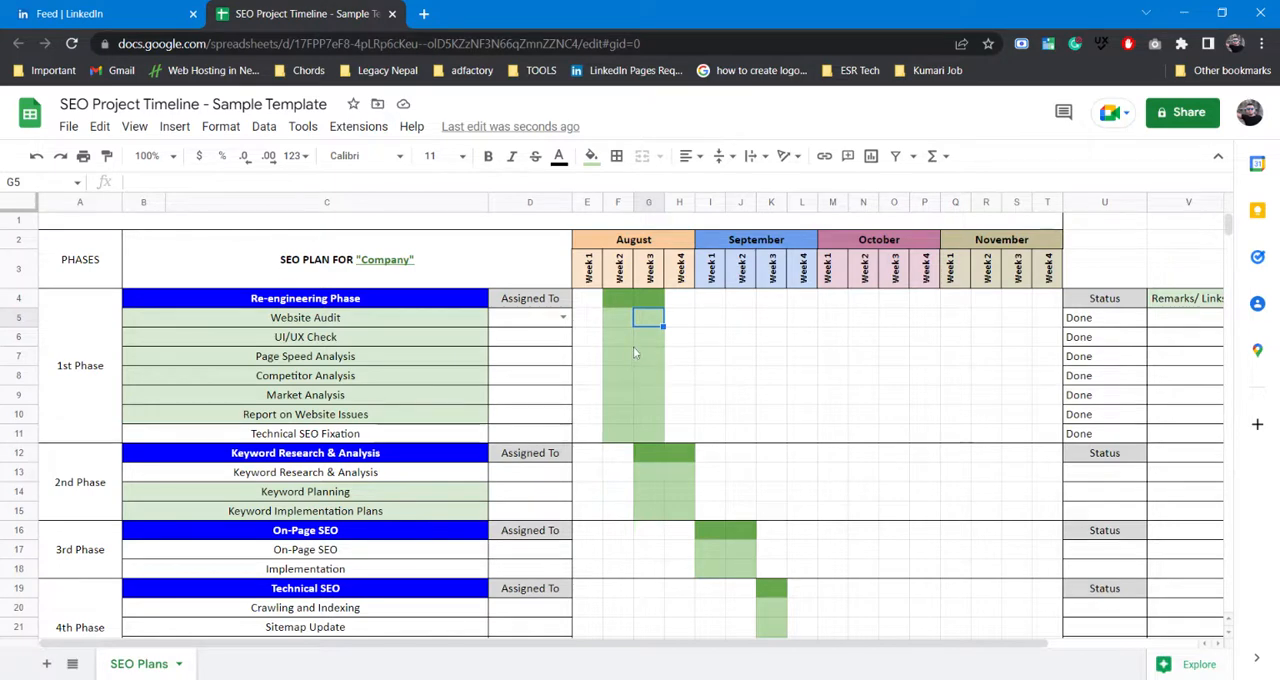
mouse_move(536, 352)
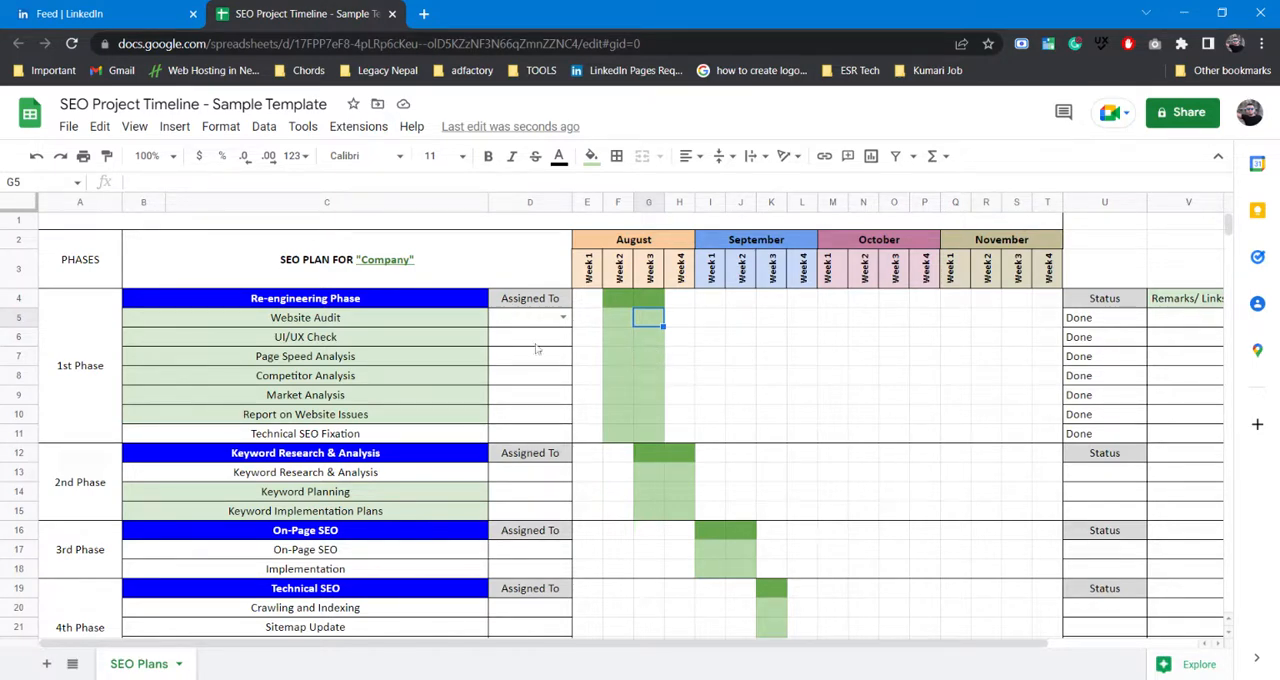
mouse_move(612, 336)
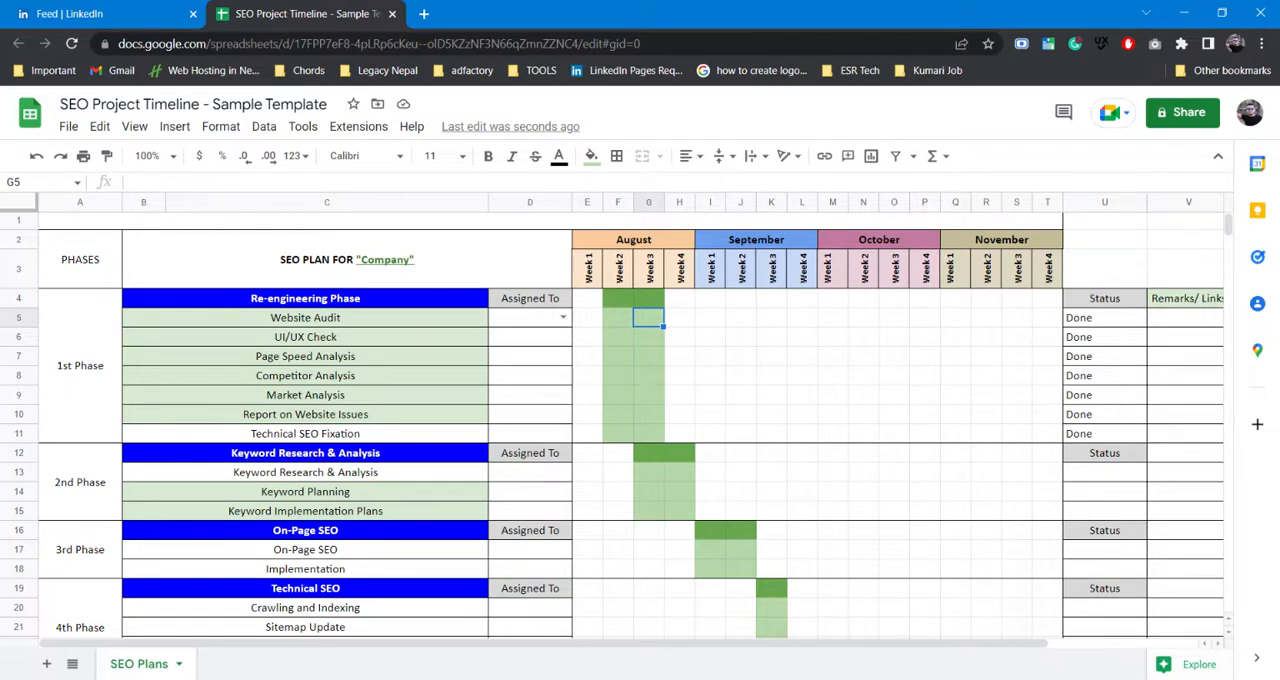
mouse_move(448, 404)
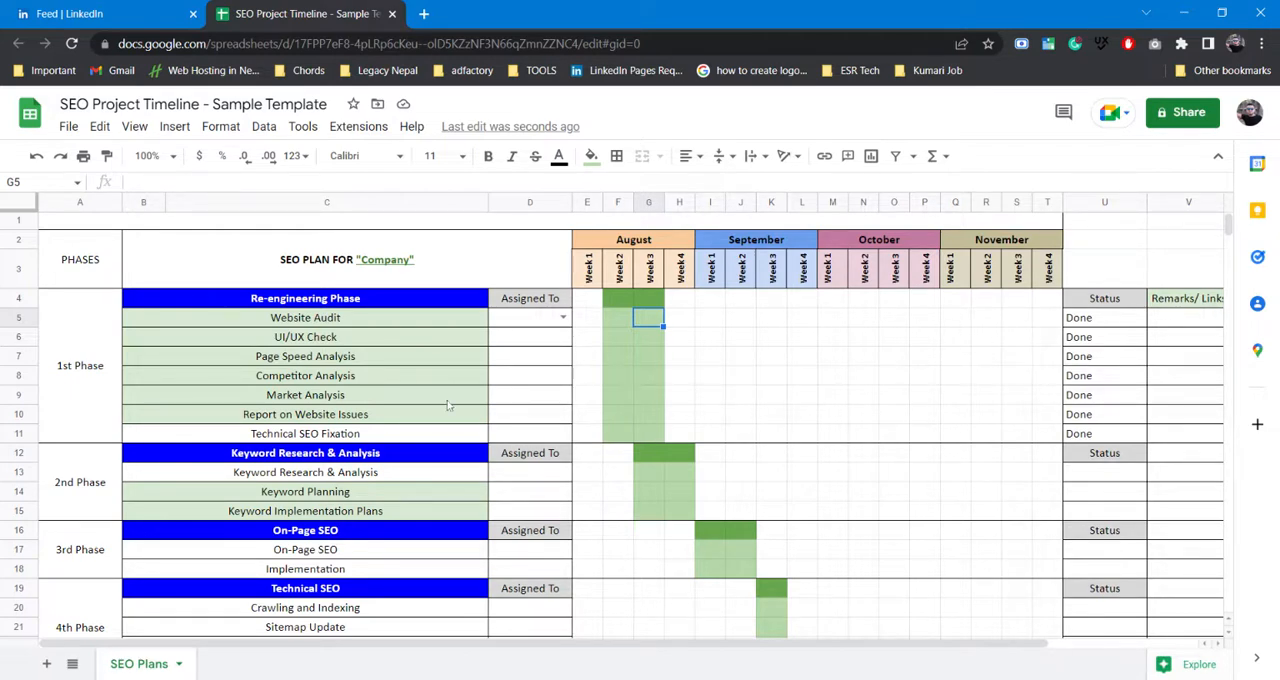
scroll("down", 3)
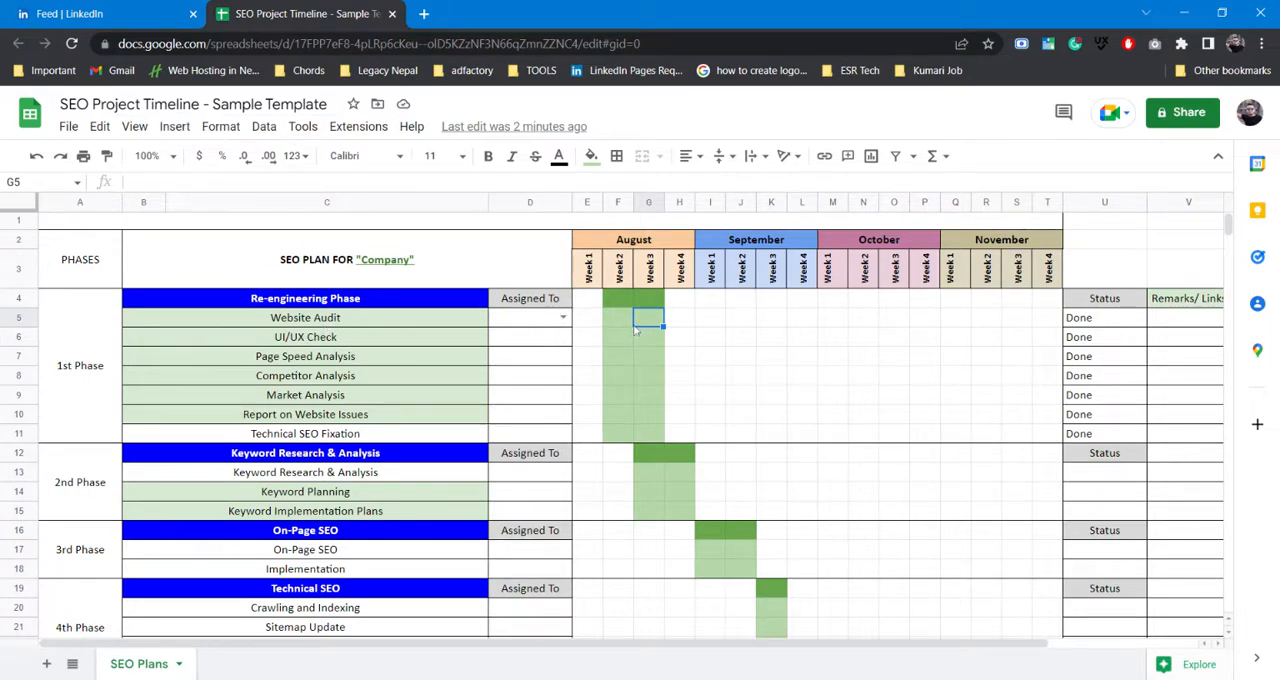
mouse_move(534, 336)
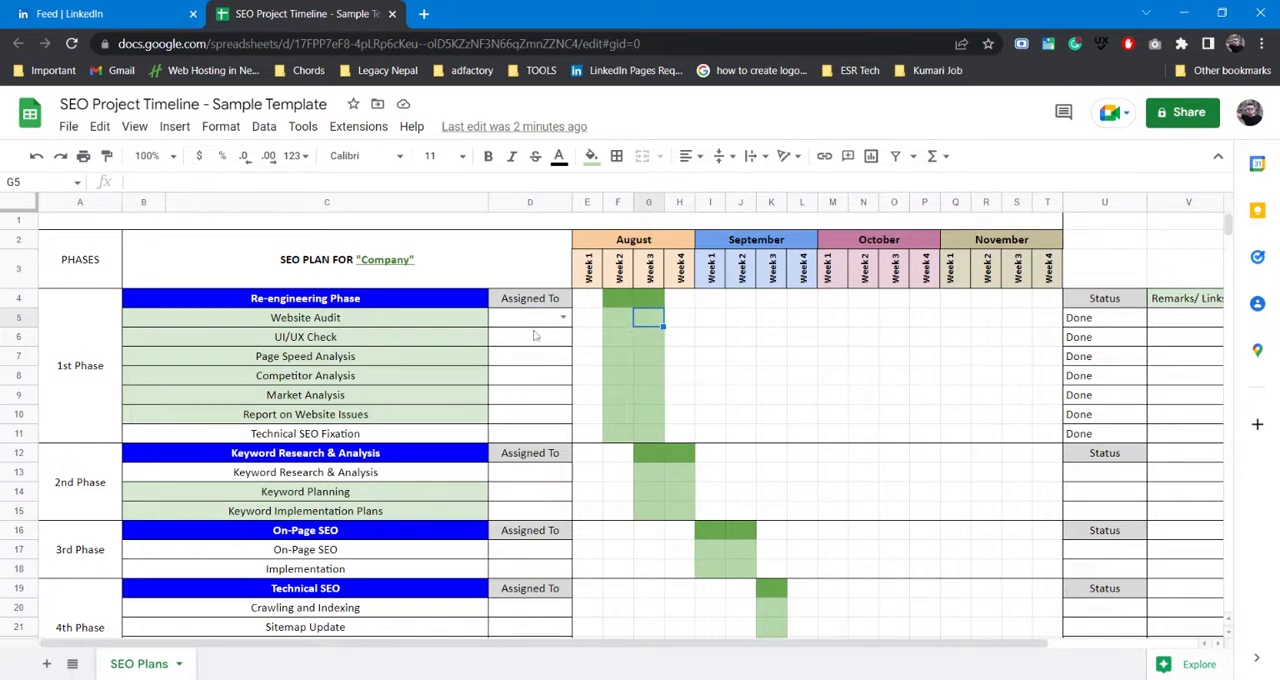
mouse_move(648, 304)
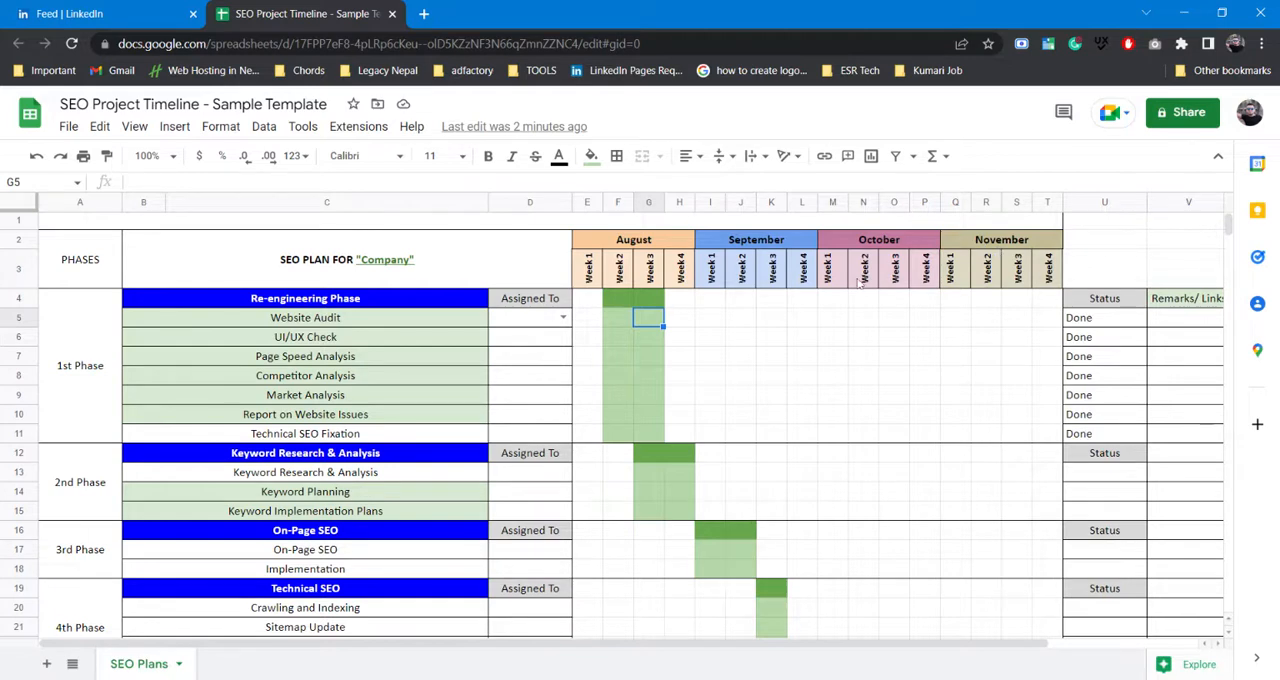
mouse_move(476, 508)
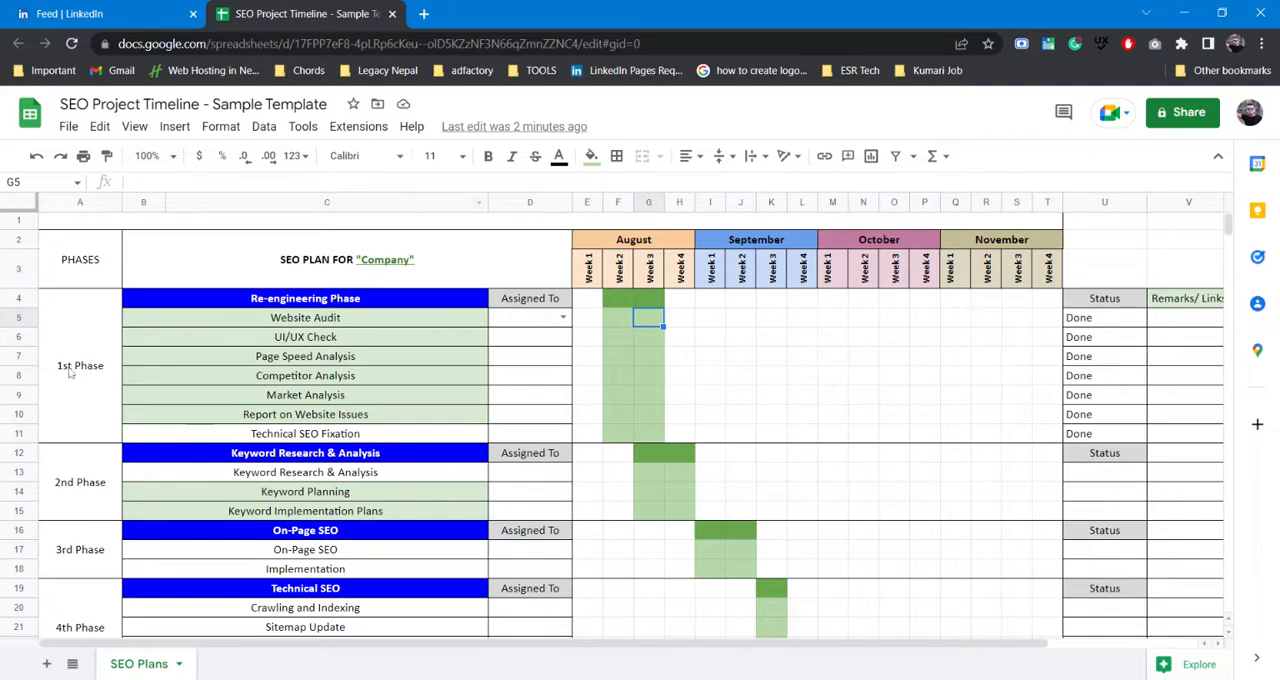
scroll("down", 3)
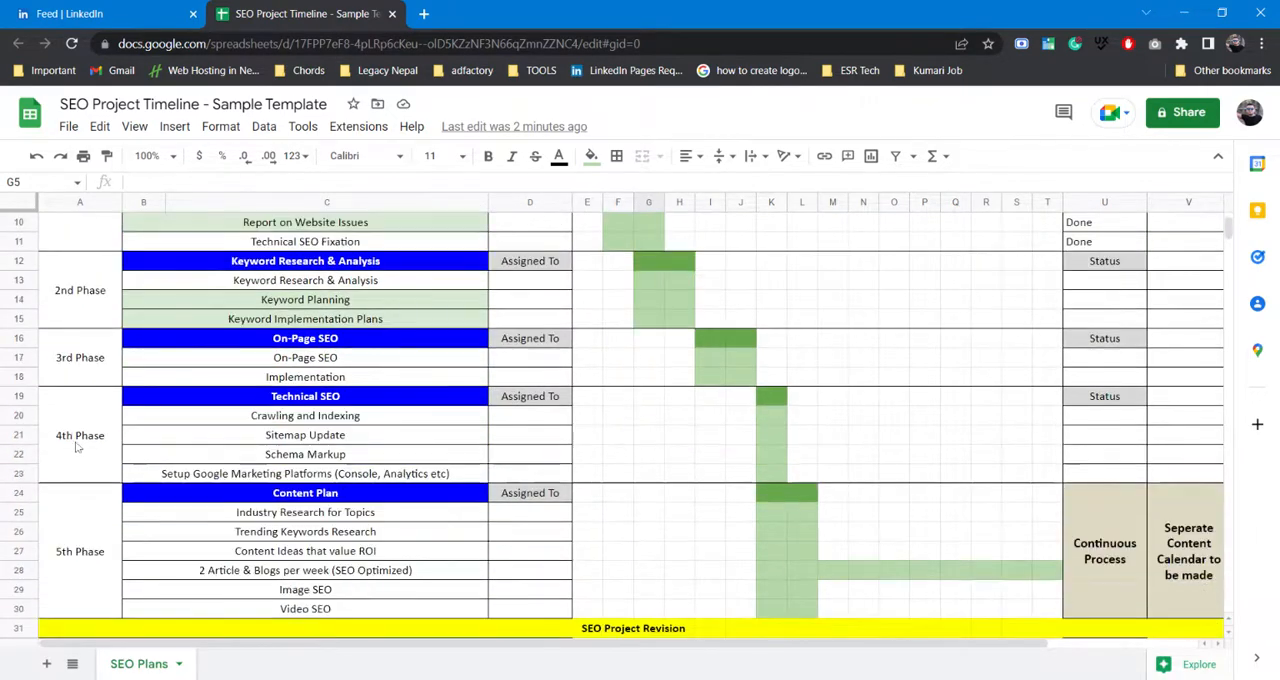
scroll("down", 3)
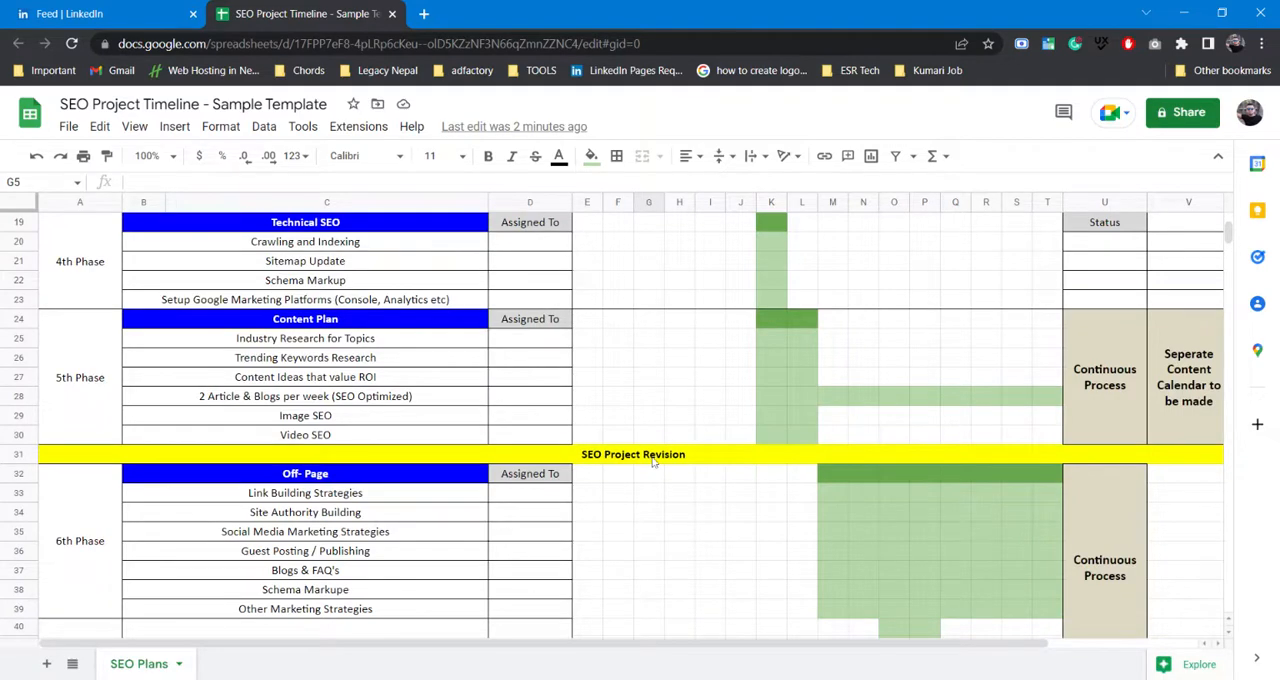
scroll("down", 3)
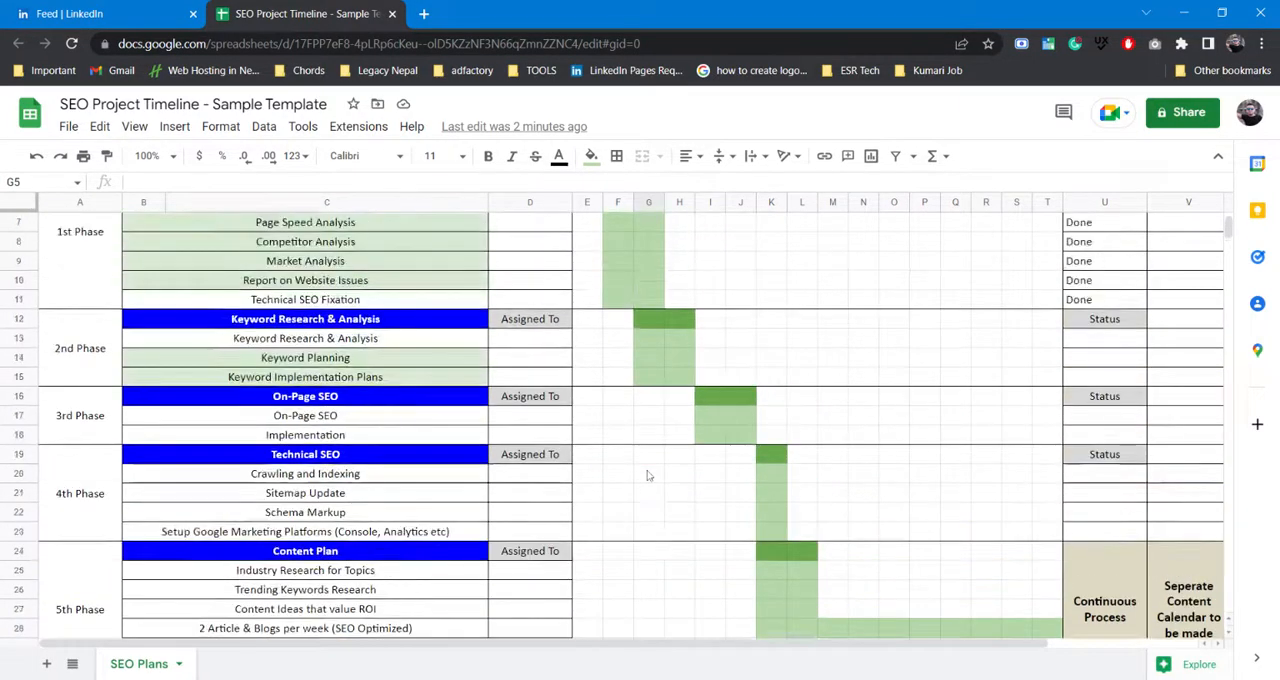
scroll("up", 3)
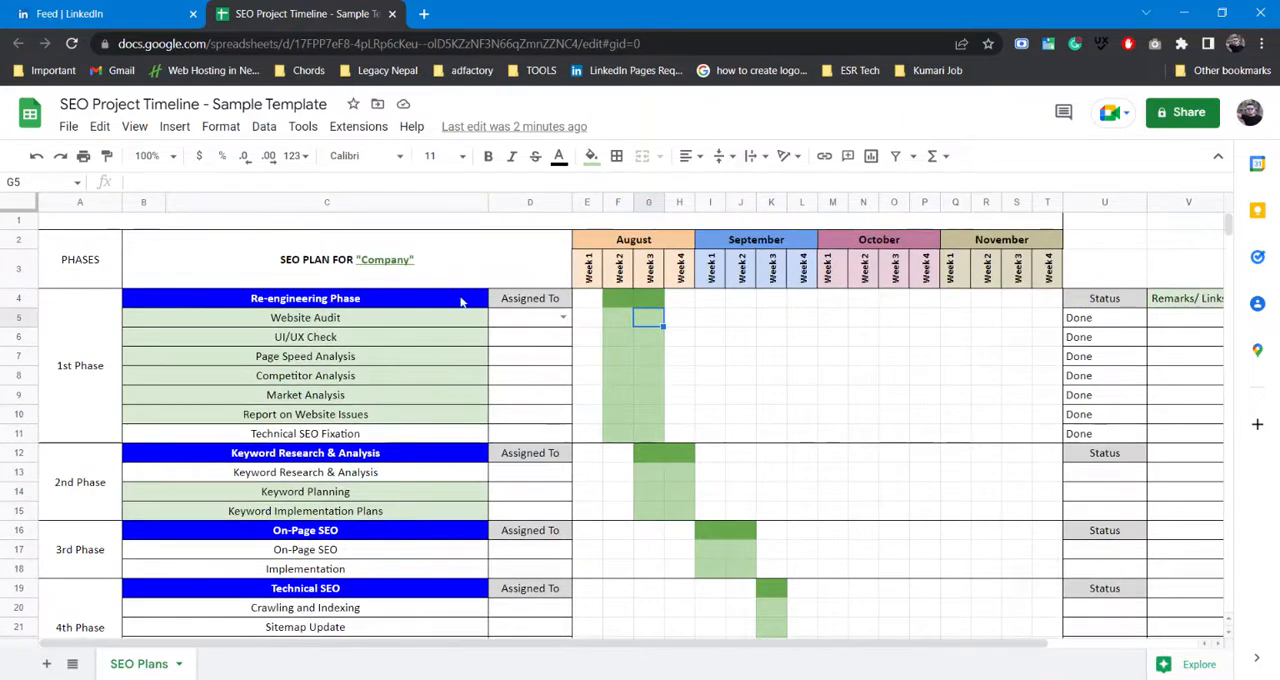
mouse_move(404, 308)
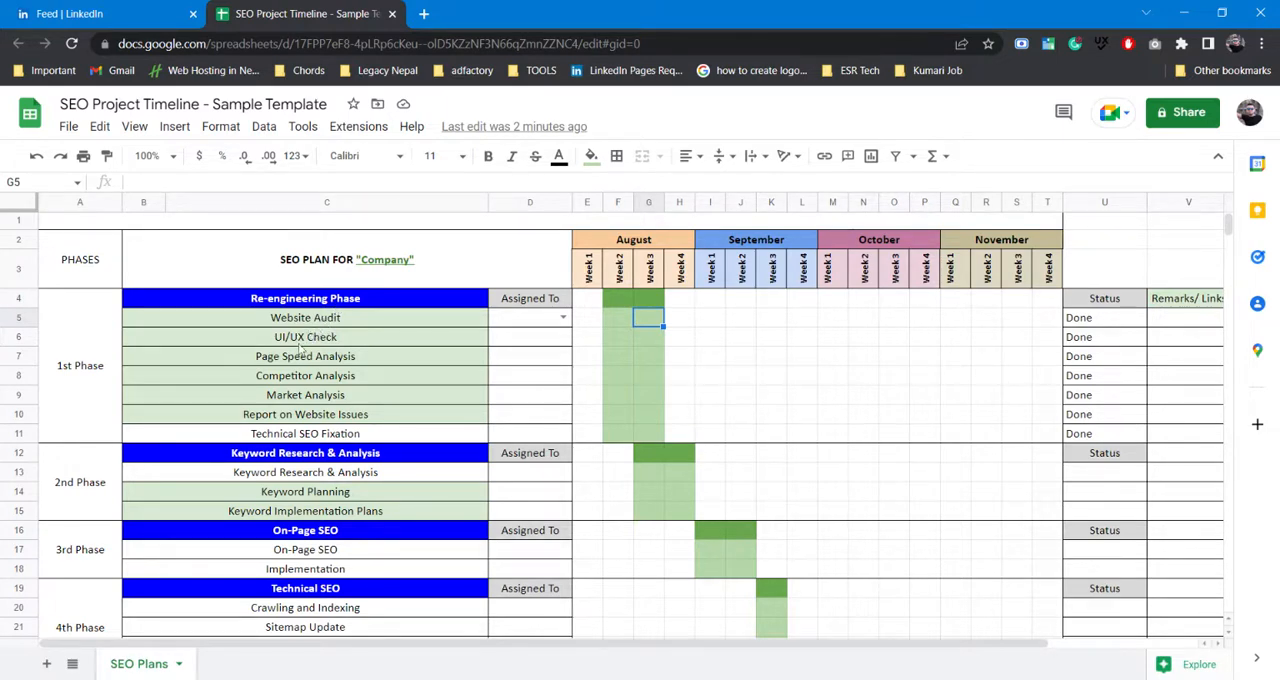
mouse_move(316, 364)
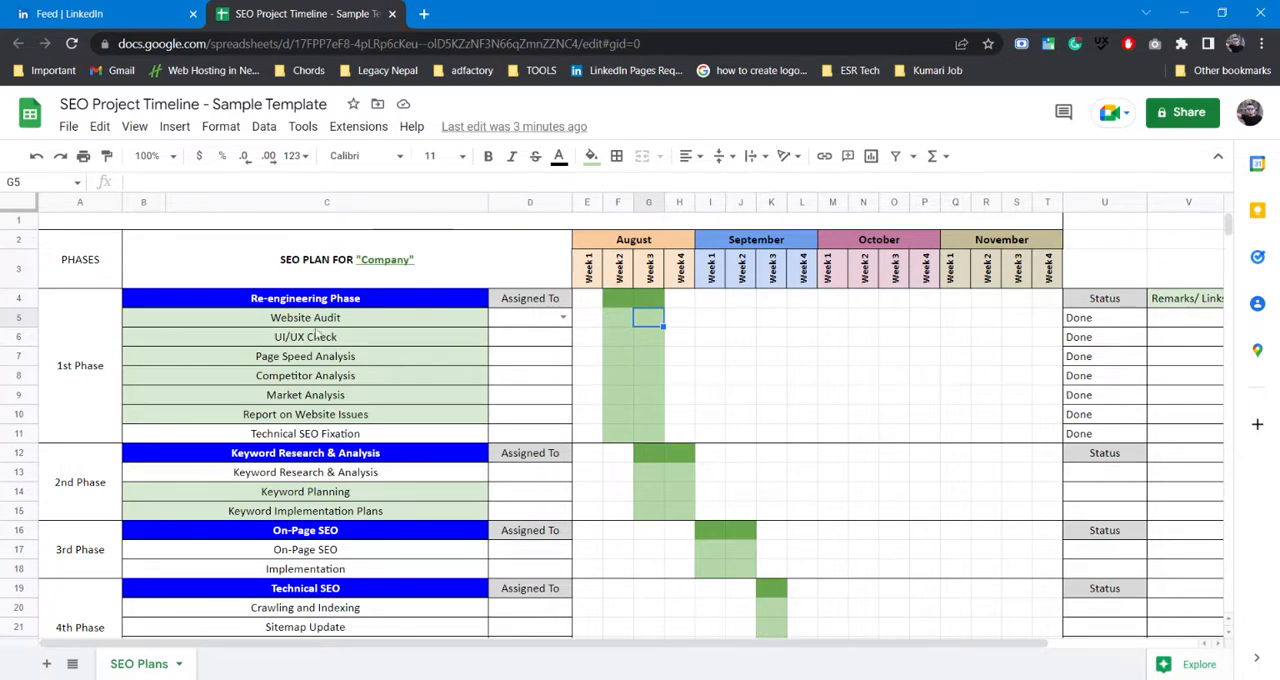
mouse_move(546, 316)
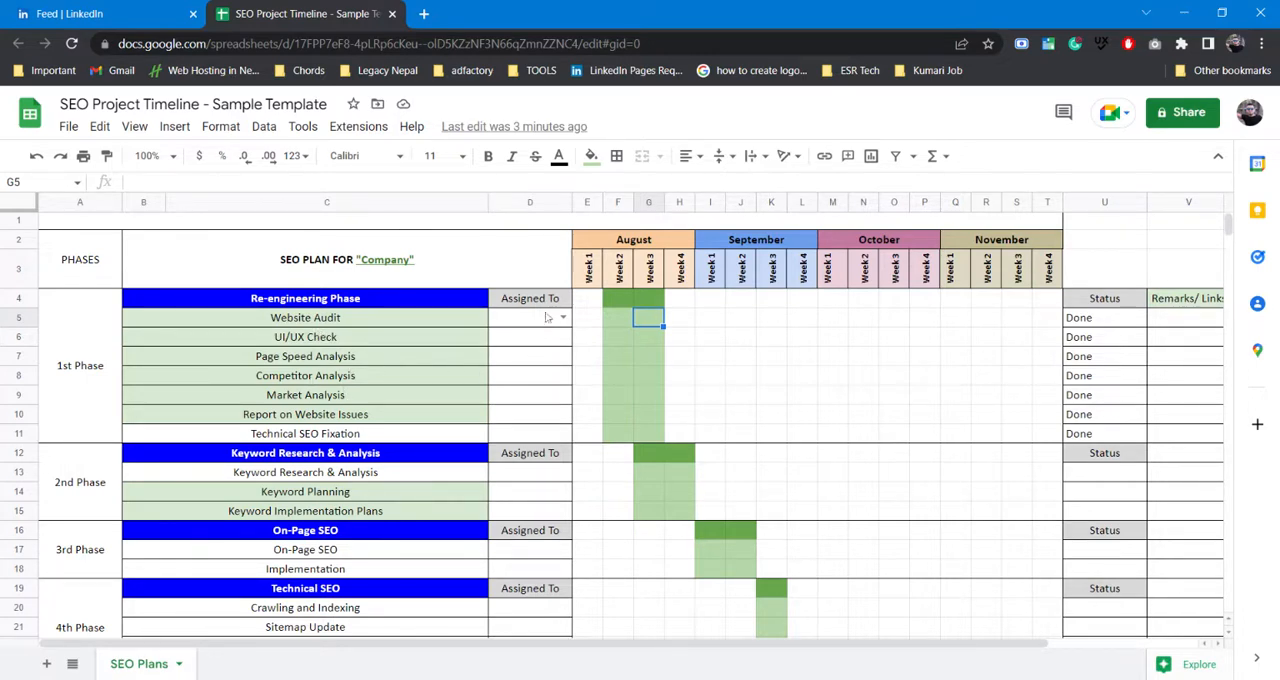
mouse_move(564, 340)
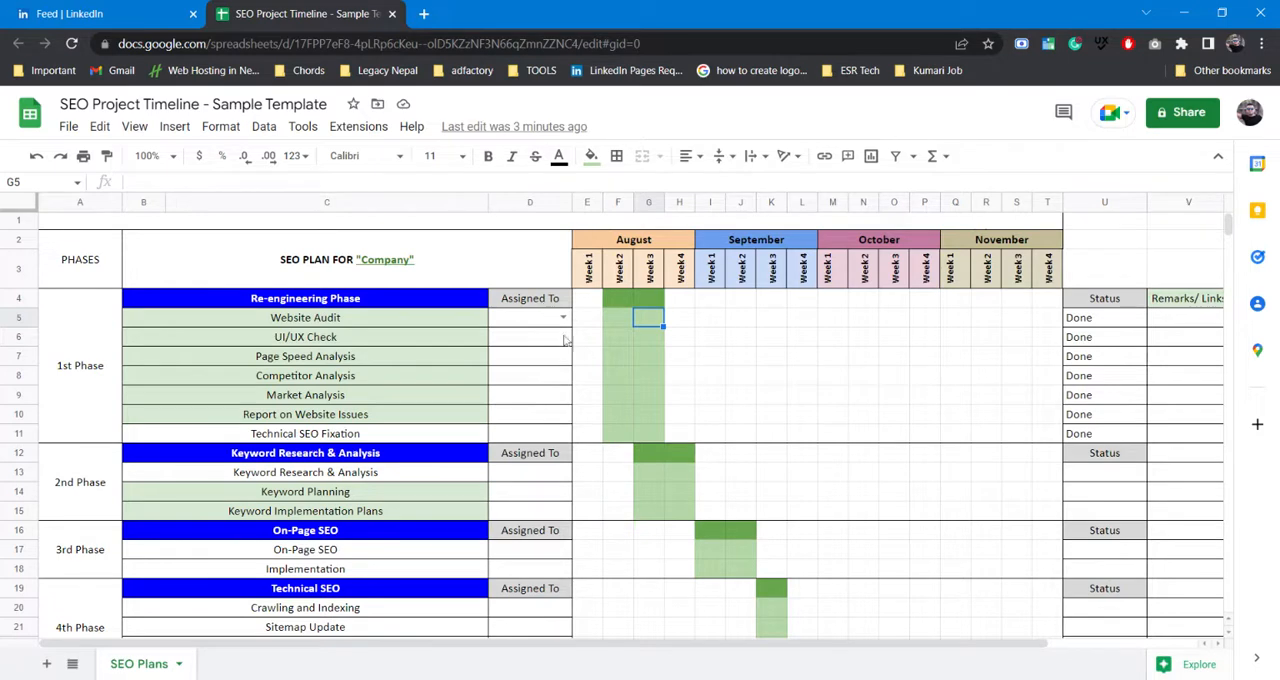
left_click(560, 316)
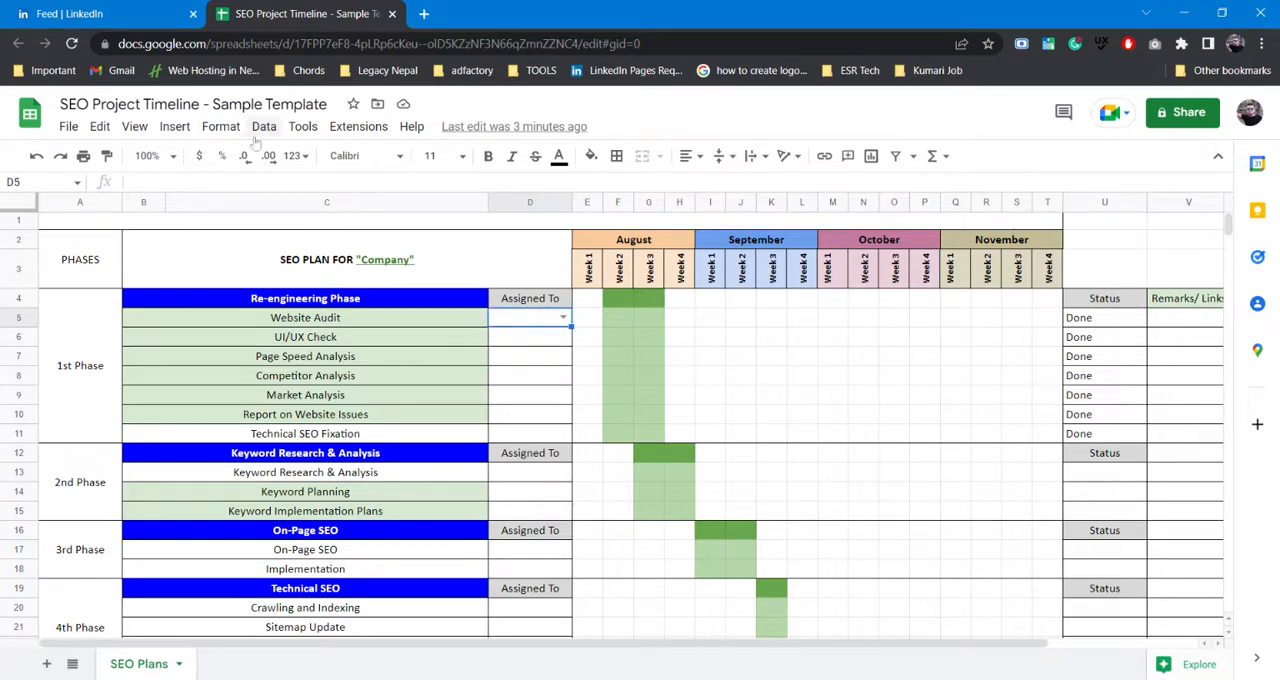
left_click(264, 126)
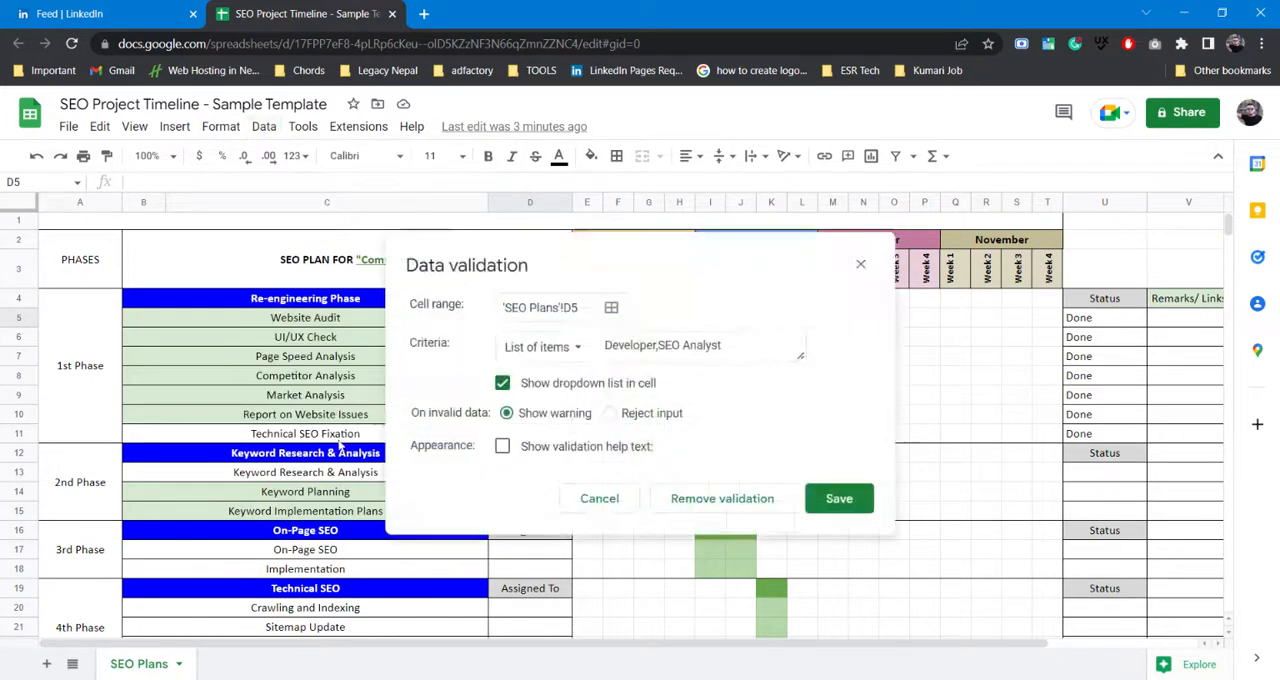
mouse_move(860, 264)
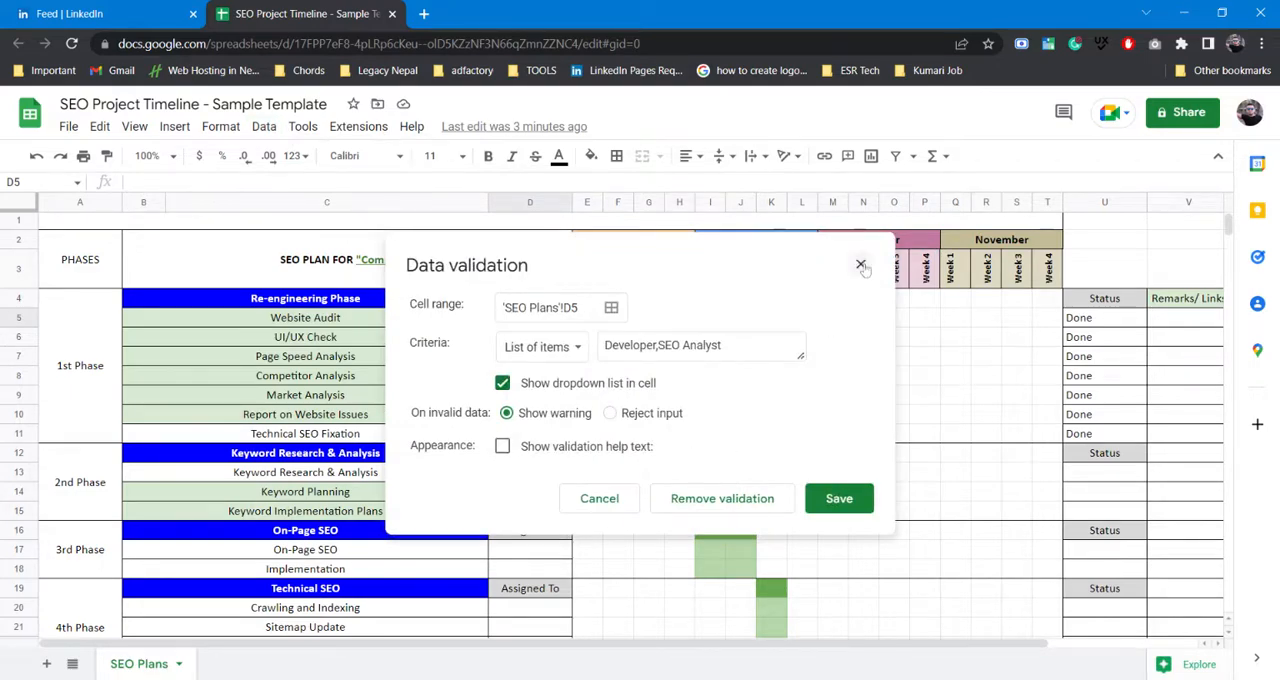
left_click(860, 264)
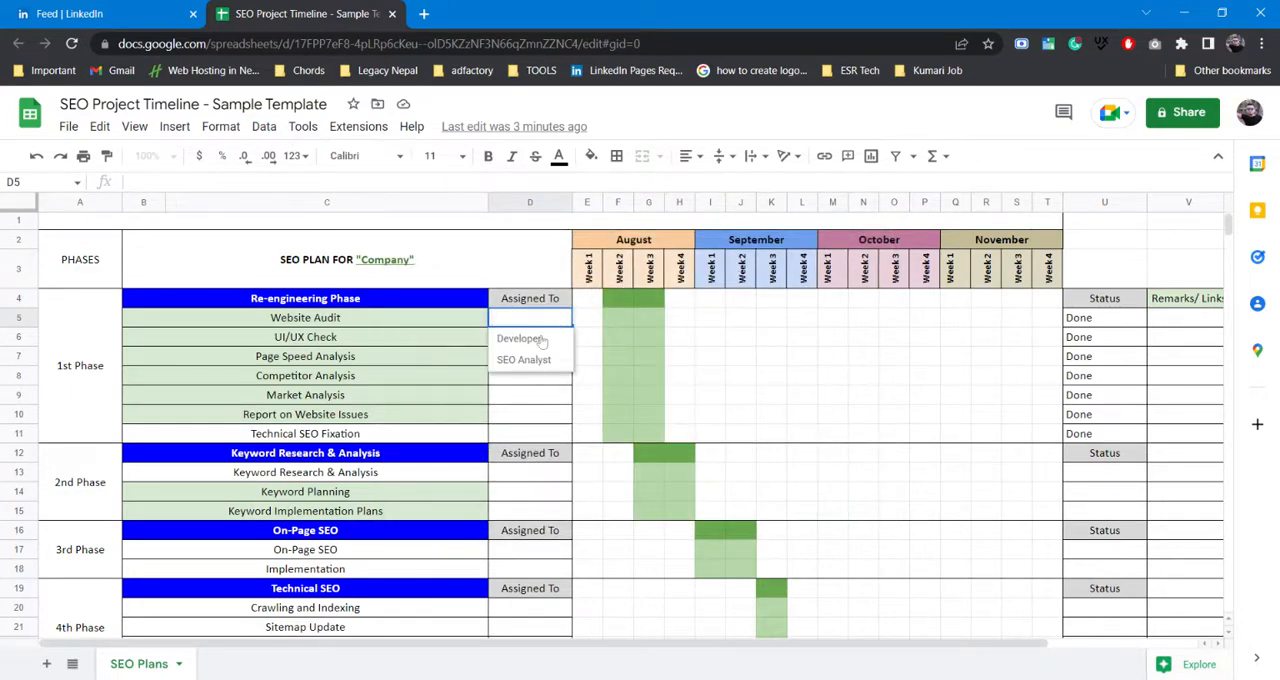
left_click(514, 338)
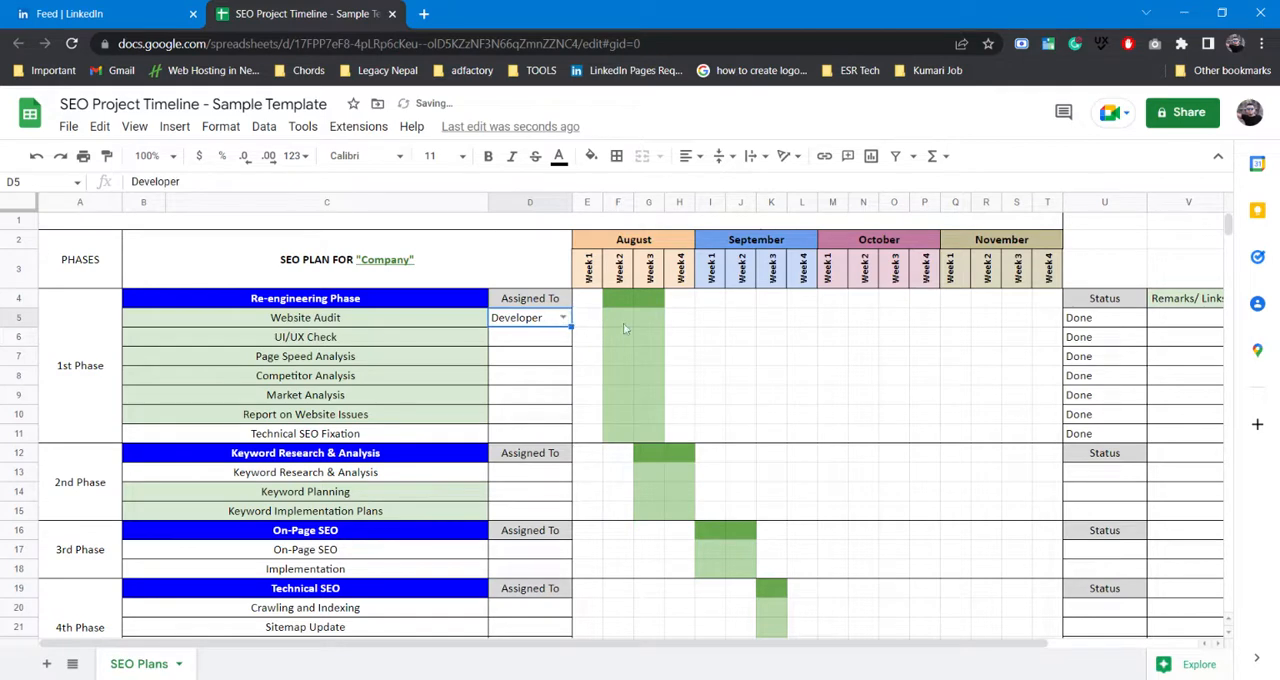
mouse_move(598, 328)
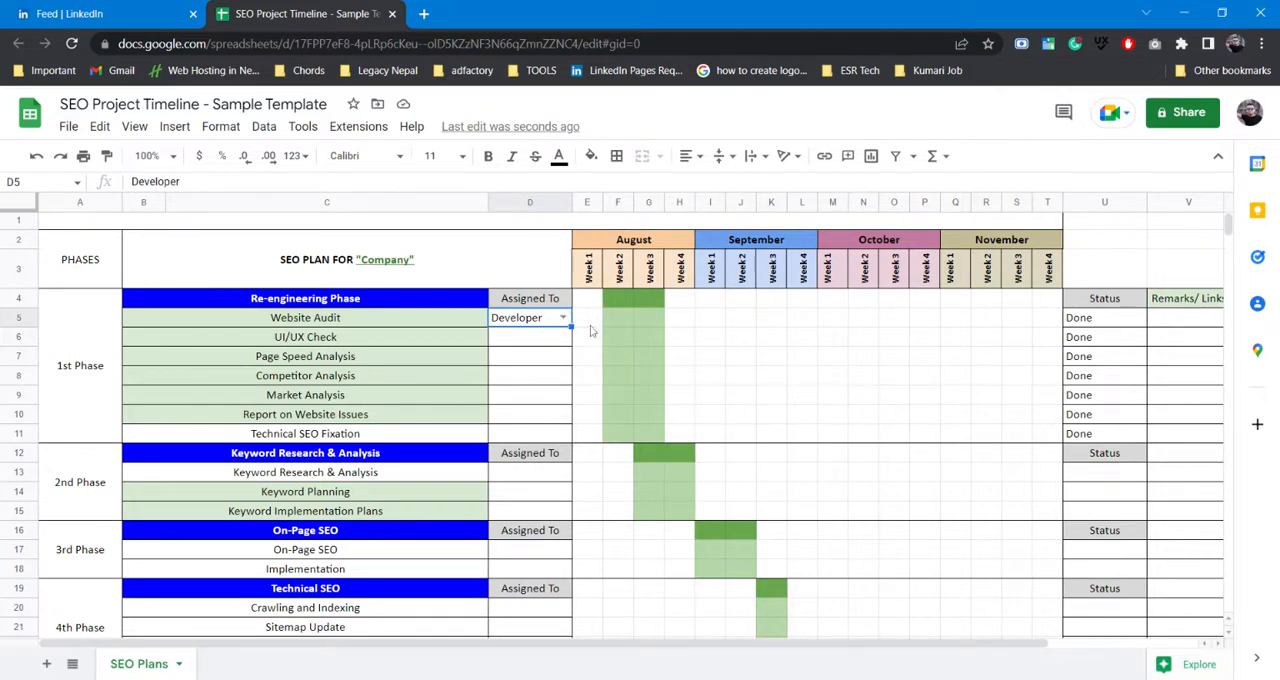
mouse_move(588, 324)
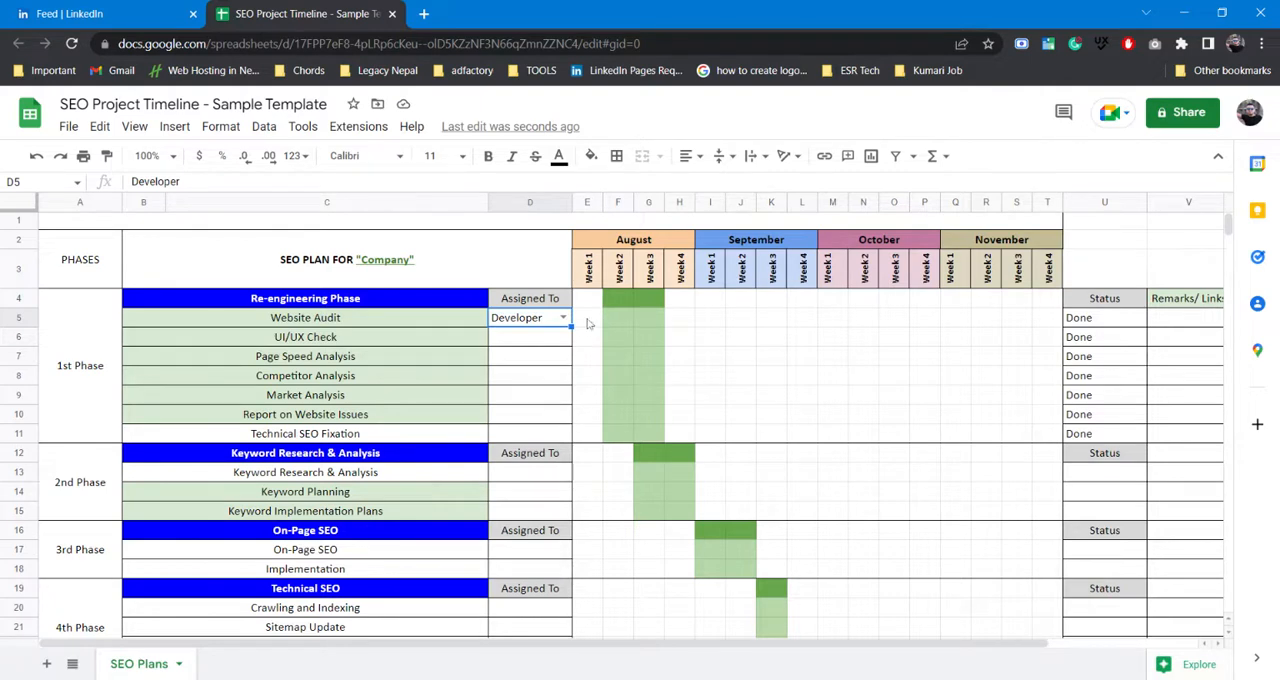
mouse_move(608, 320)
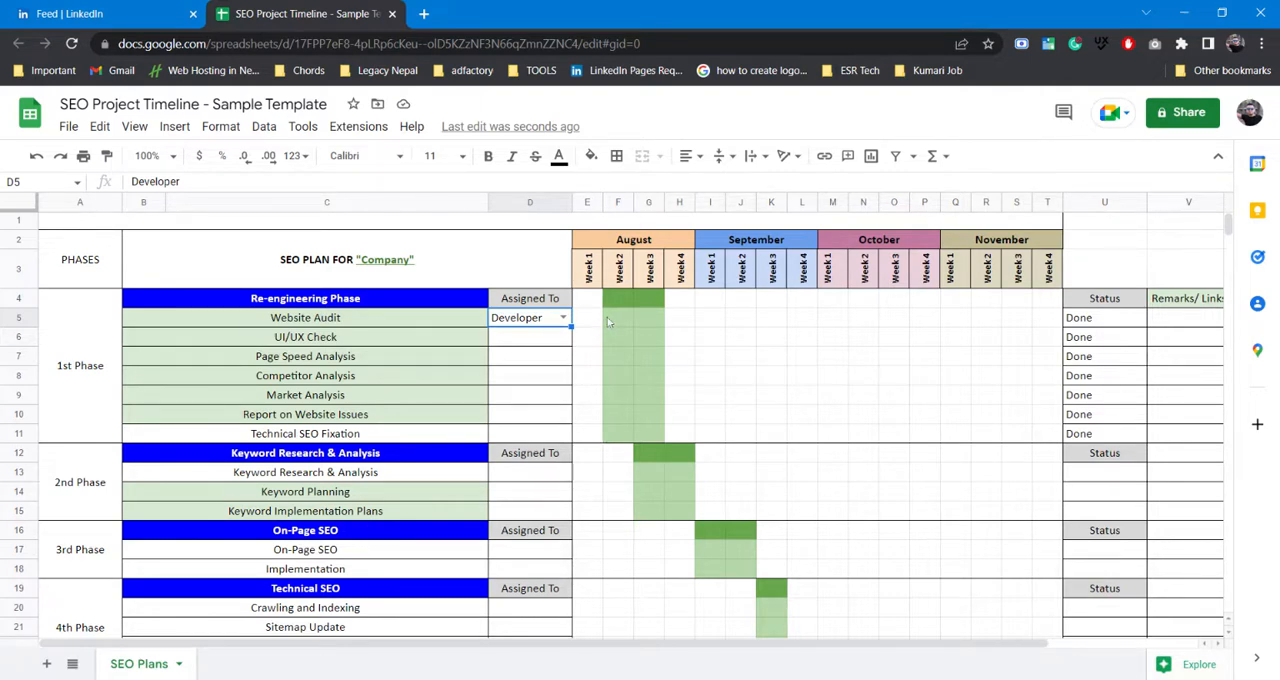
mouse_move(1112, 314)
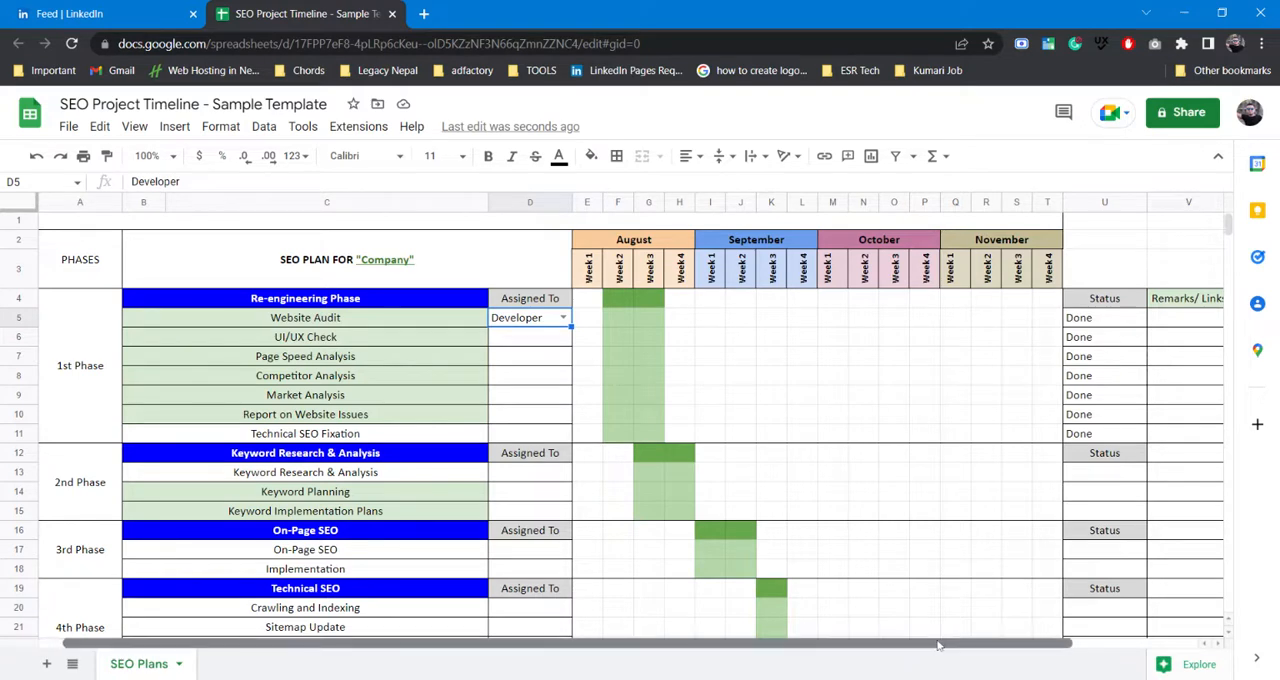
scroll("right", 3)
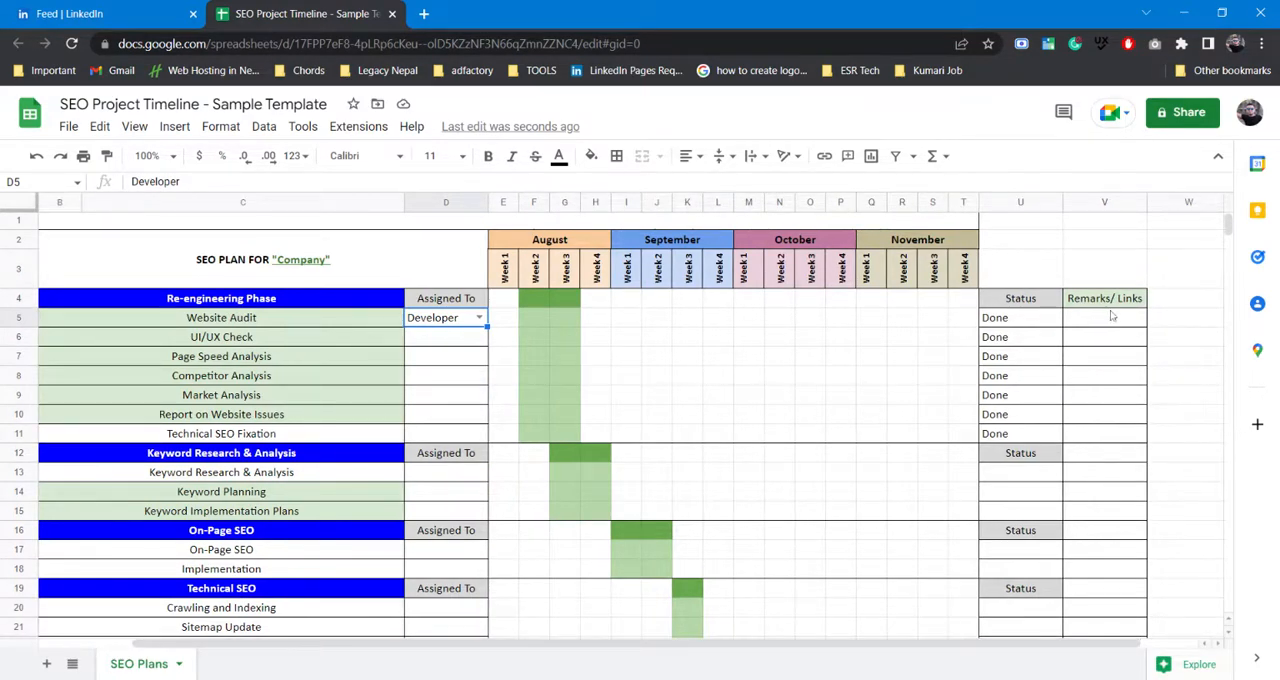
mouse_move(1098, 336)
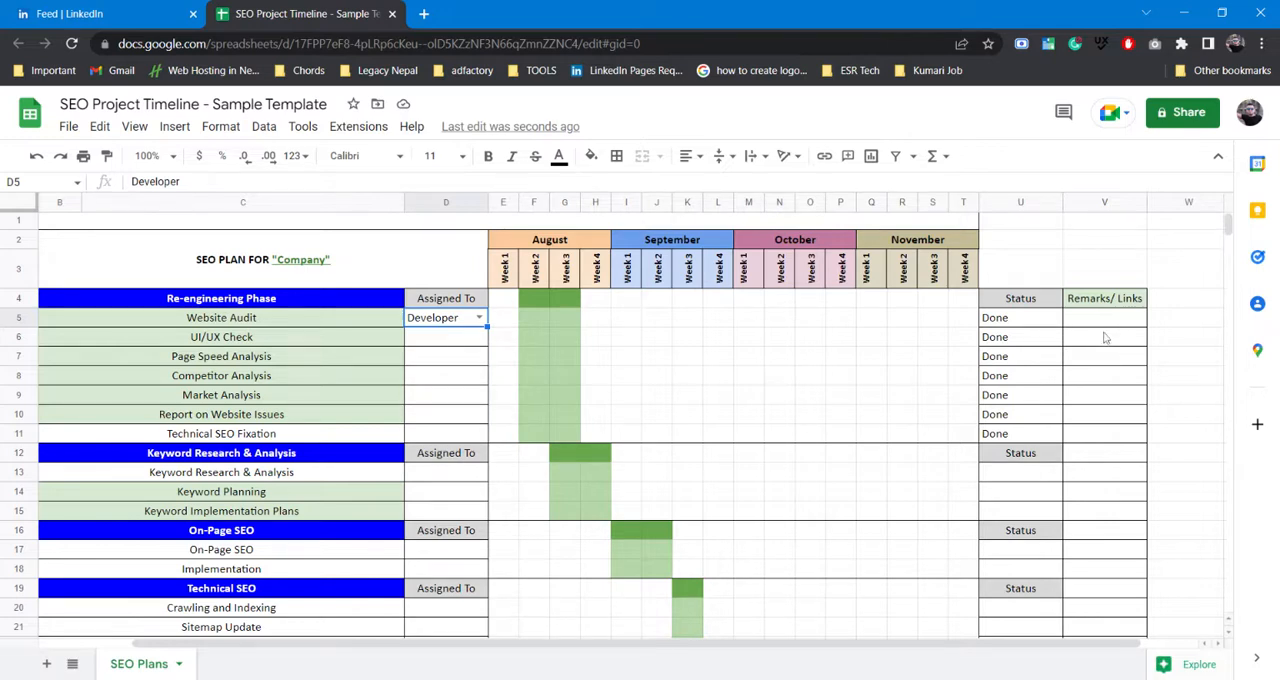
mouse_move(1116, 316)
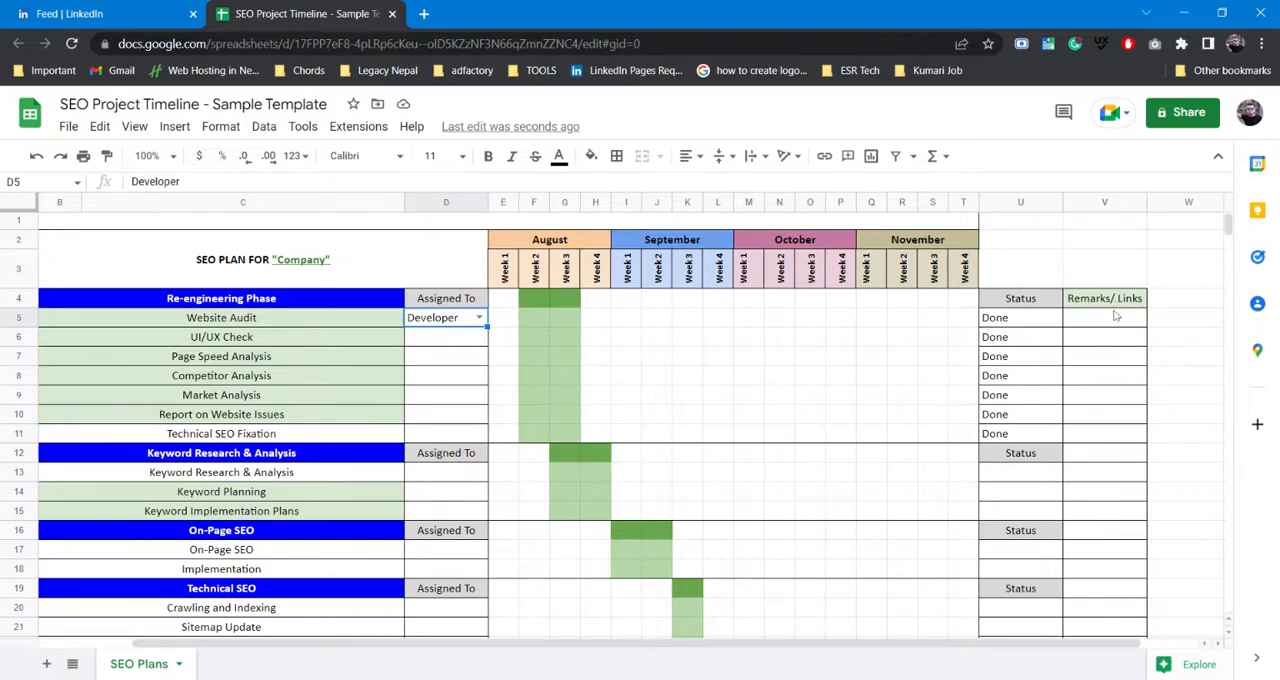
mouse_move(1108, 308)
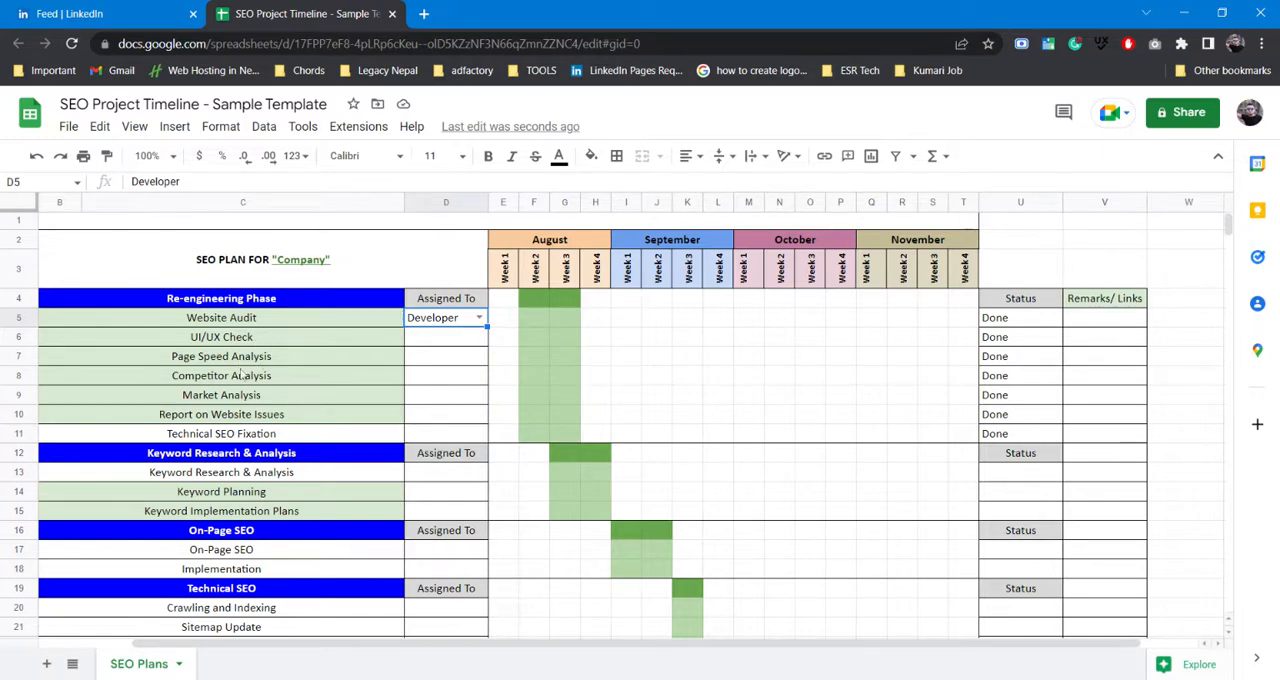
mouse_move(1152, 414)
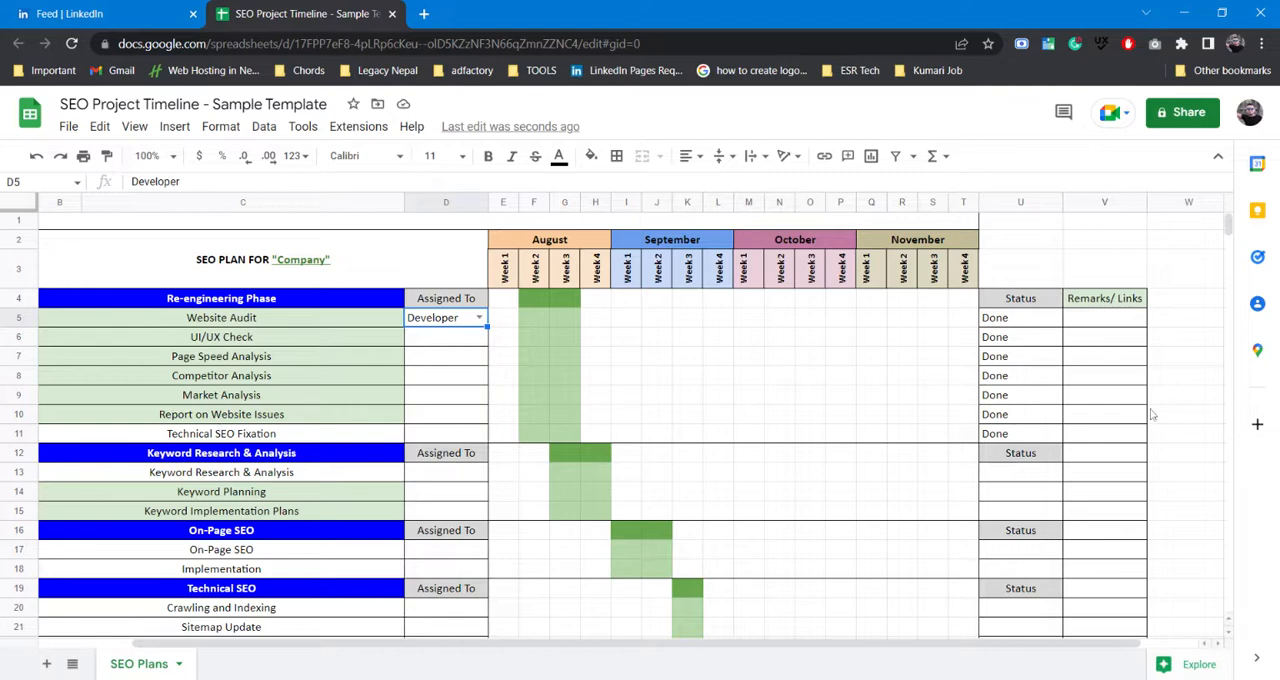
left_click(1104, 414)
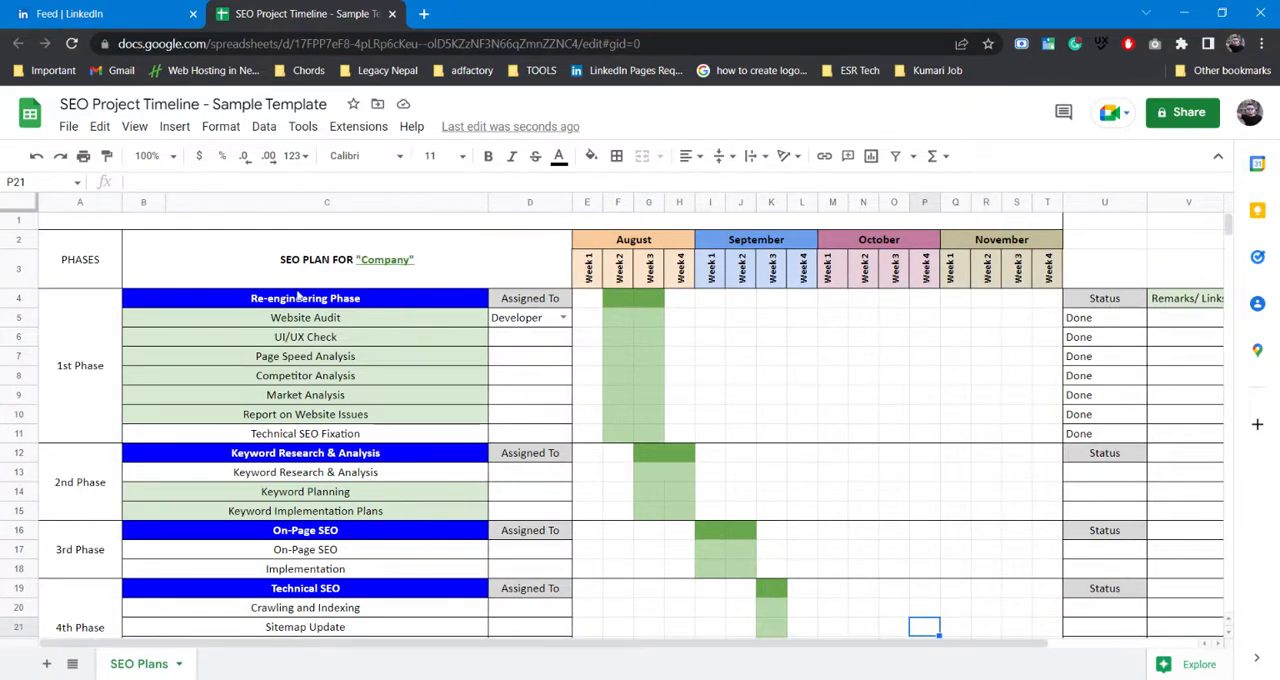
left_click(616, 414)
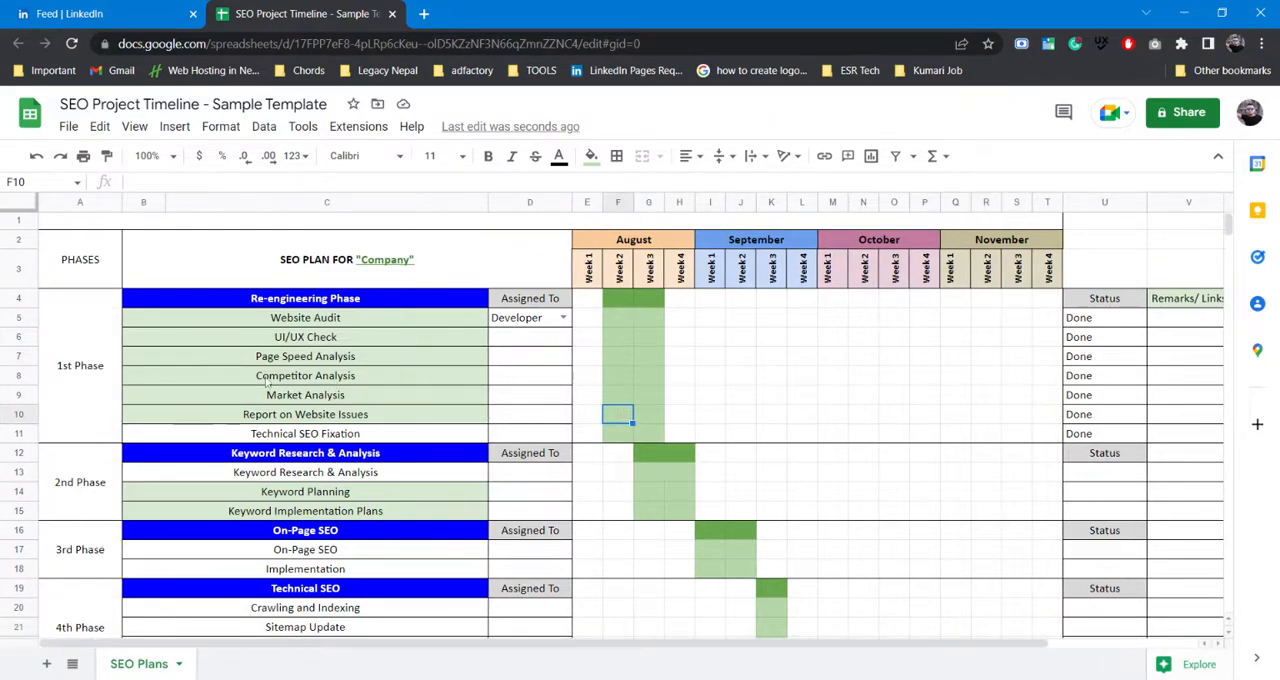
scroll("down", 3)
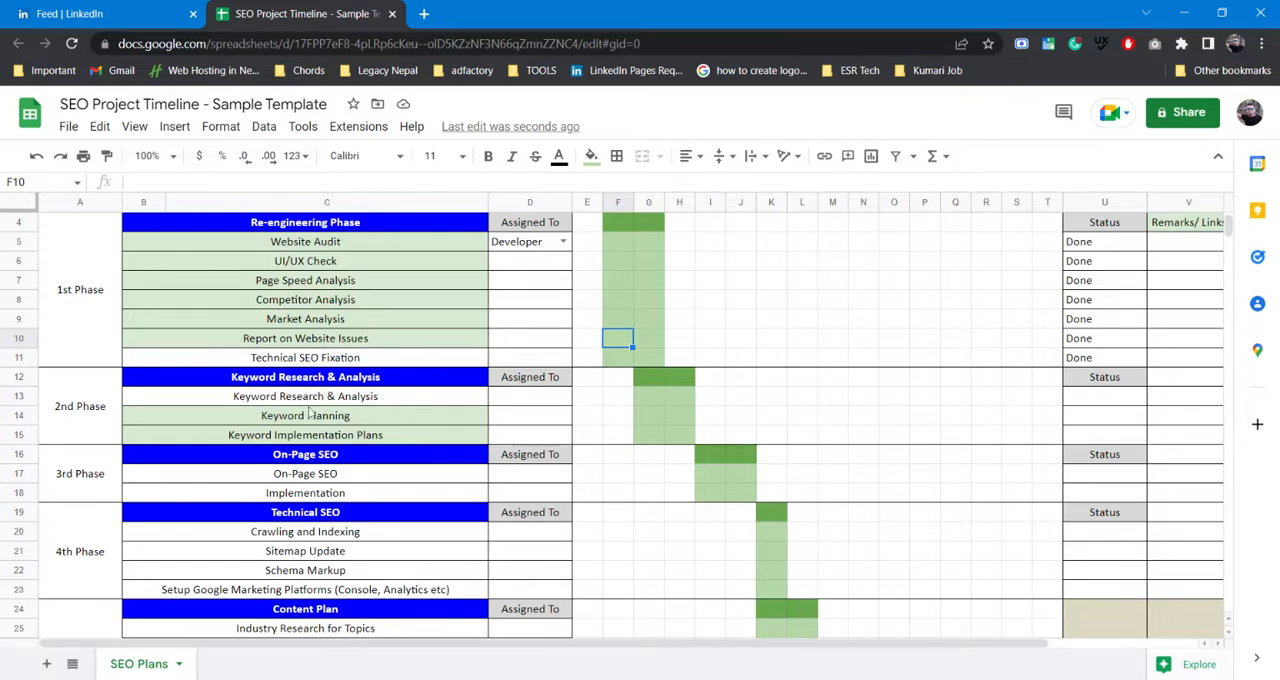
mouse_move(280, 396)
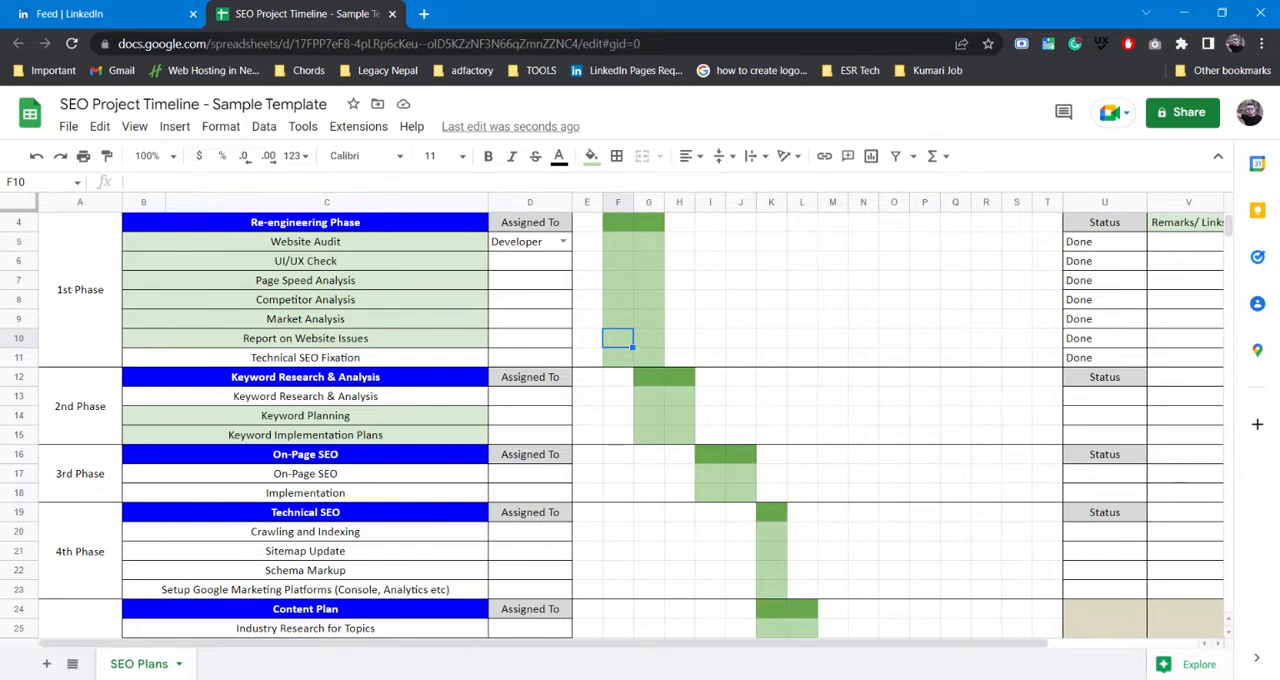
mouse_move(310, 388)
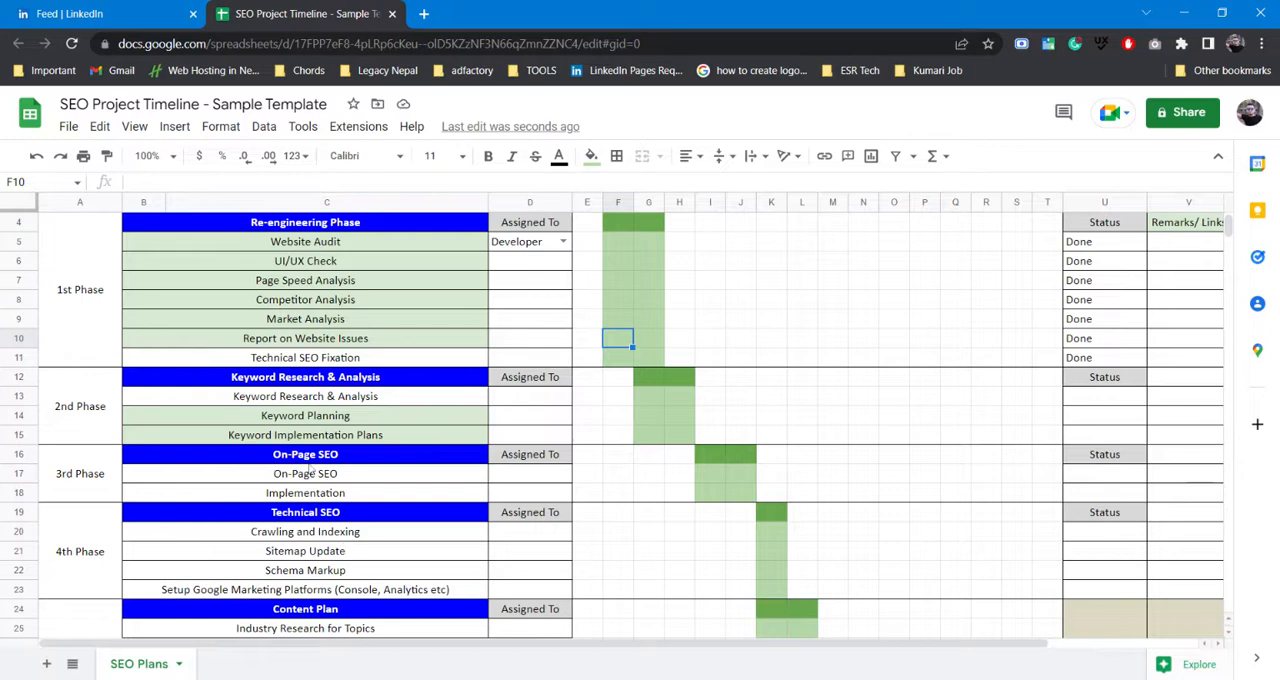
mouse_move(384, 448)
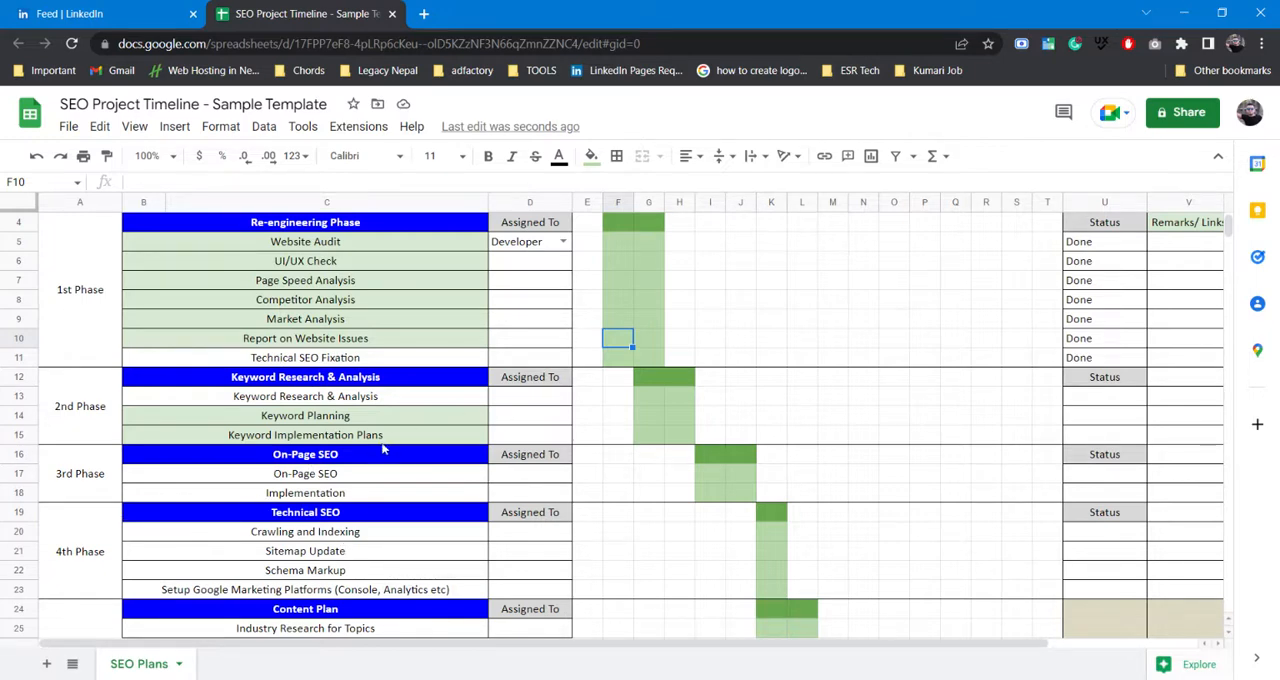
mouse_move(320, 480)
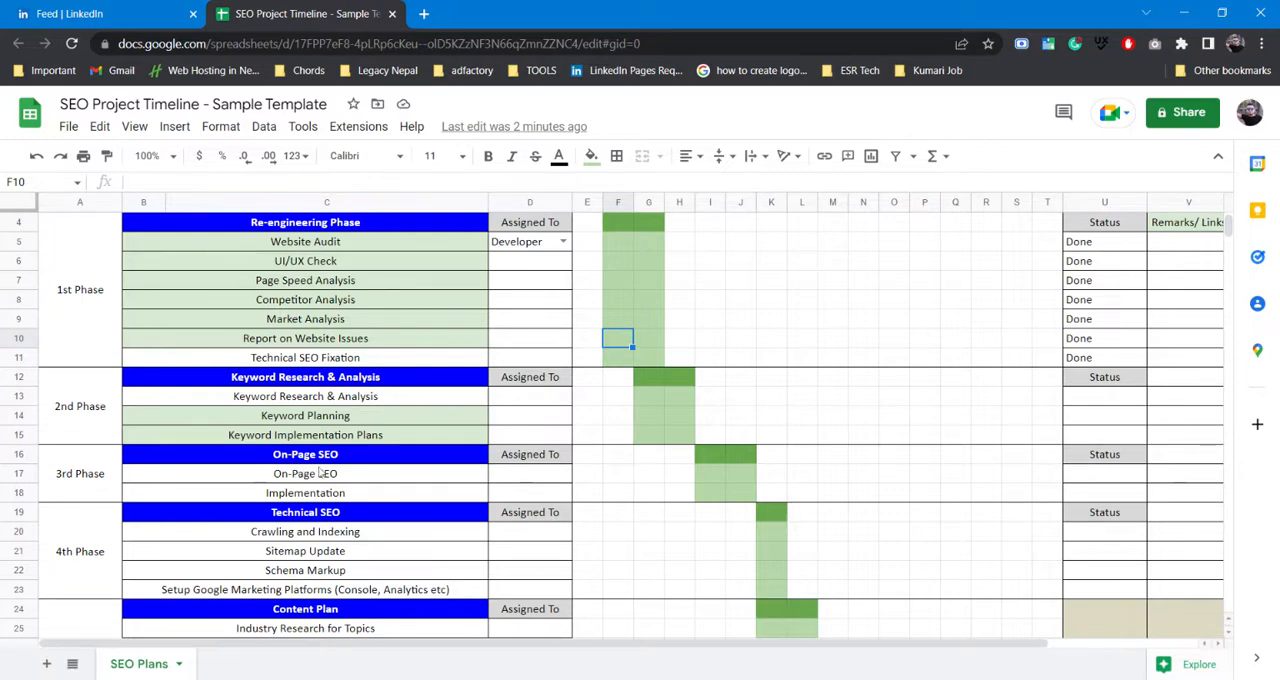
mouse_move(330, 476)
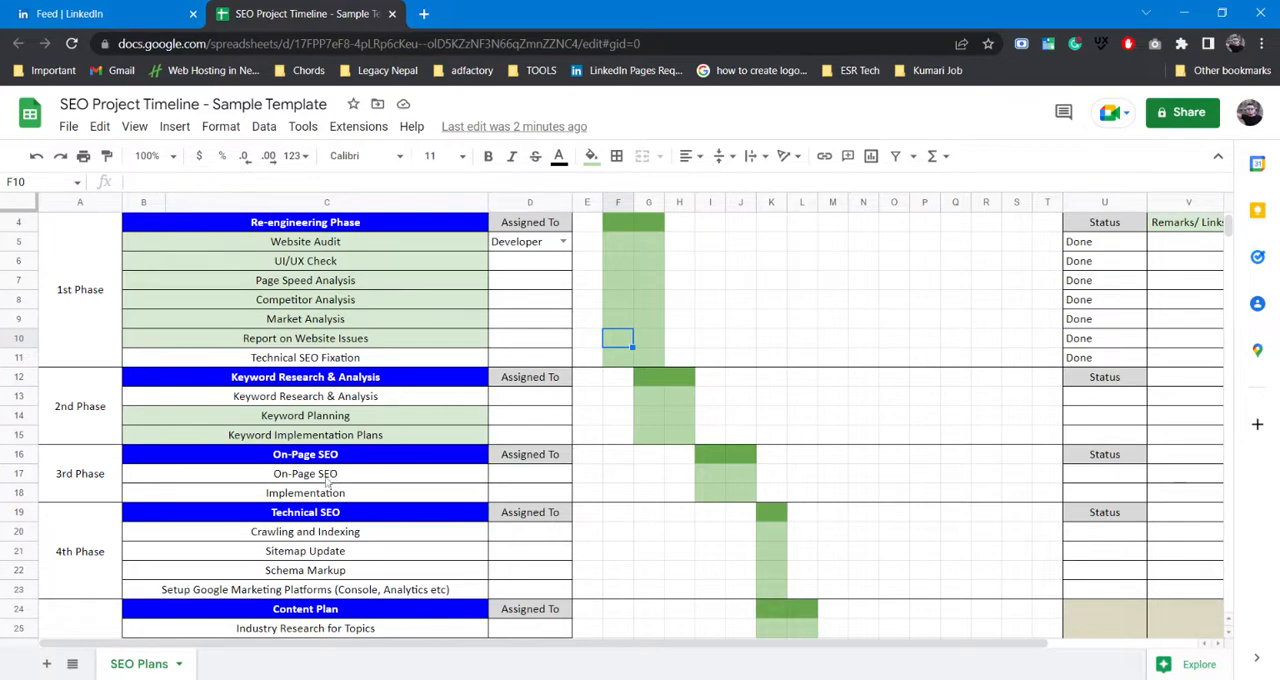
mouse_move(208, 486)
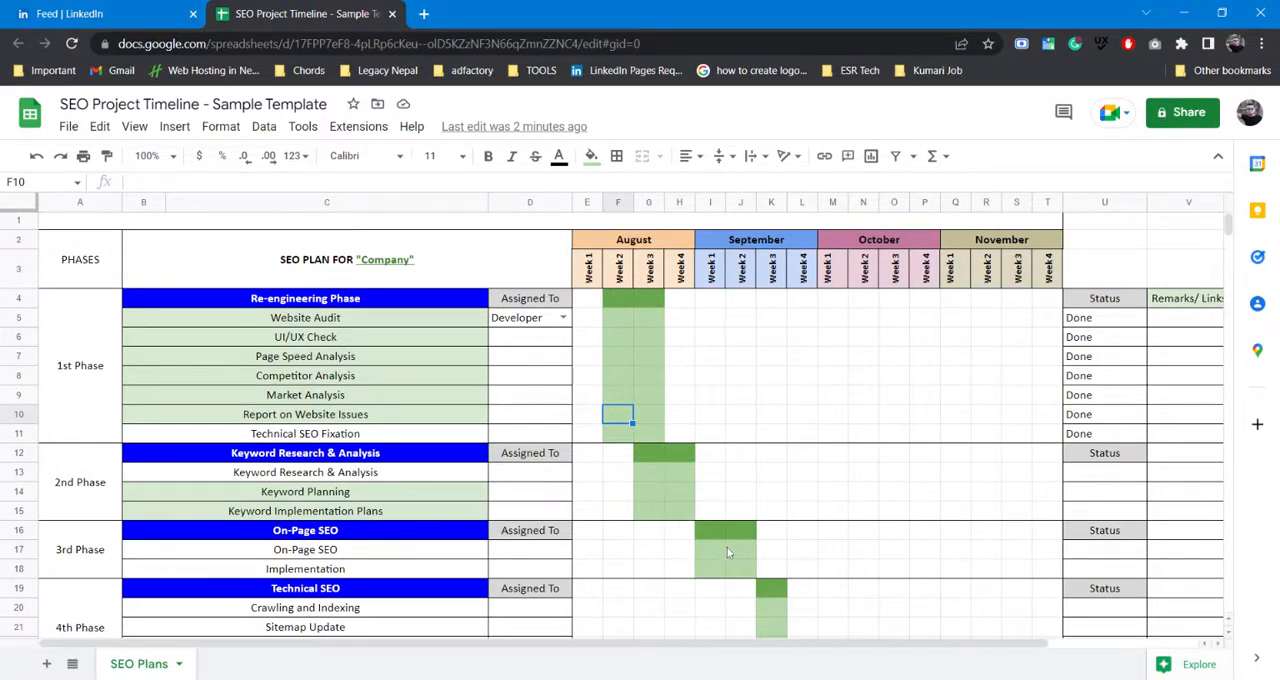
mouse_move(716, 552)
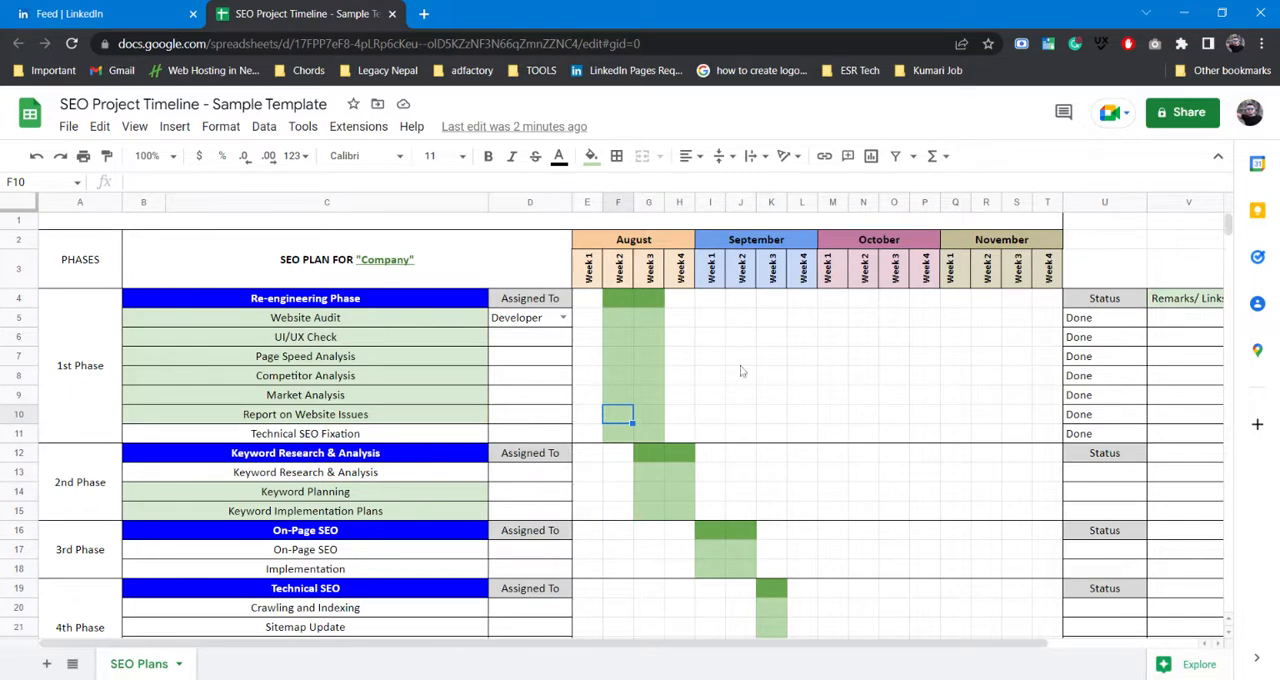
mouse_move(304, 492)
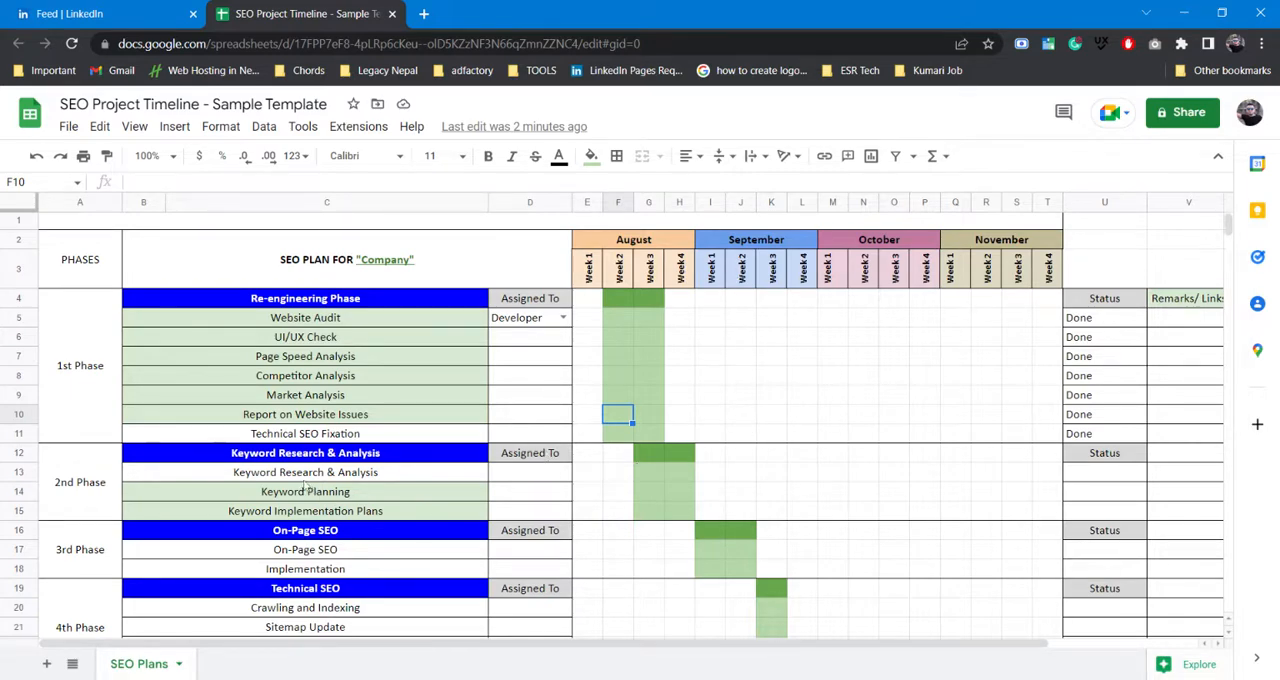
scroll("down", 3)
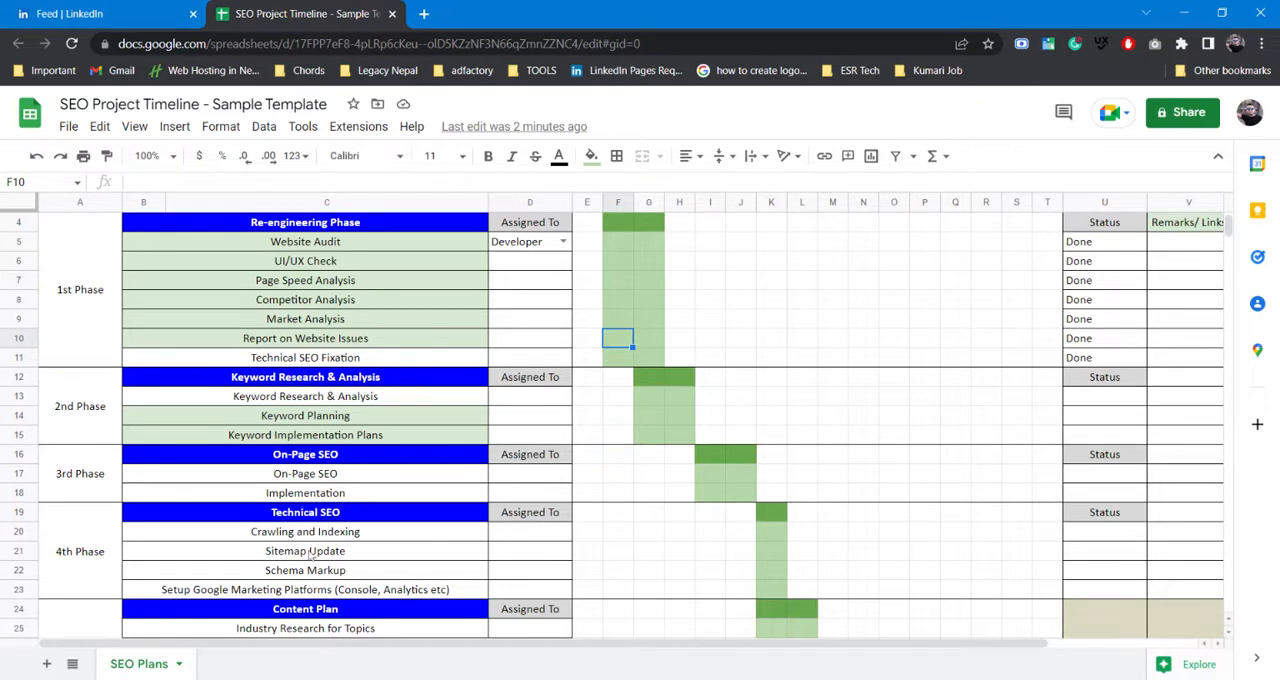
mouse_move(312, 532)
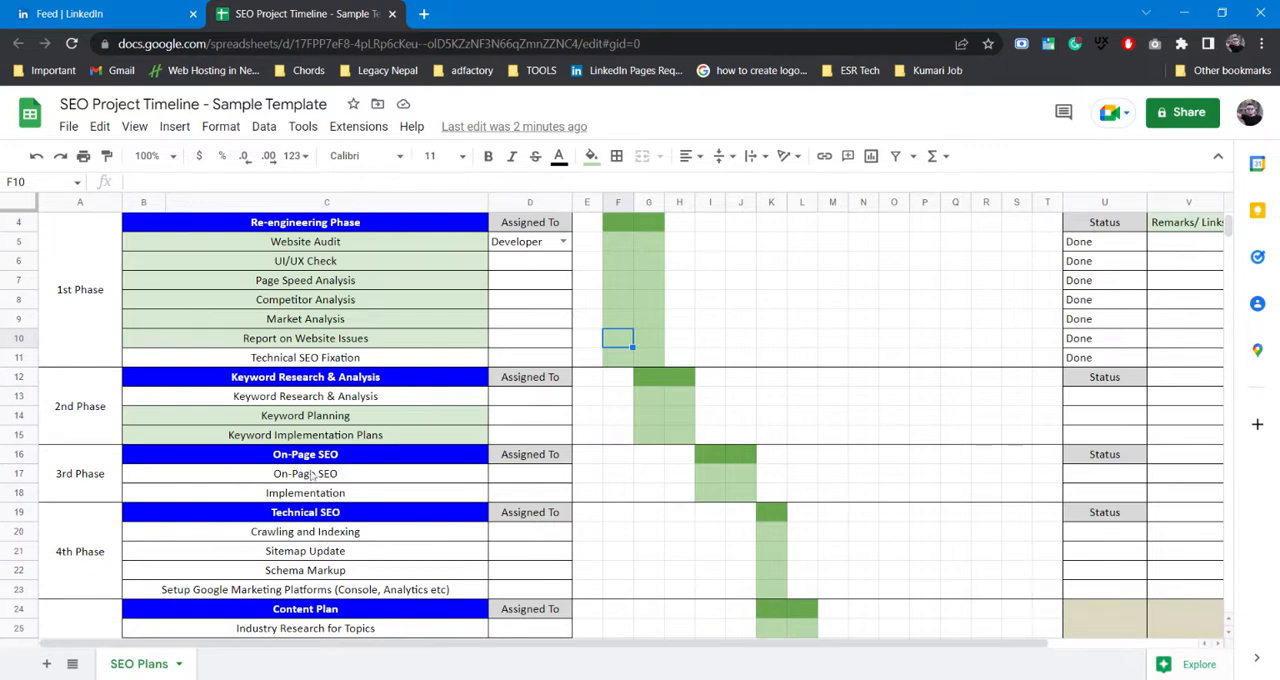
mouse_move(308, 536)
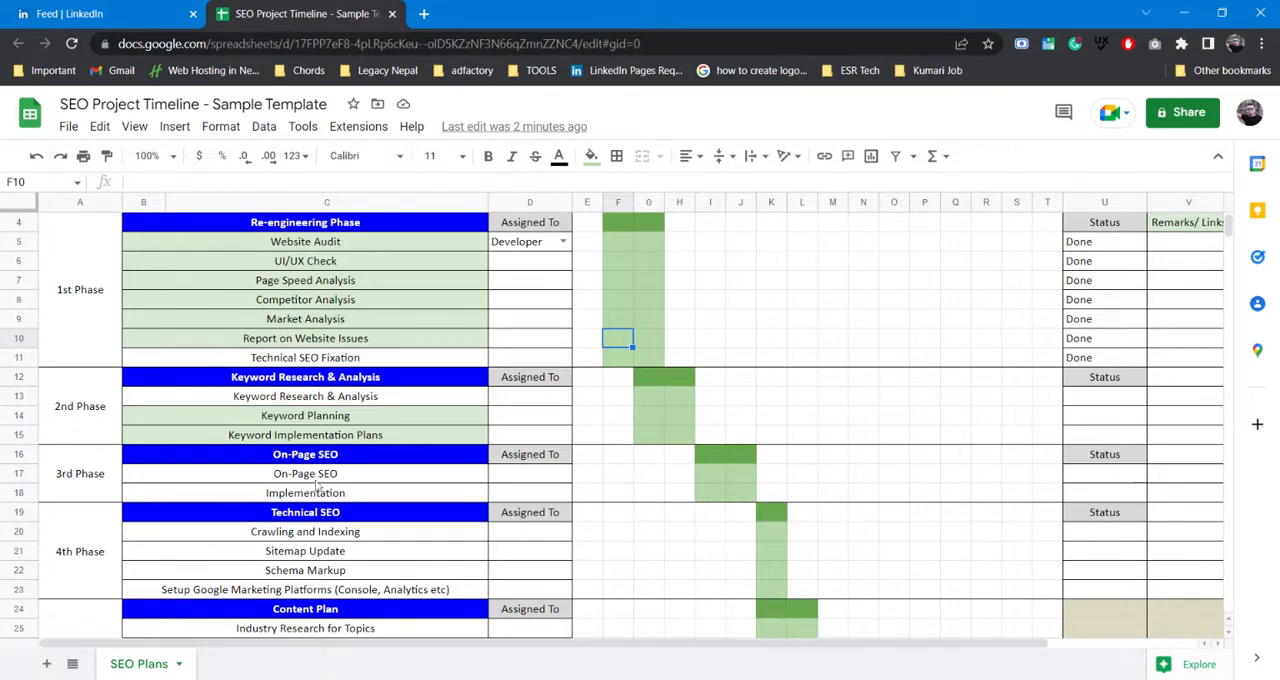
mouse_move(318, 552)
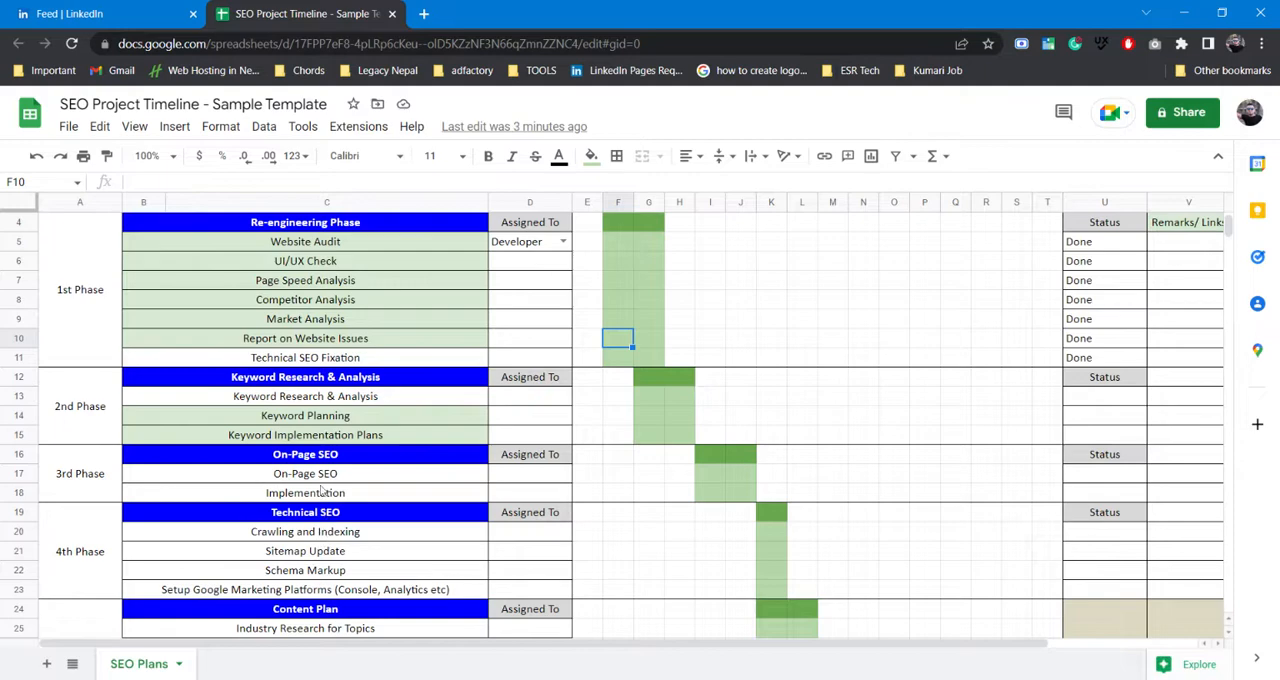
scroll("down", 3)
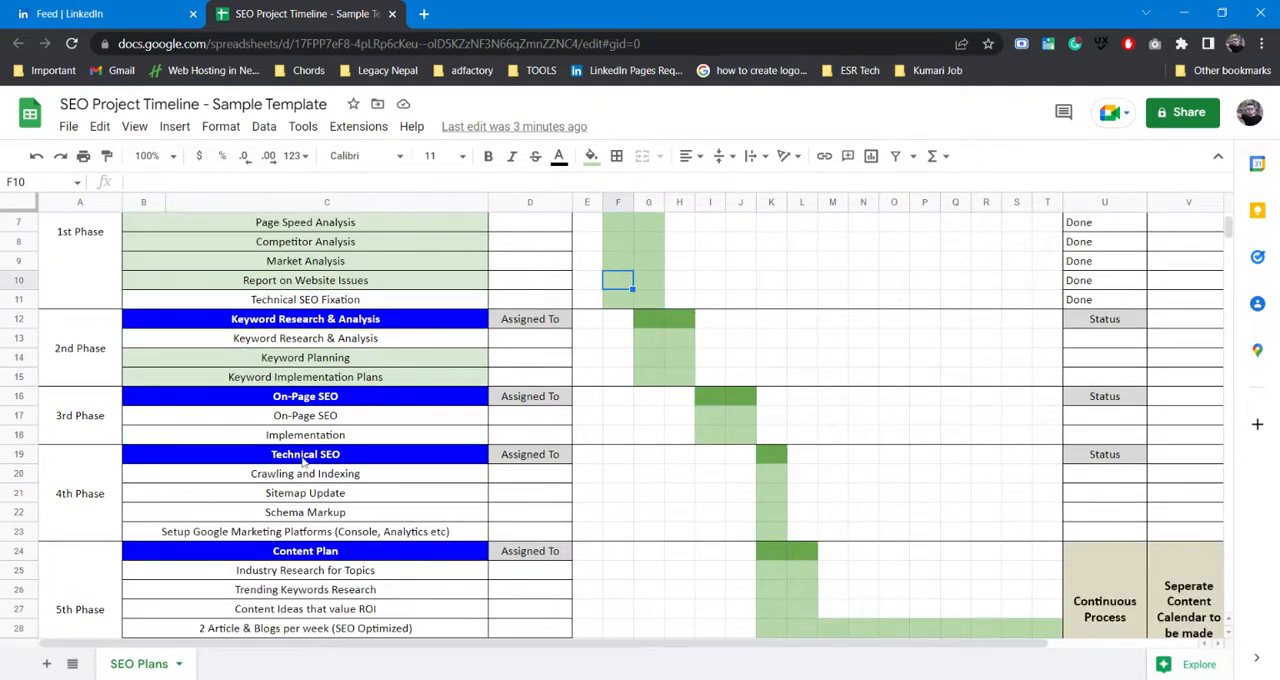
mouse_move(304, 484)
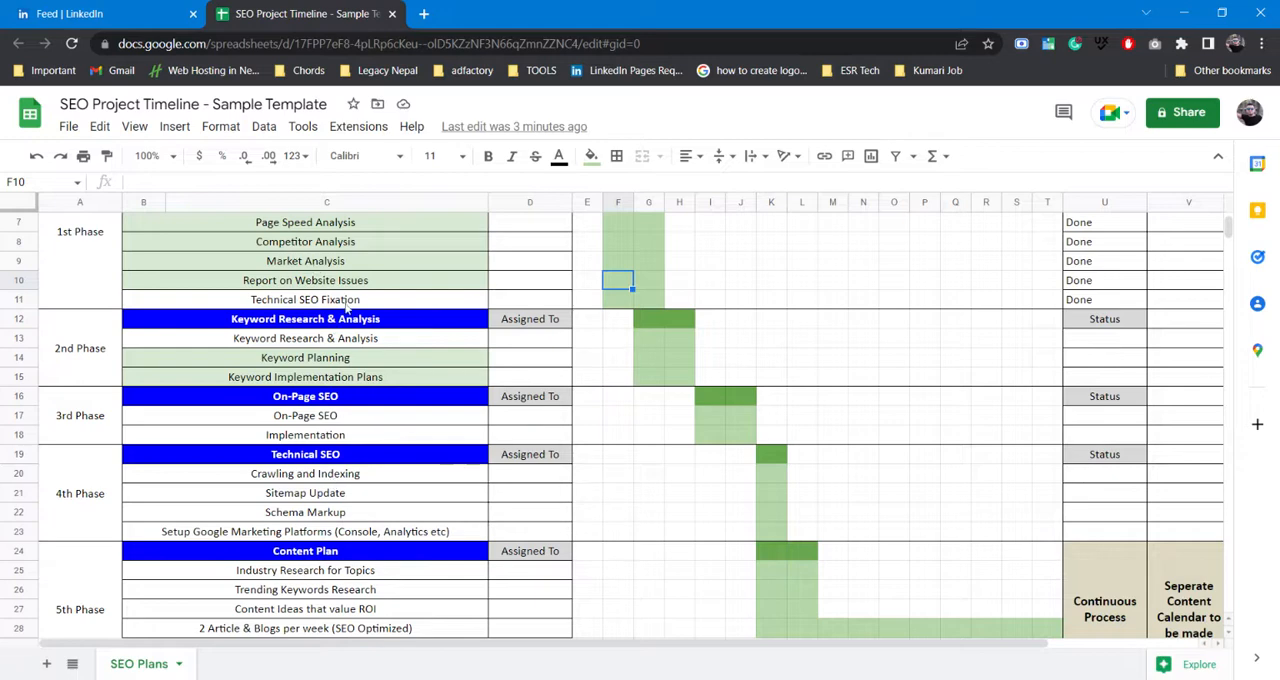
mouse_move(304, 318)
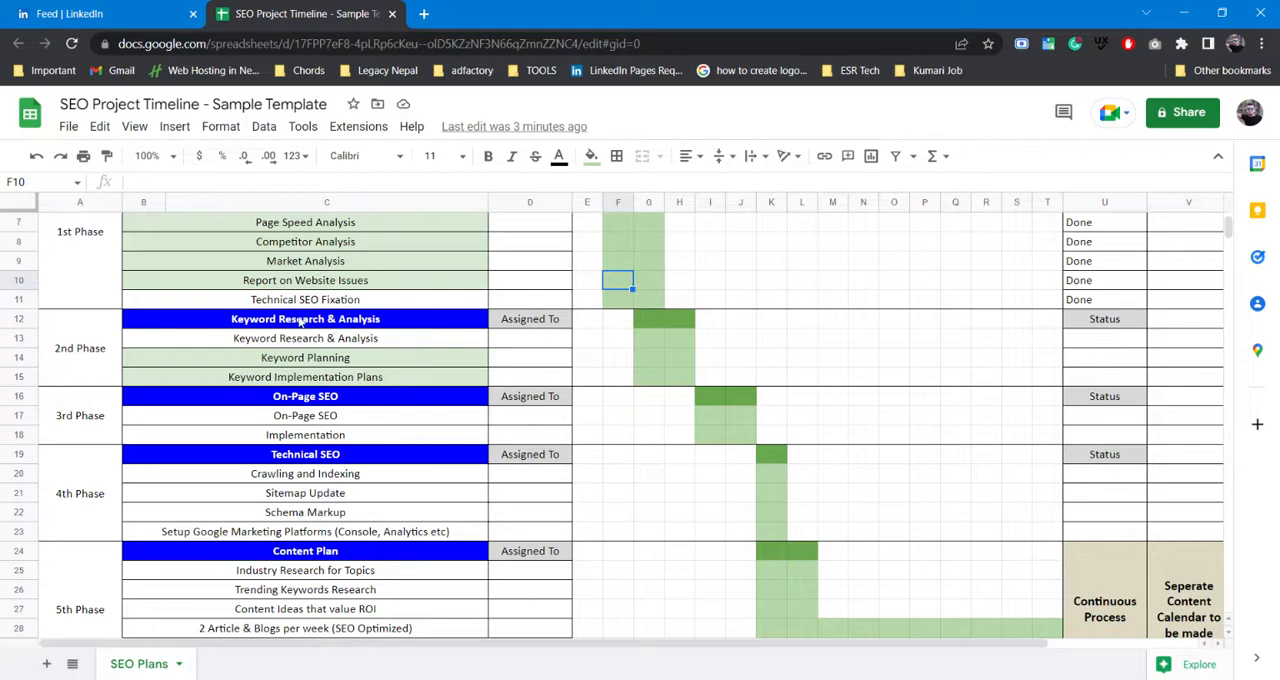
mouse_move(316, 492)
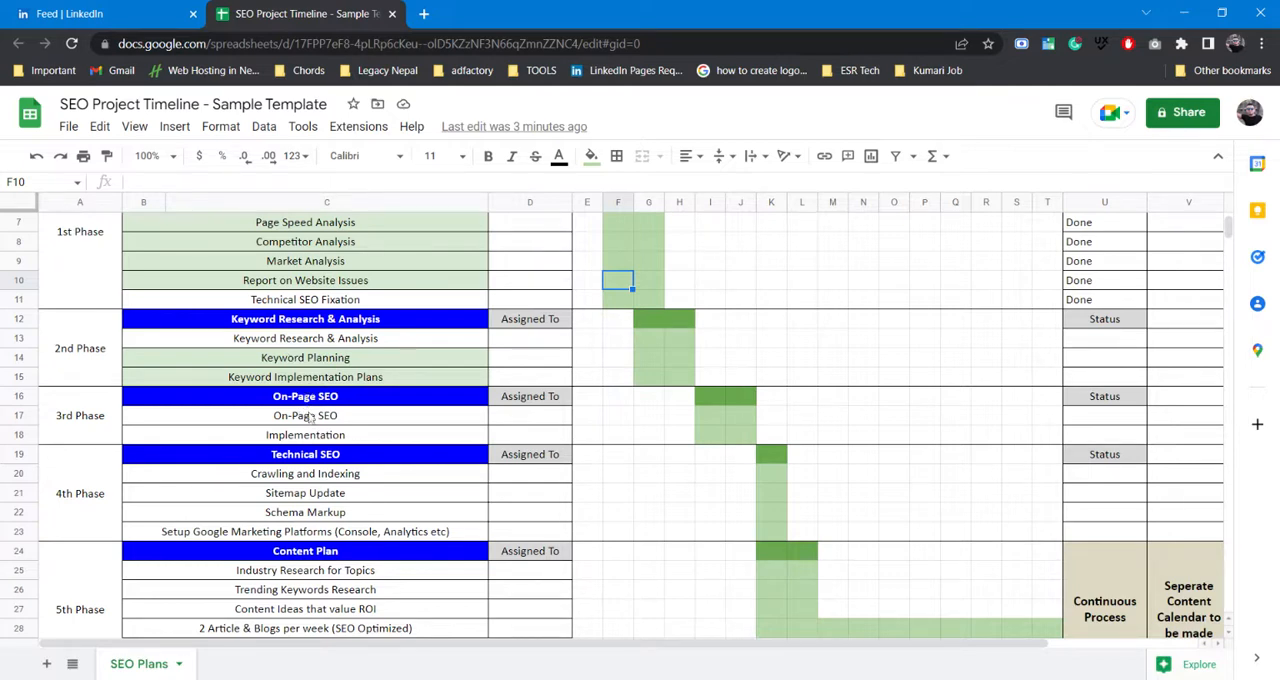
mouse_move(312, 422)
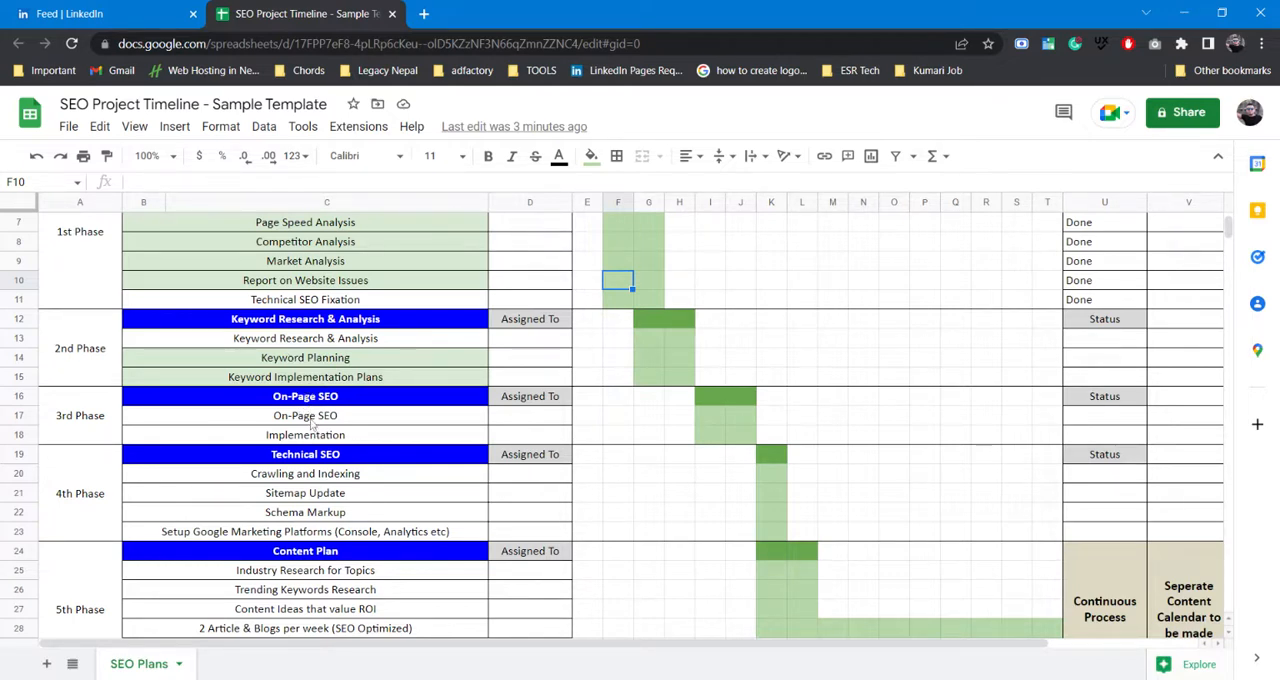
mouse_move(312, 476)
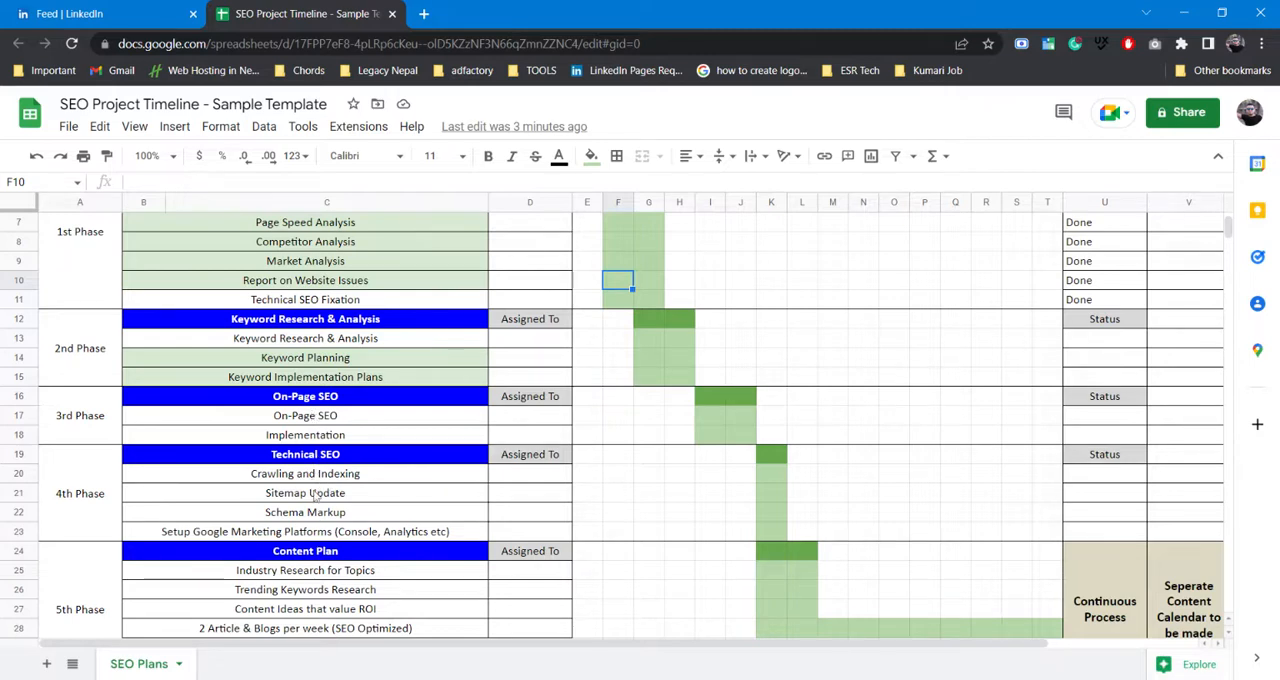
mouse_move(318, 474)
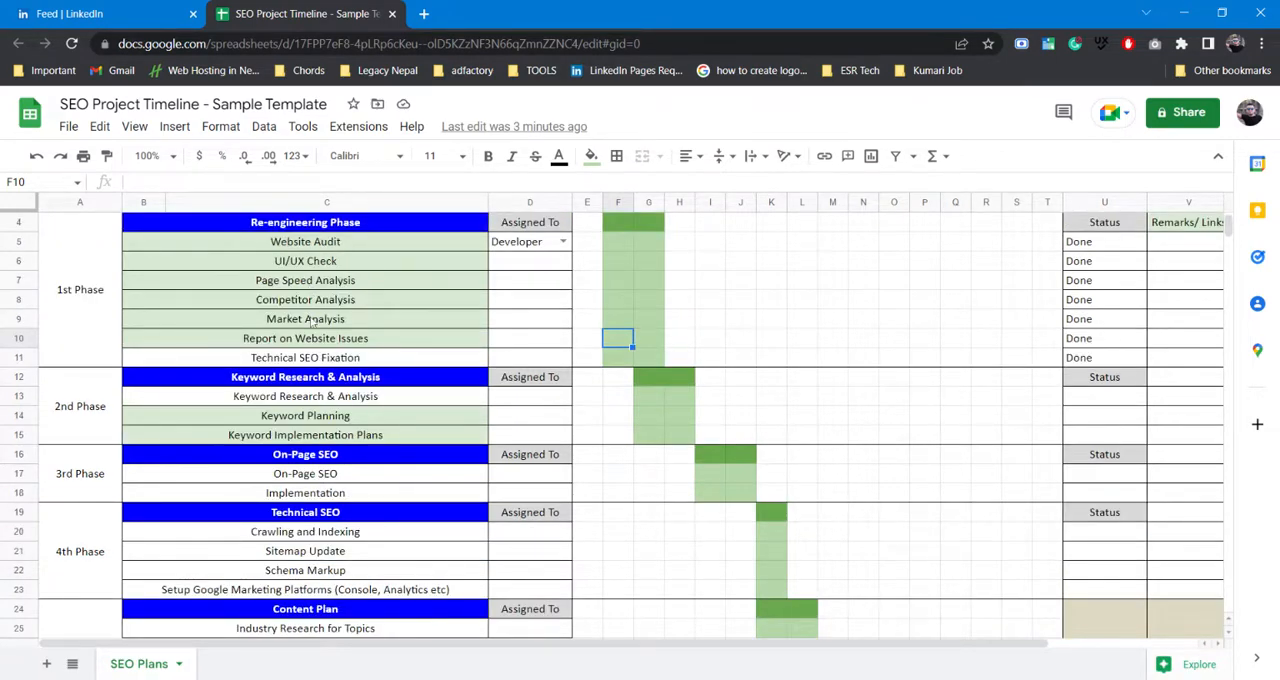
scroll("down", 3)
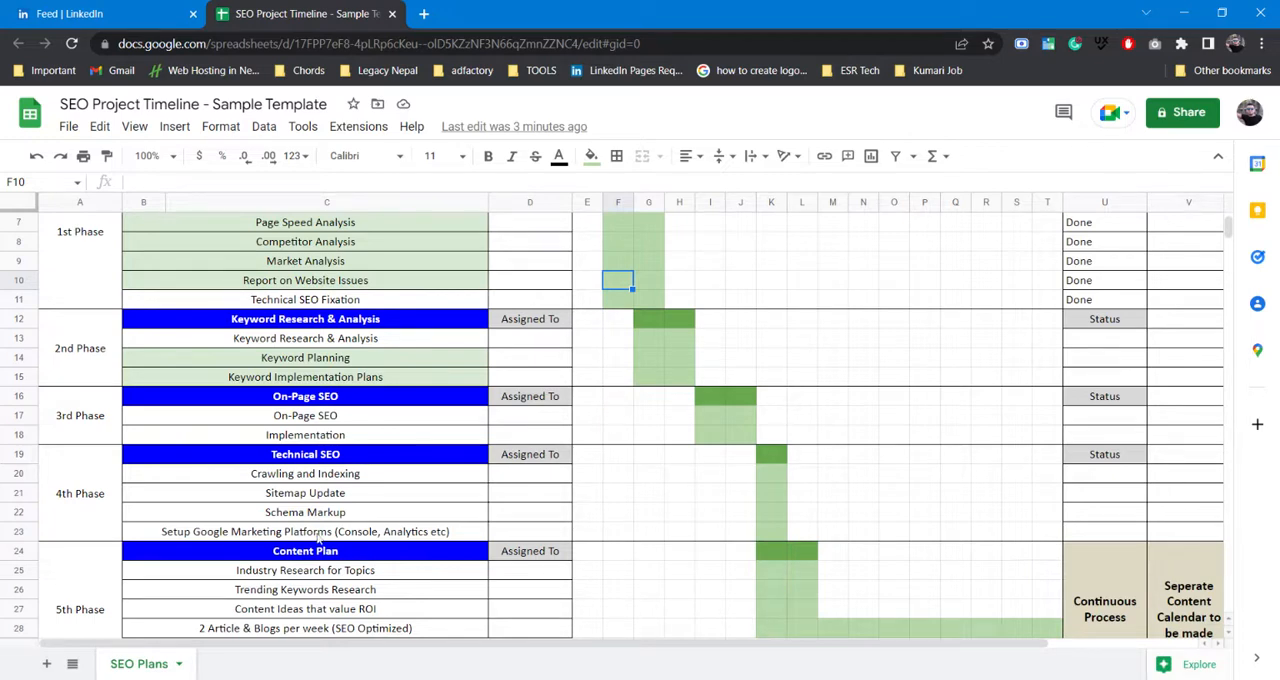
mouse_move(316, 512)
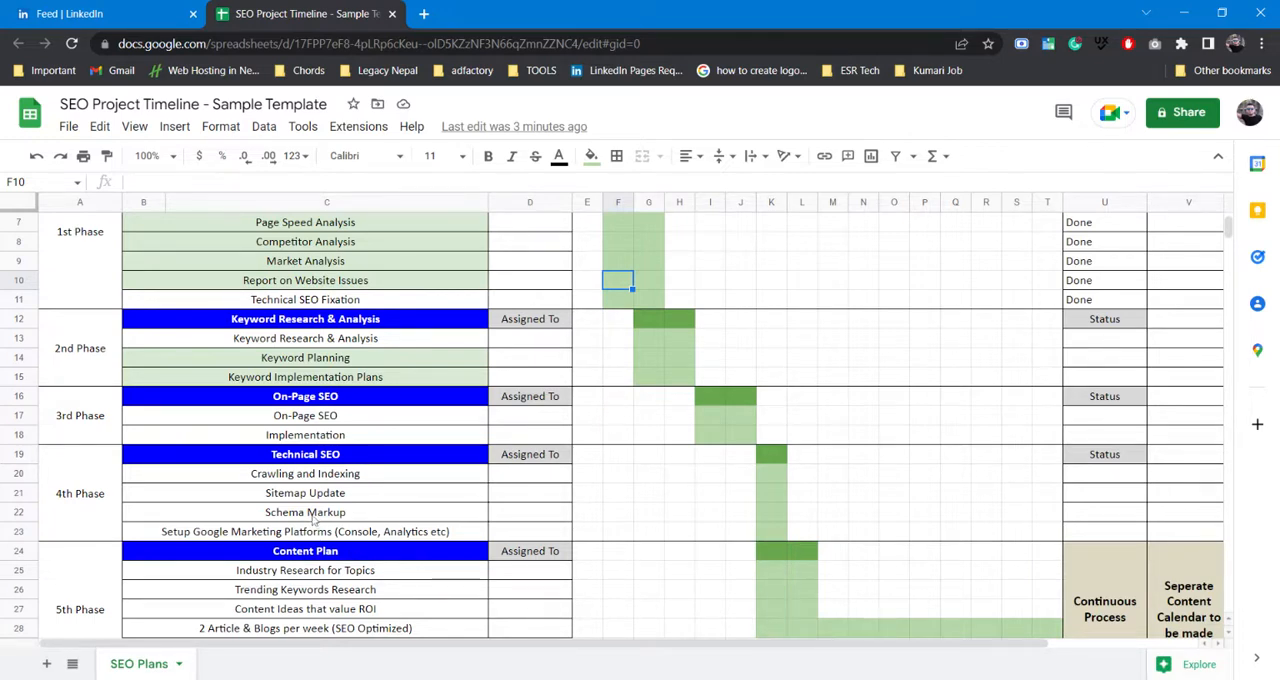
mouse_move(258, 540)
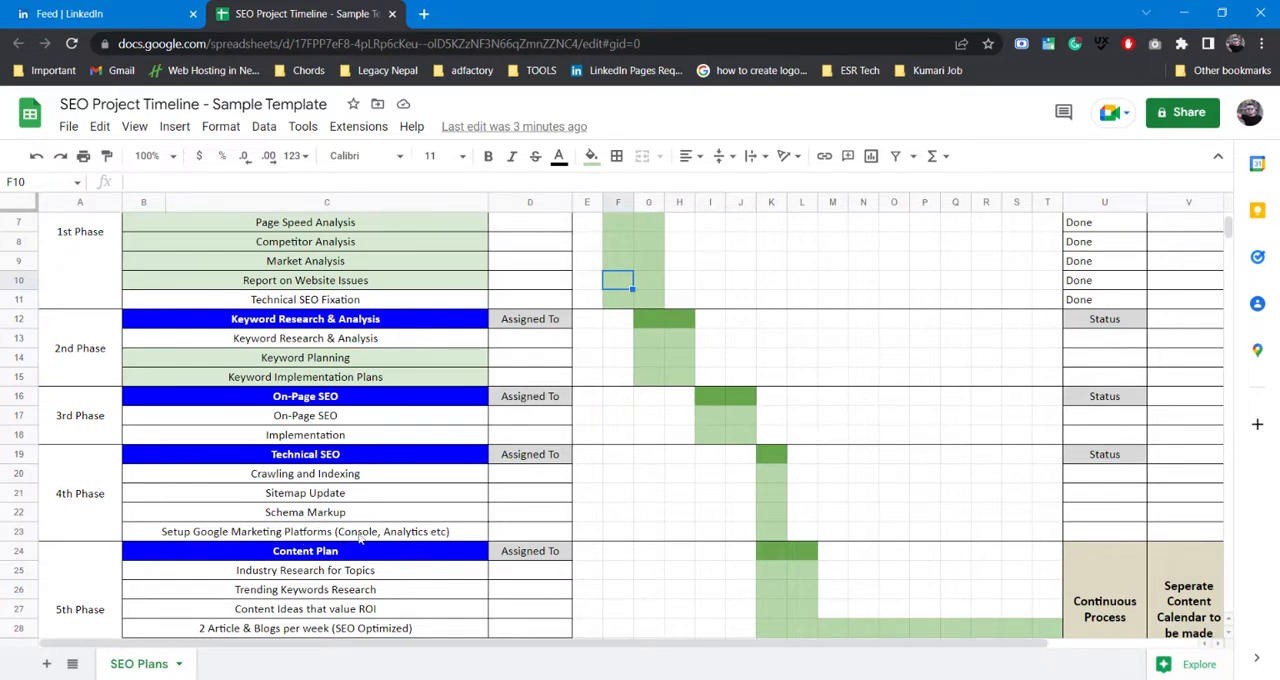
mouse_move(418, 544)
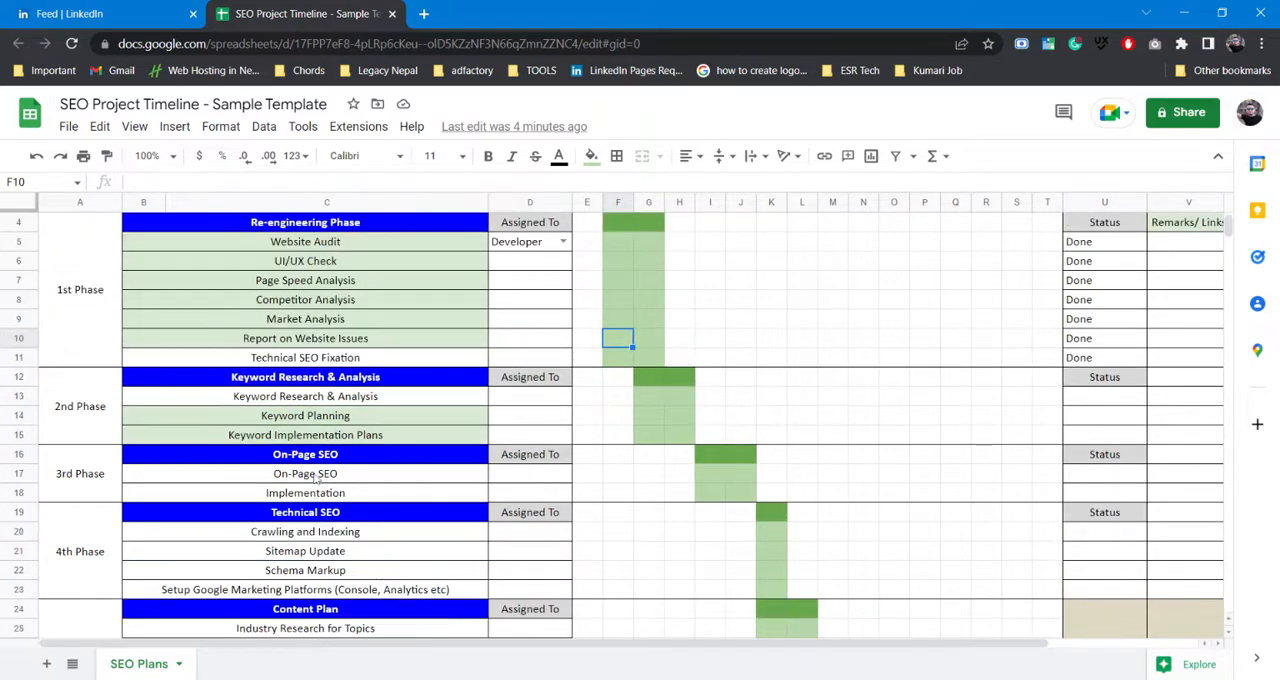
scroll("down", 3)
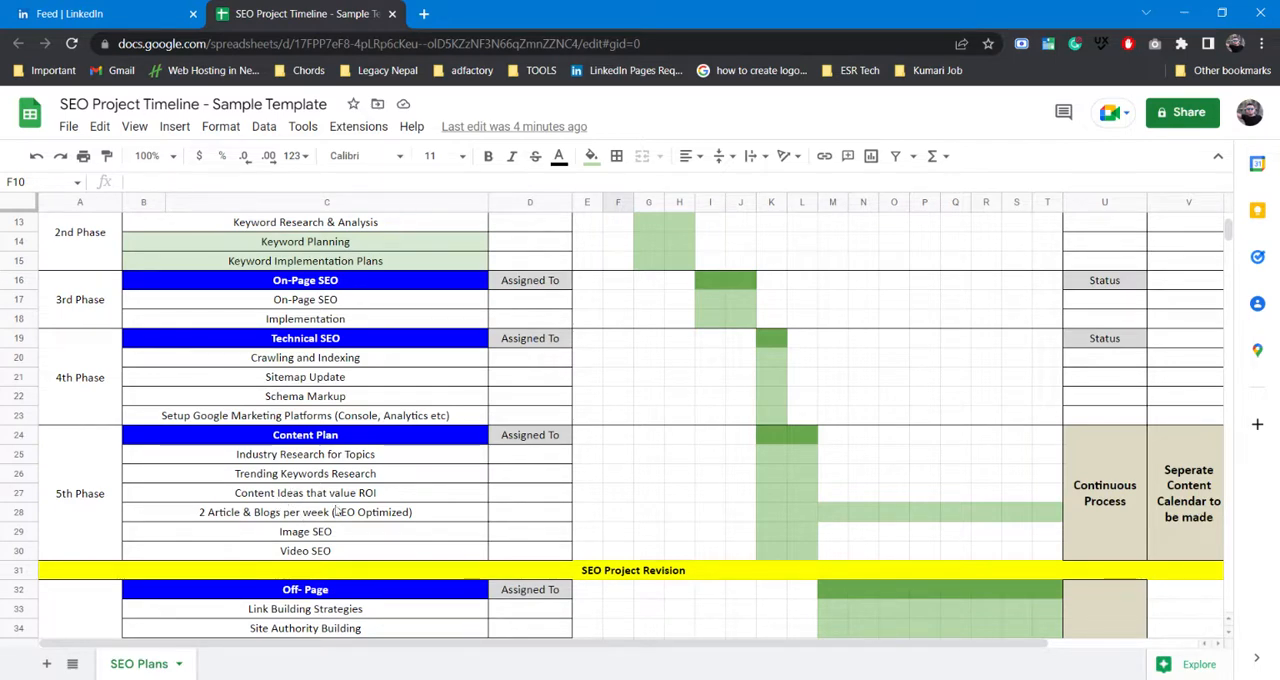
mouse_move(324, 500)
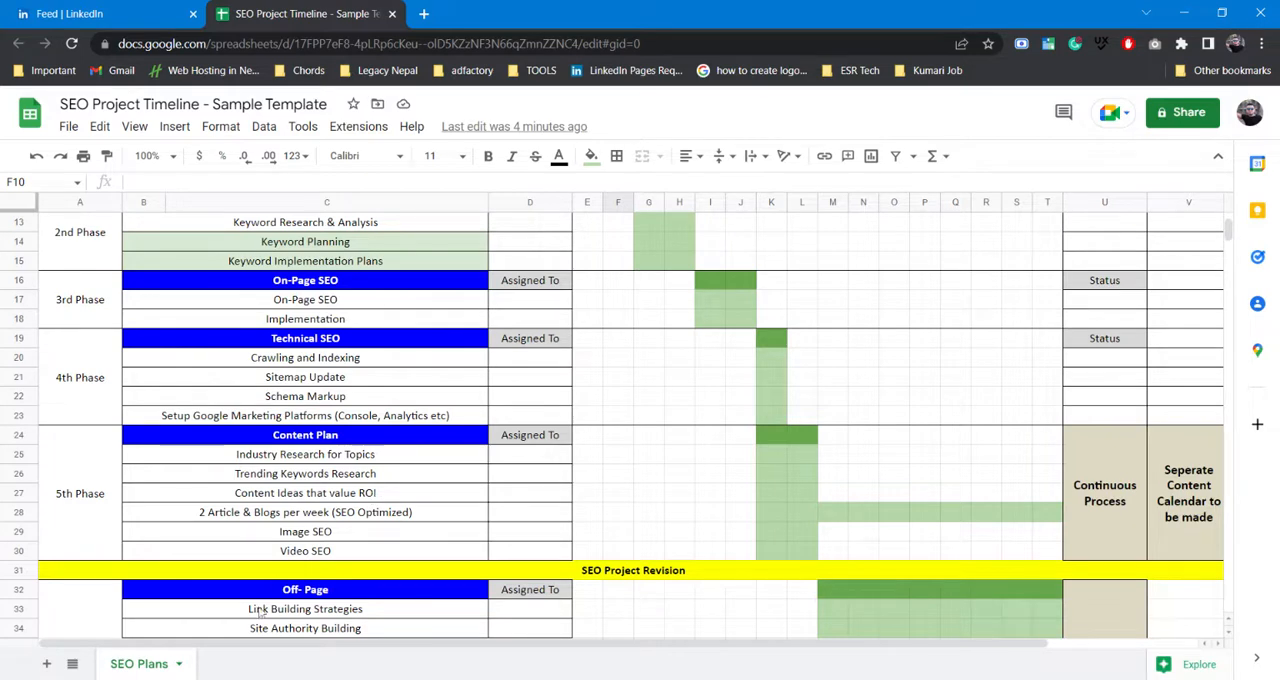
mouse_move(218, 522)
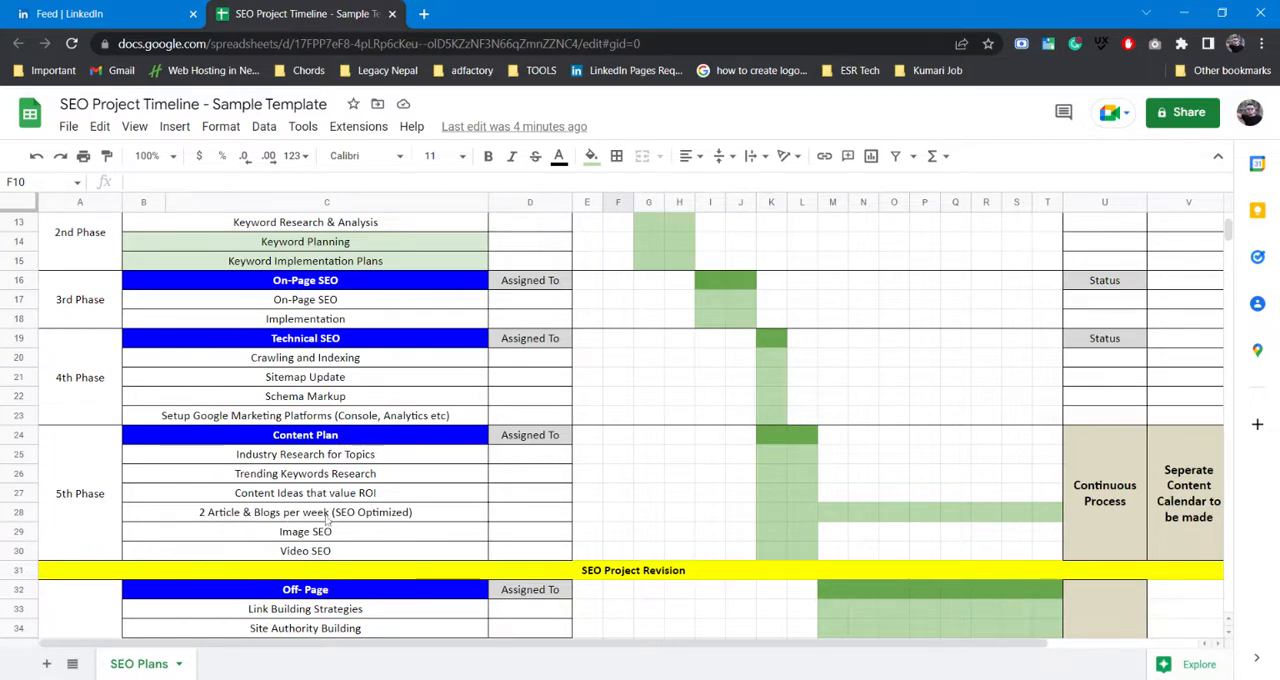
mouse_move(376, 522)
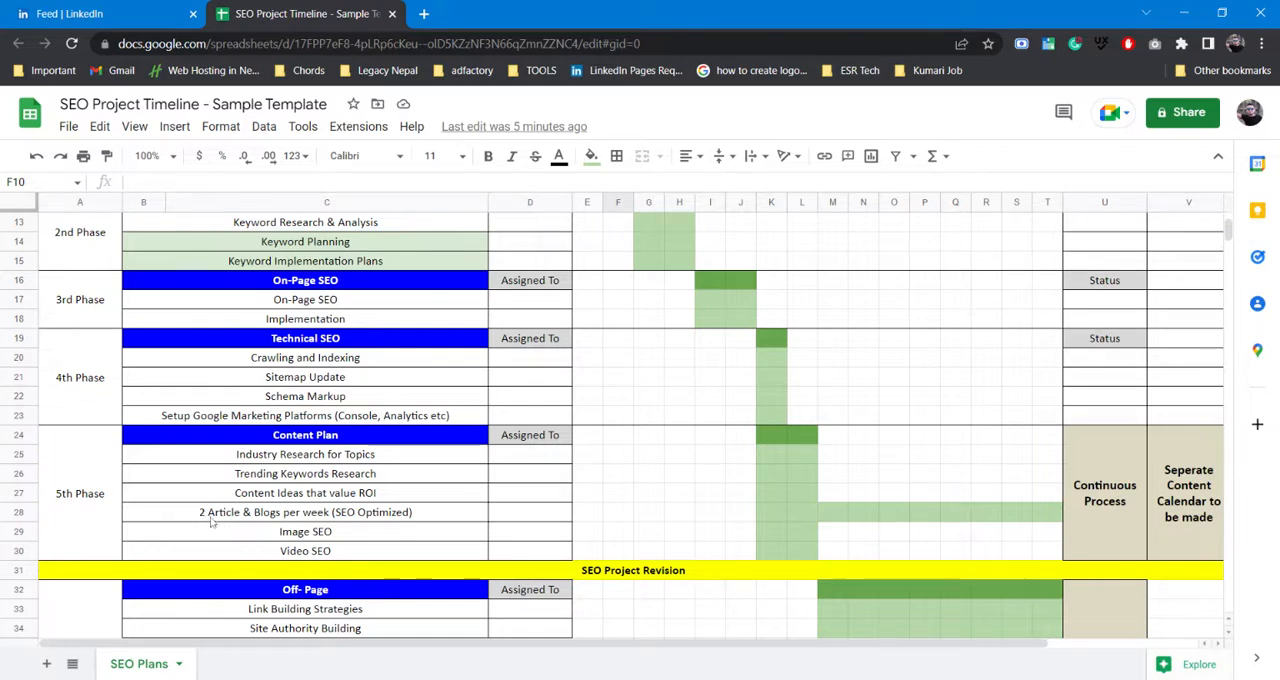
mouse_move(202, 524)
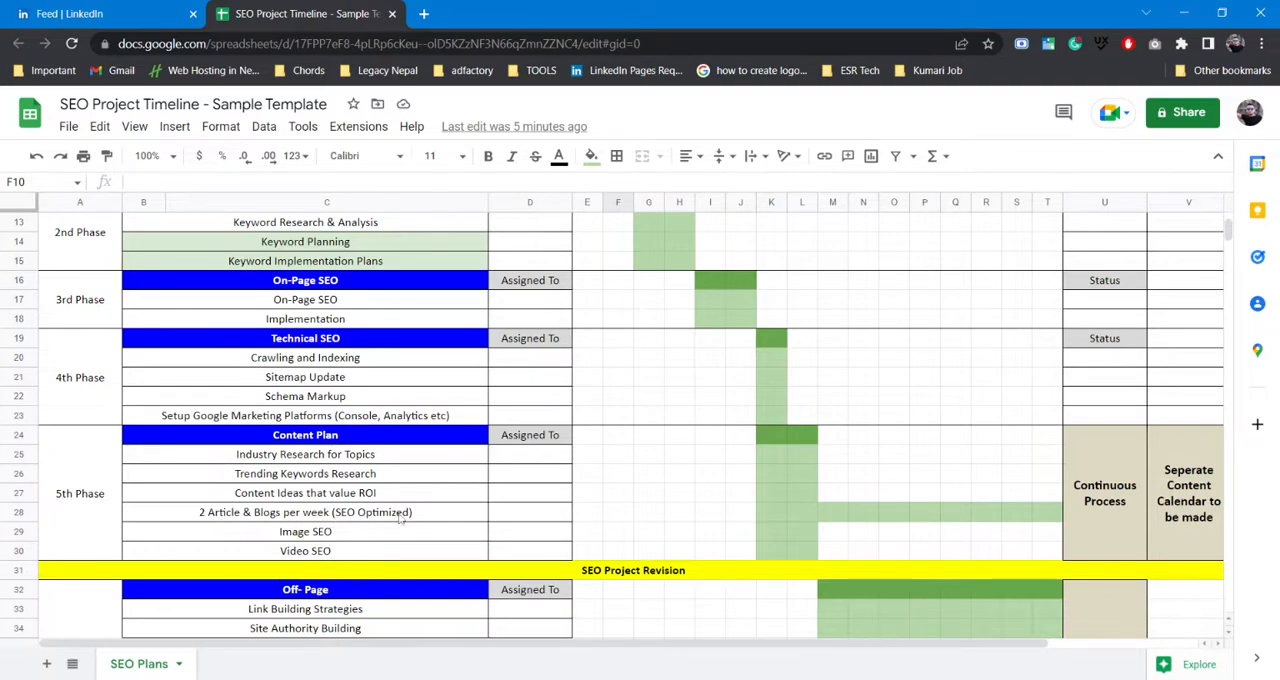
scroll("down", 3)
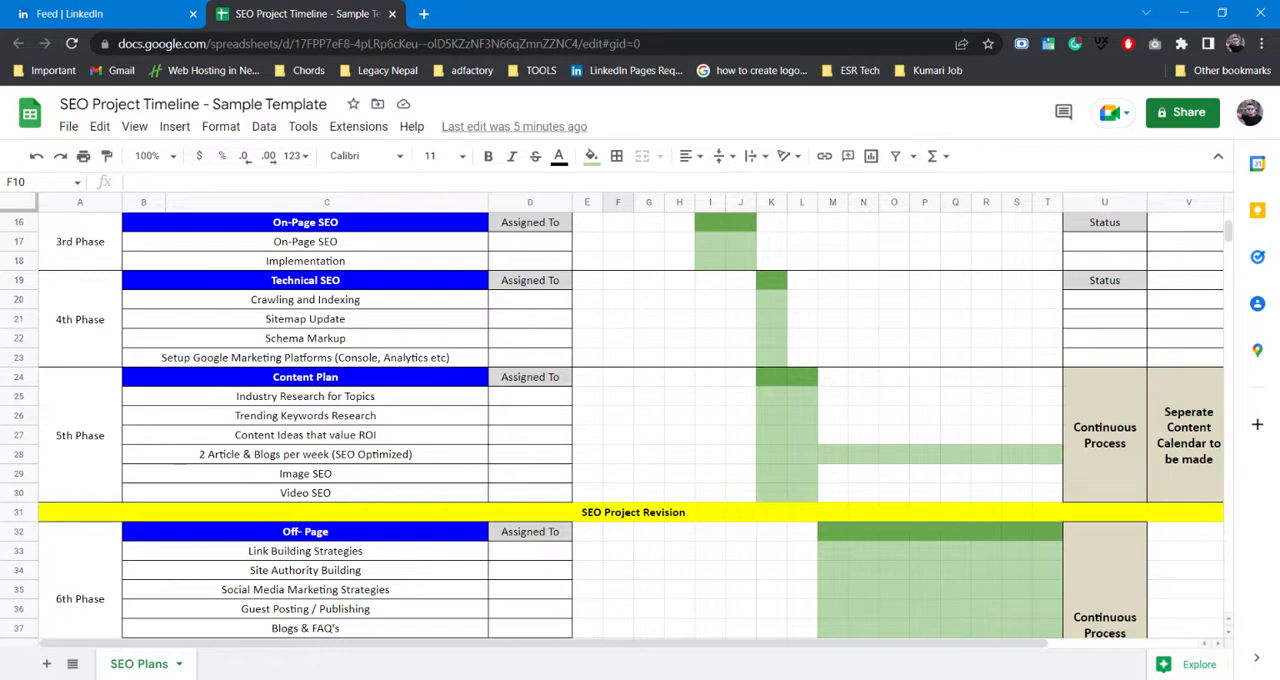
mouse_move(352, 492)
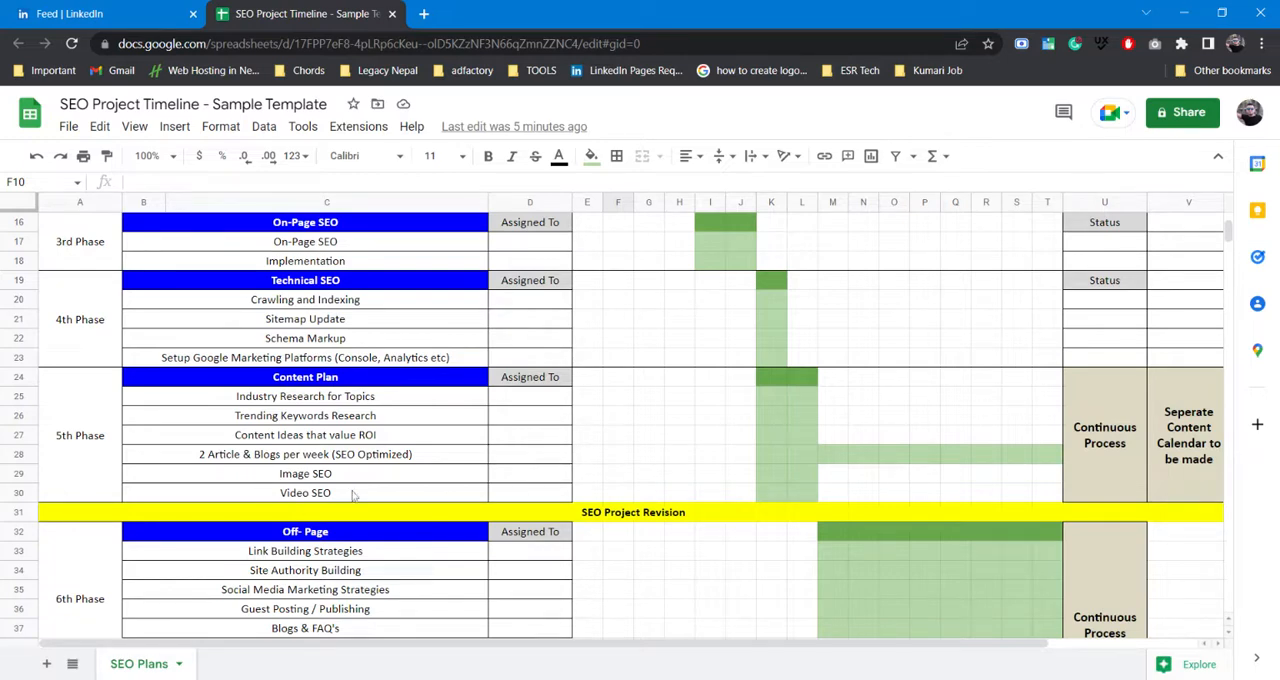
mouse_move(292, 434)
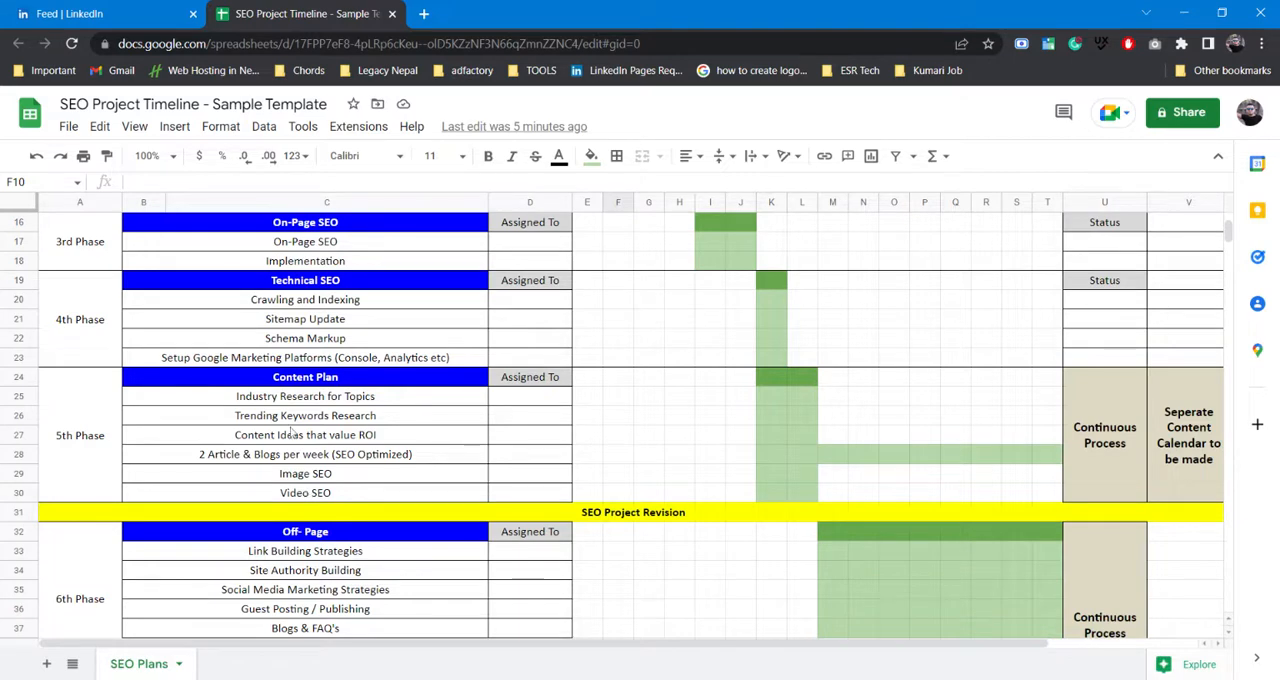
mouse_move(312, 496)
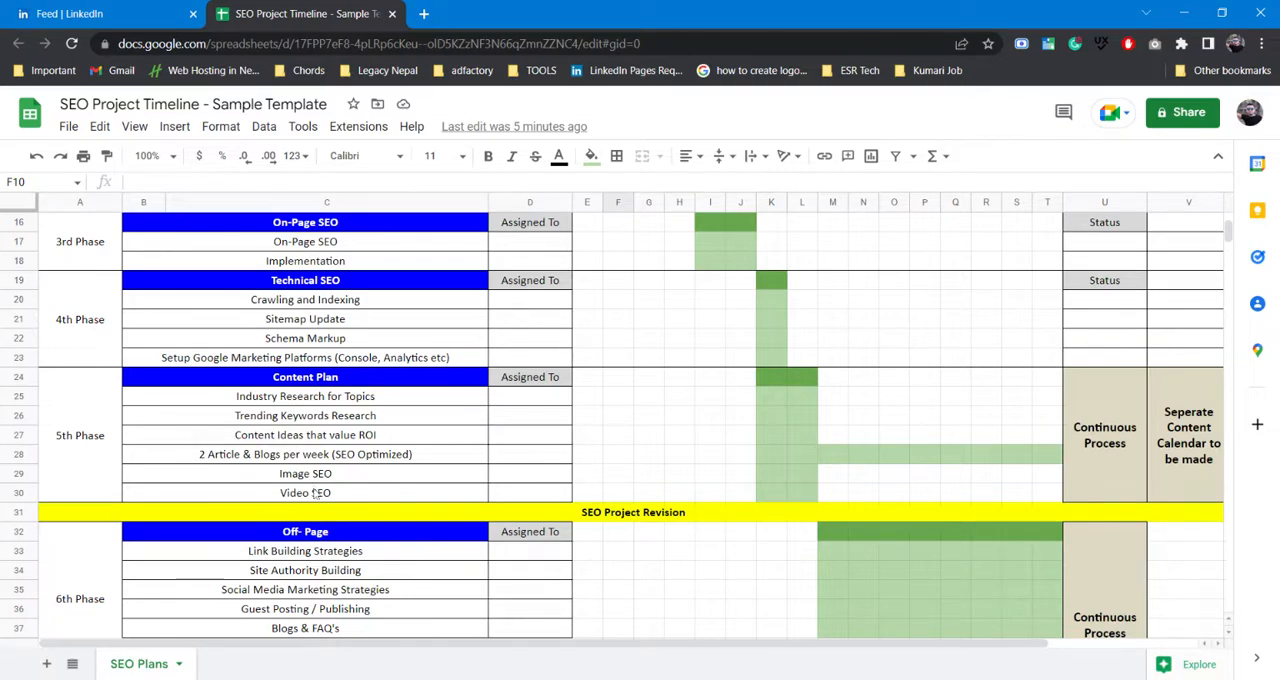
scroll("down", 3)
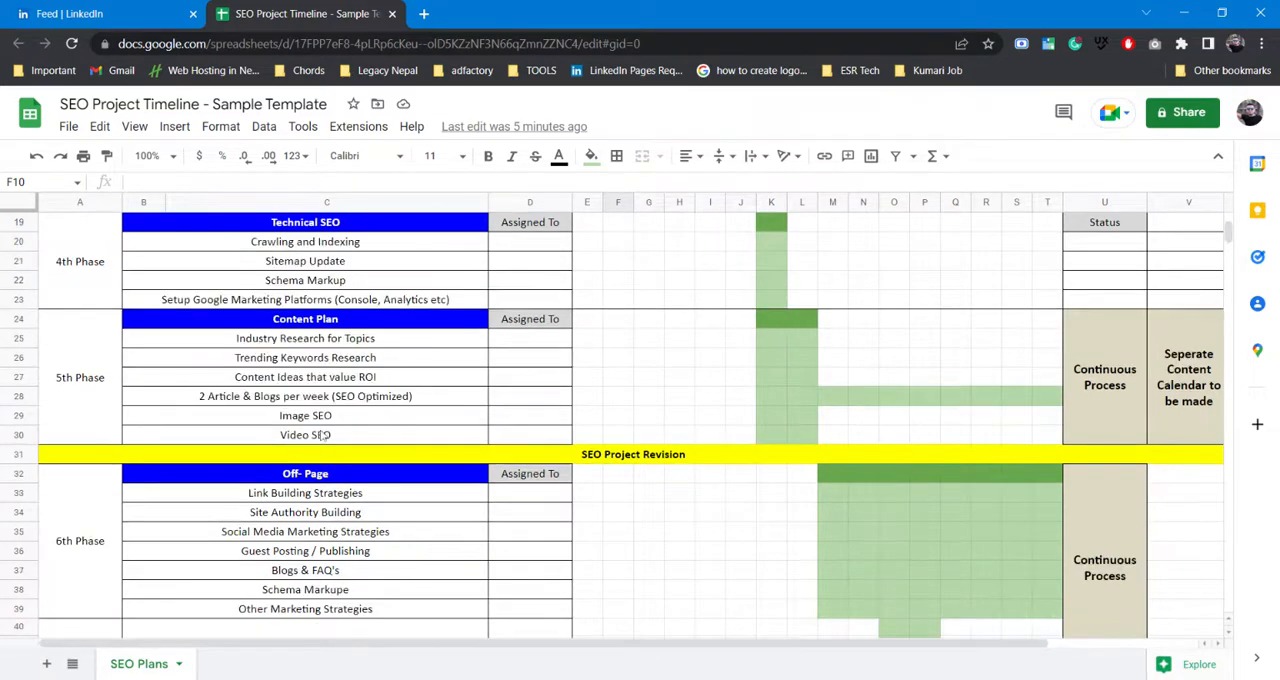
scroll("down", 3)
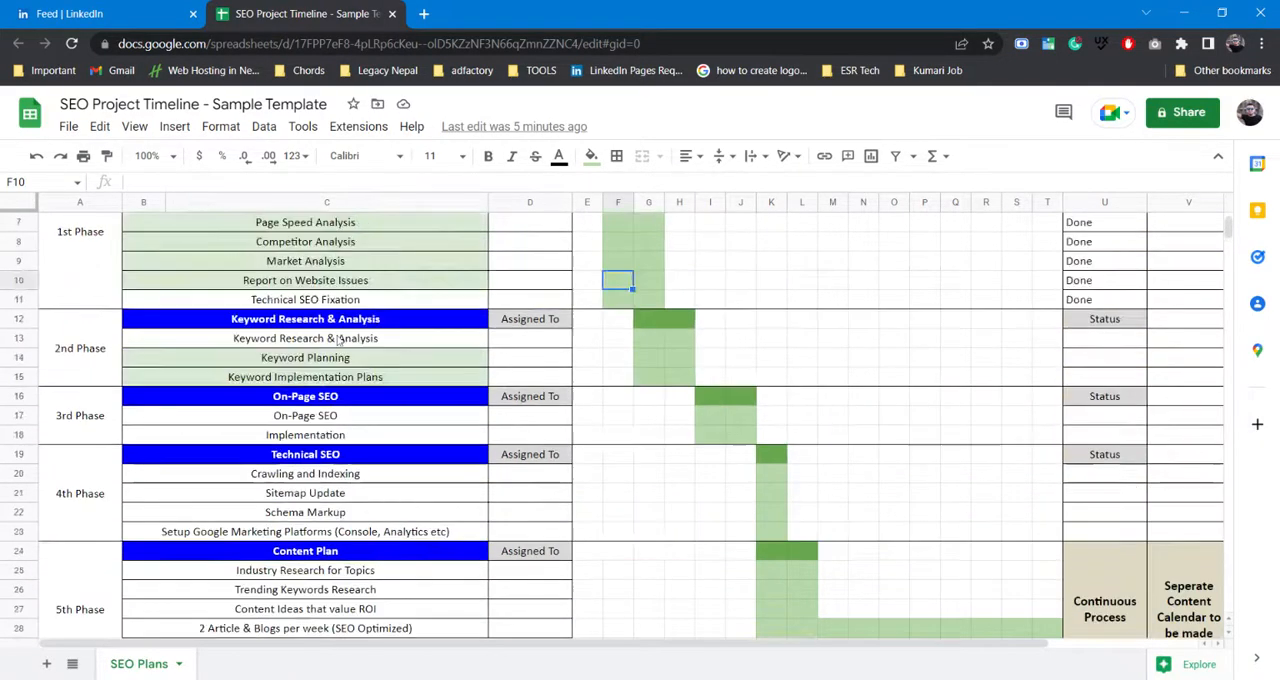
scroll("up", 3)
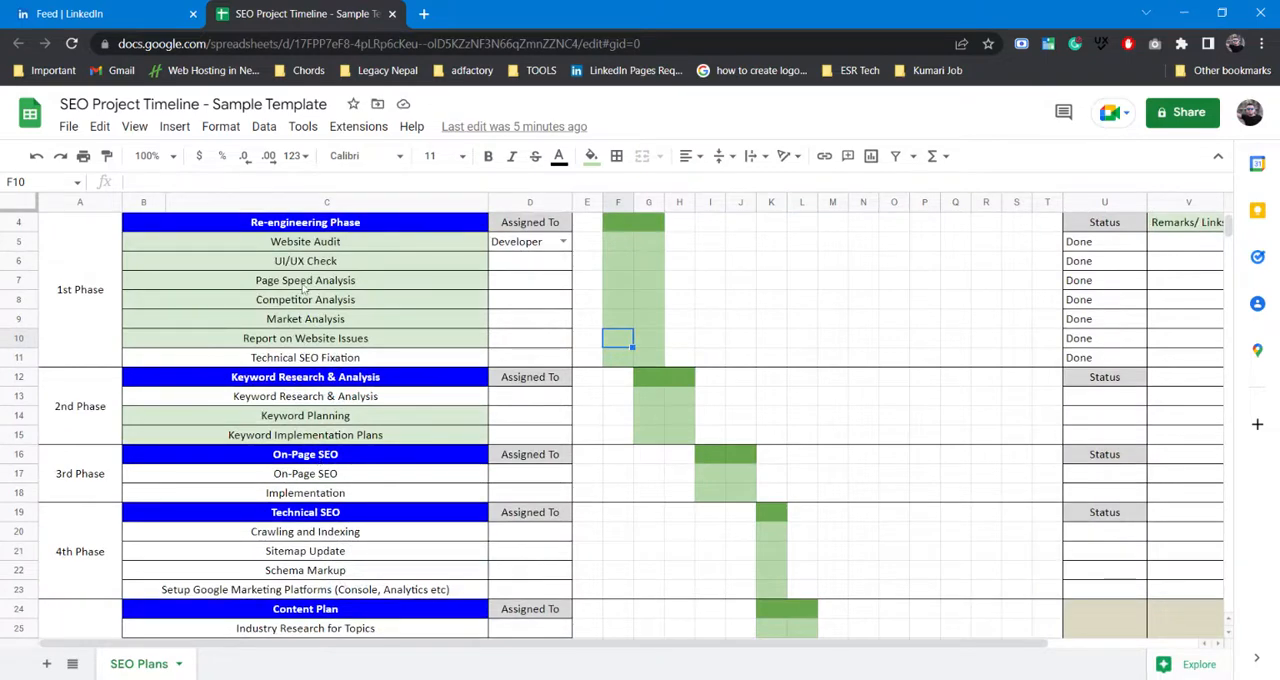
scroll("down", 3)
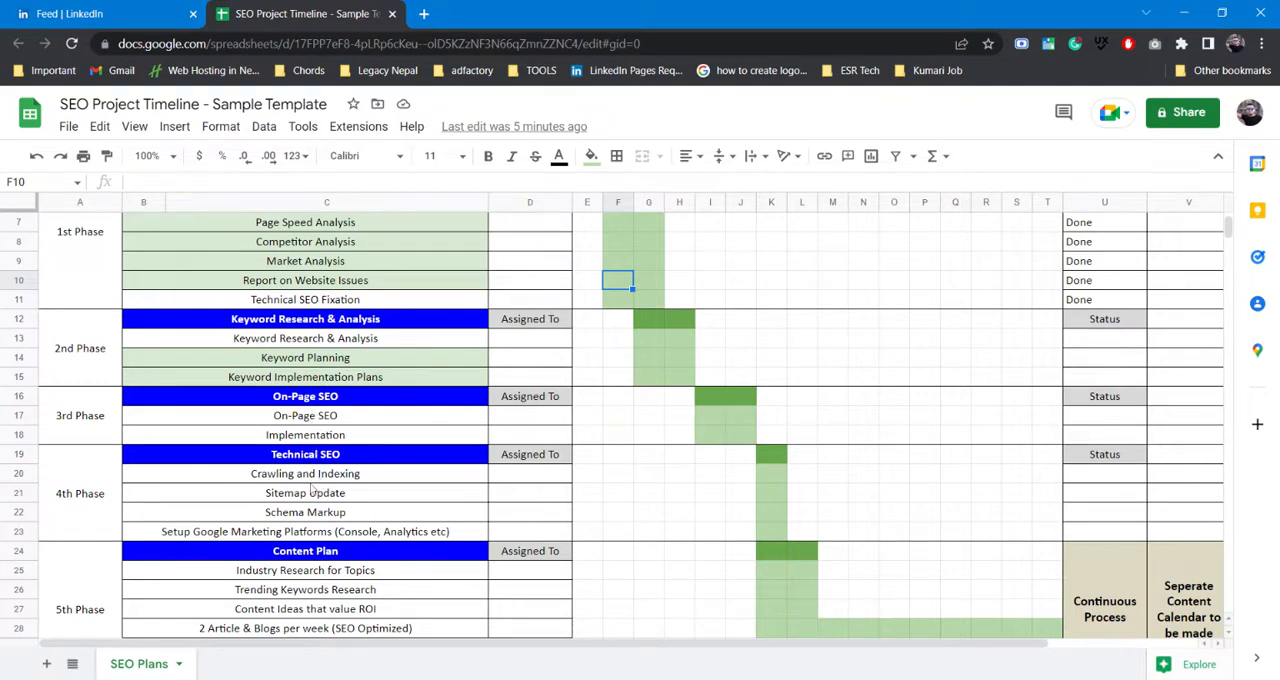
scroll("down", 3)
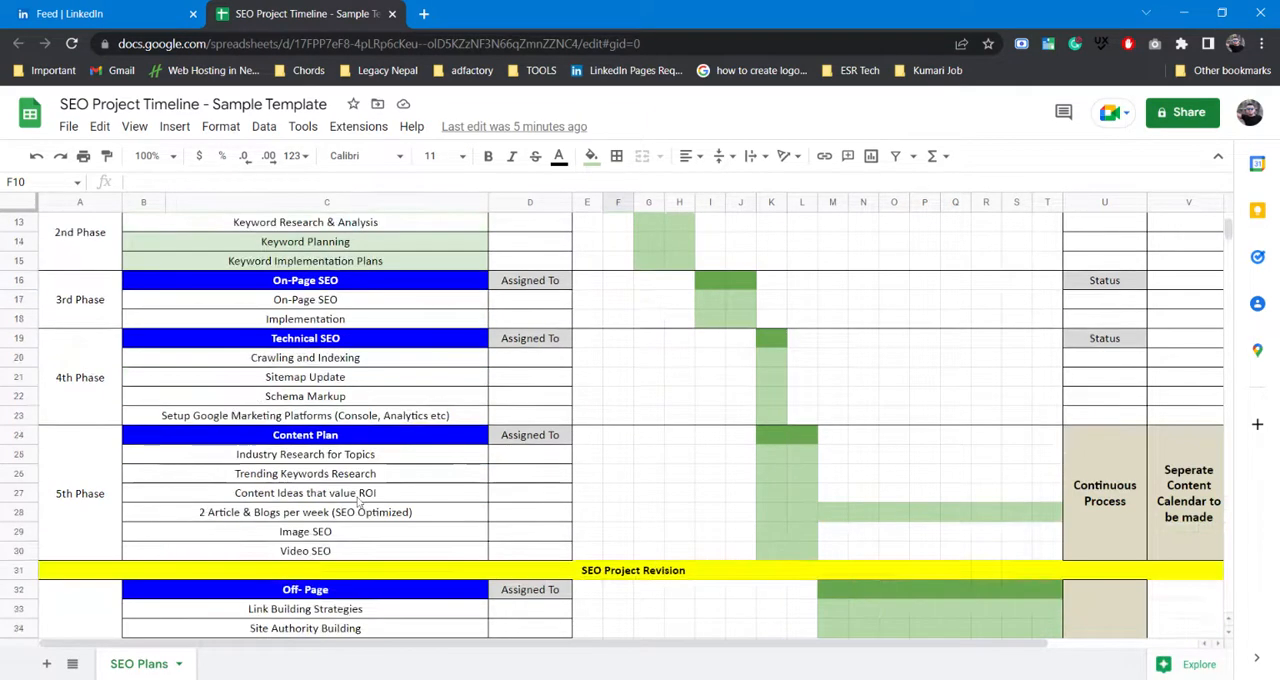
scroll("down", 3)
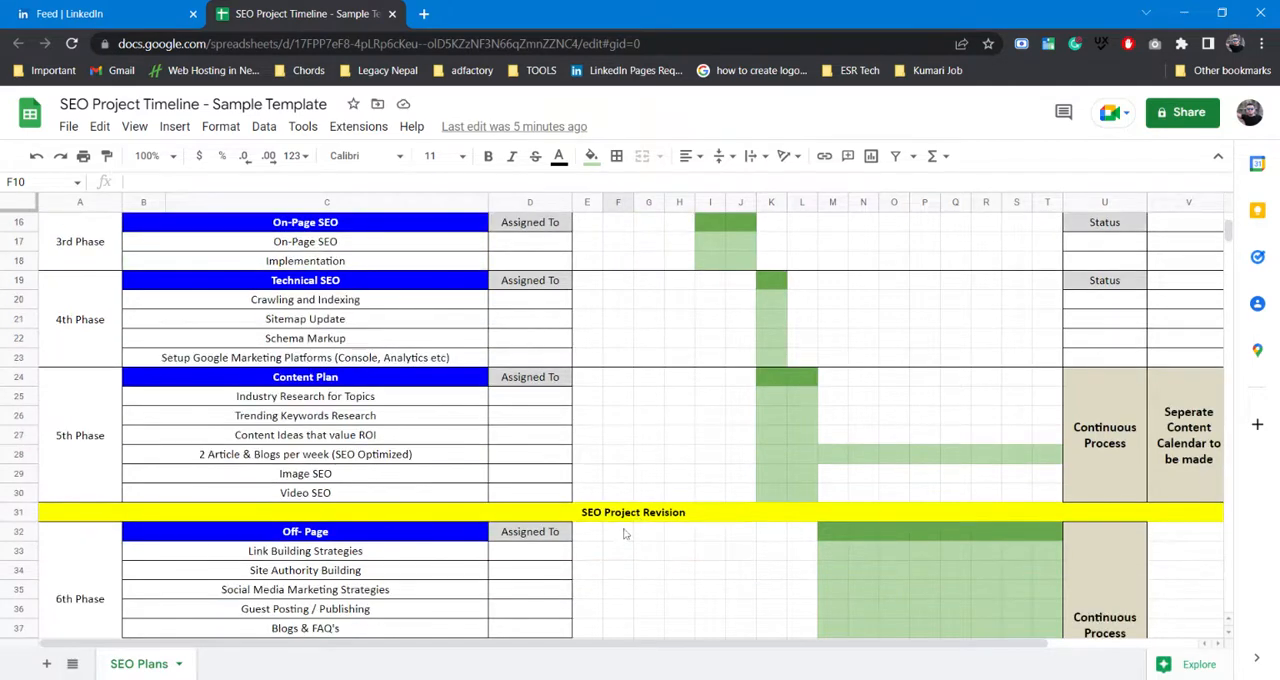
scroll("down", 3)
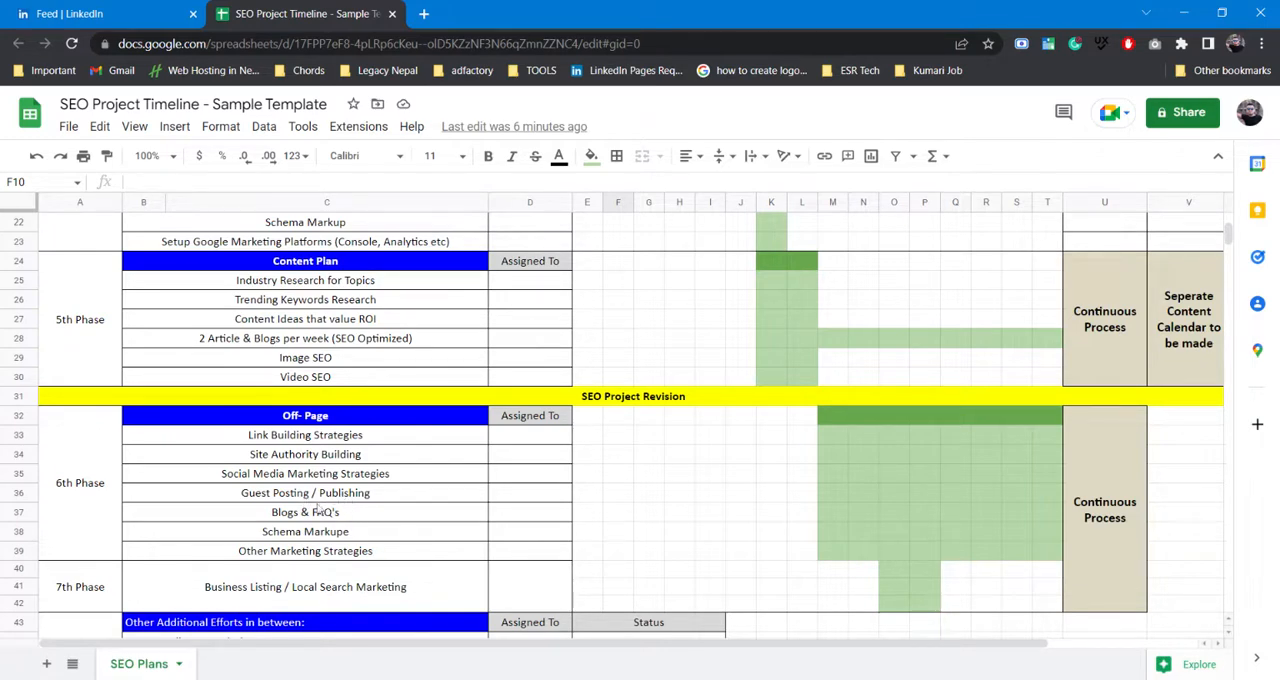
mouse_move(312, 522)
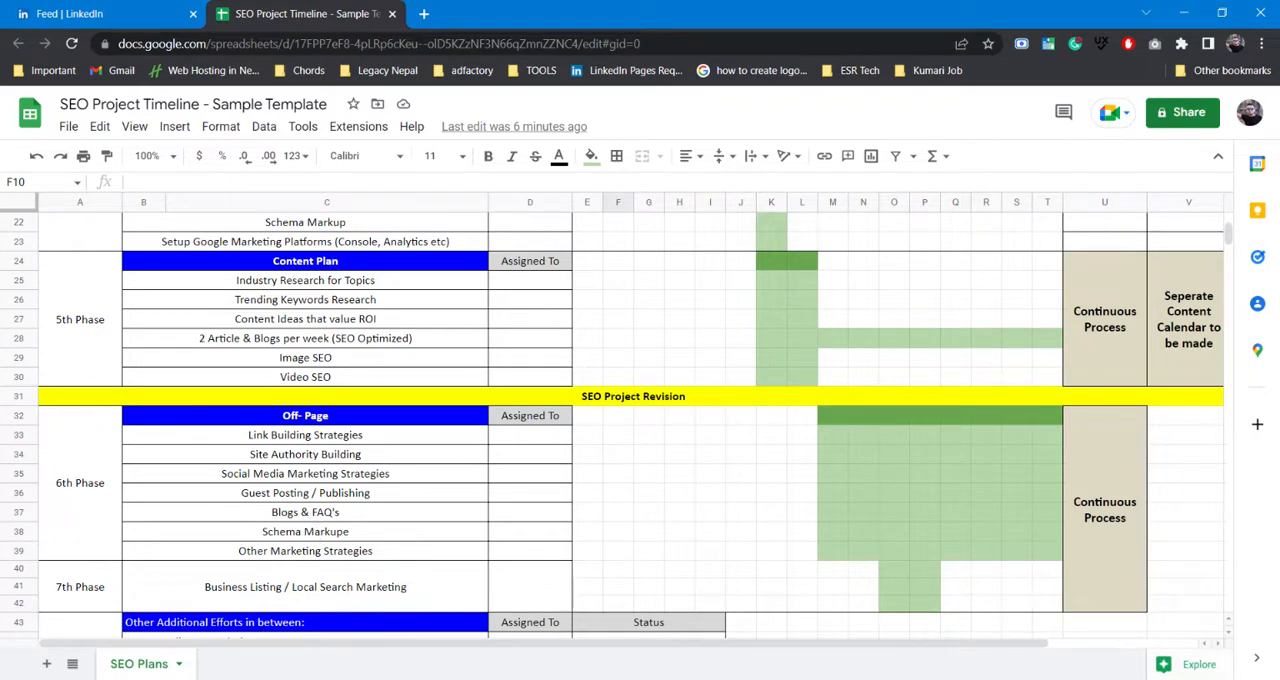
mouse_move(318, 560)
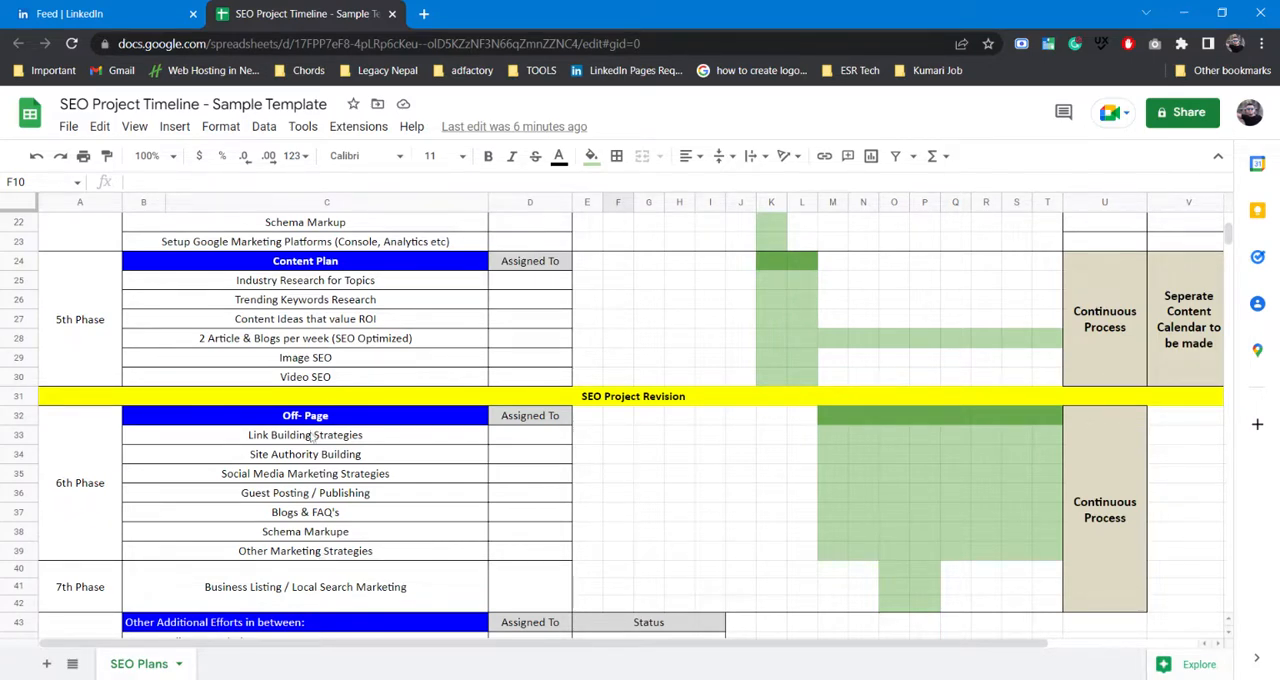
mouse_move(312, 472)
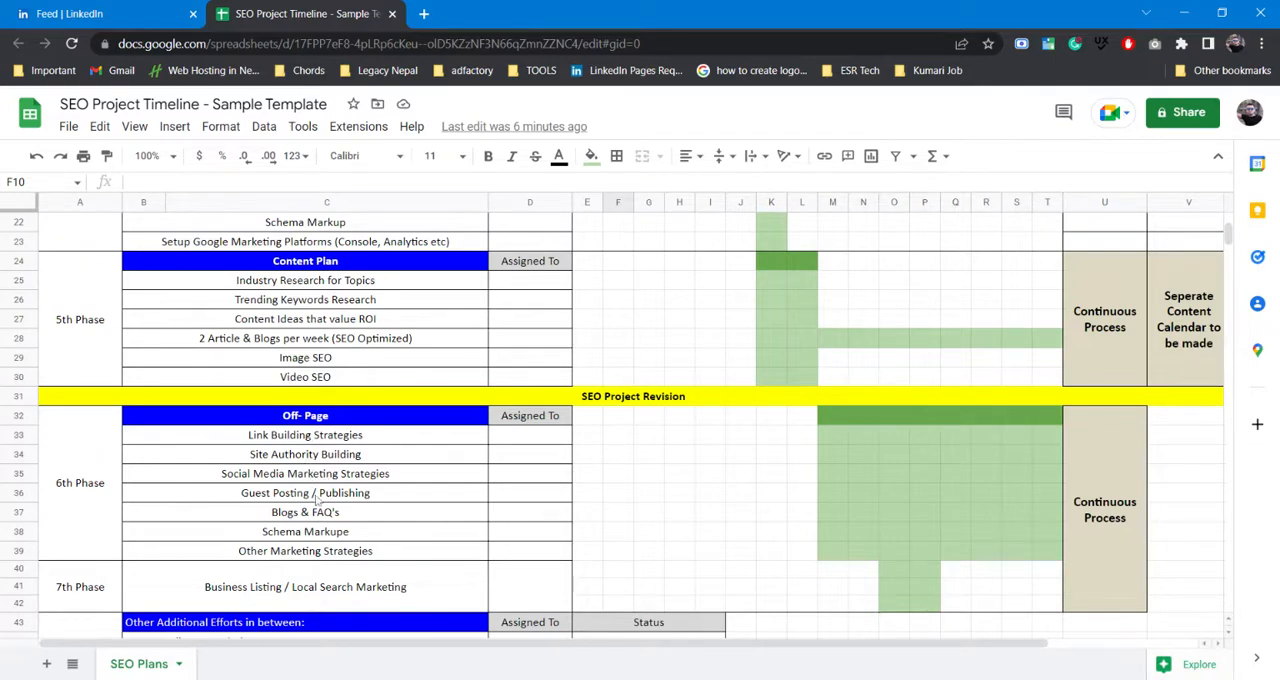
mouse_move(316, 532)
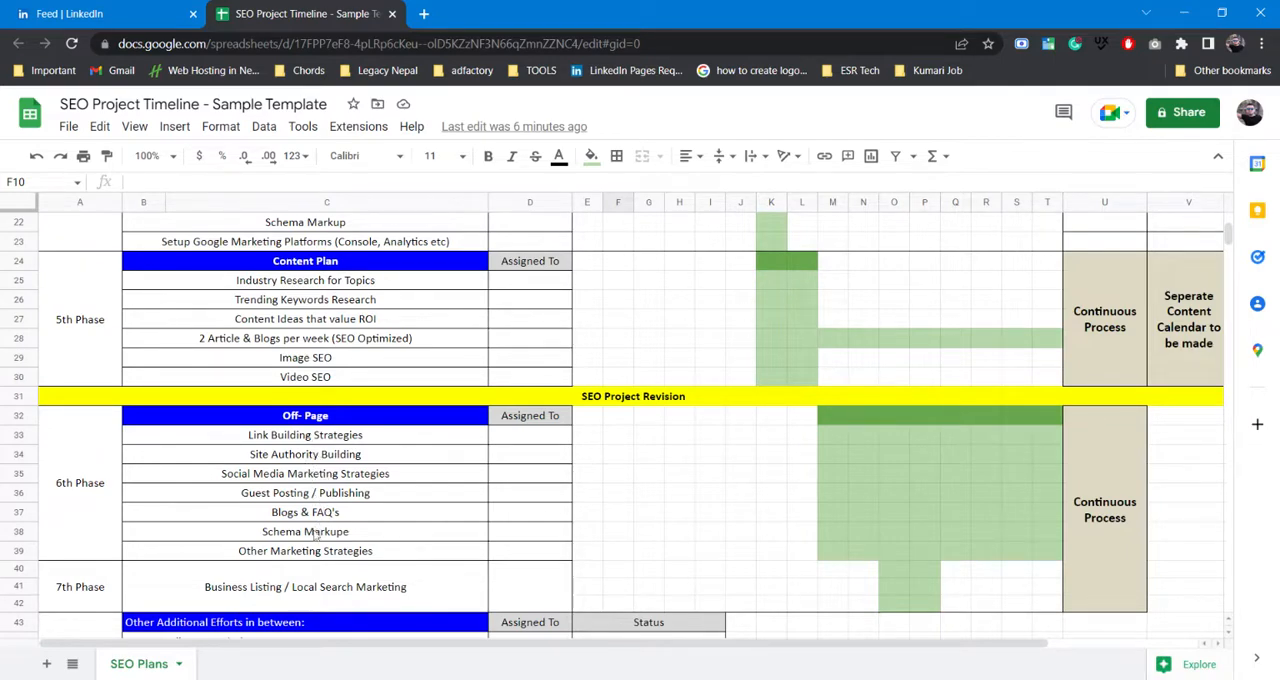
scroll("down", 3)
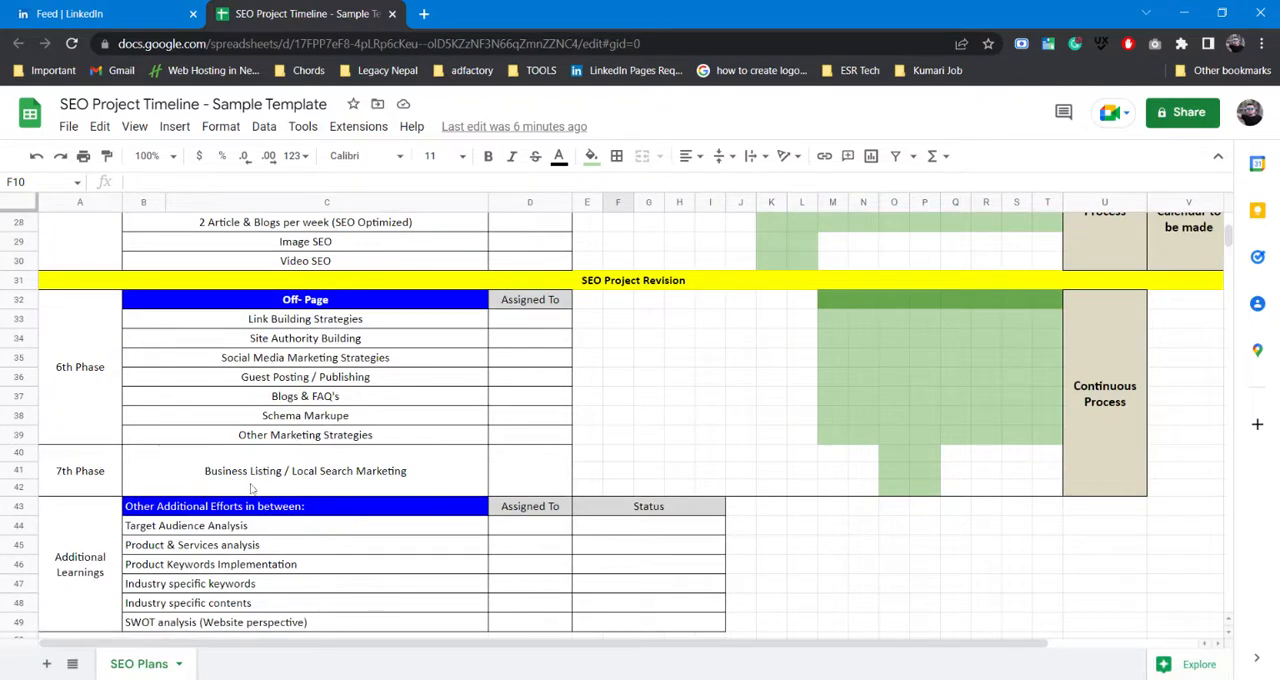
mouse_move(260, 482)
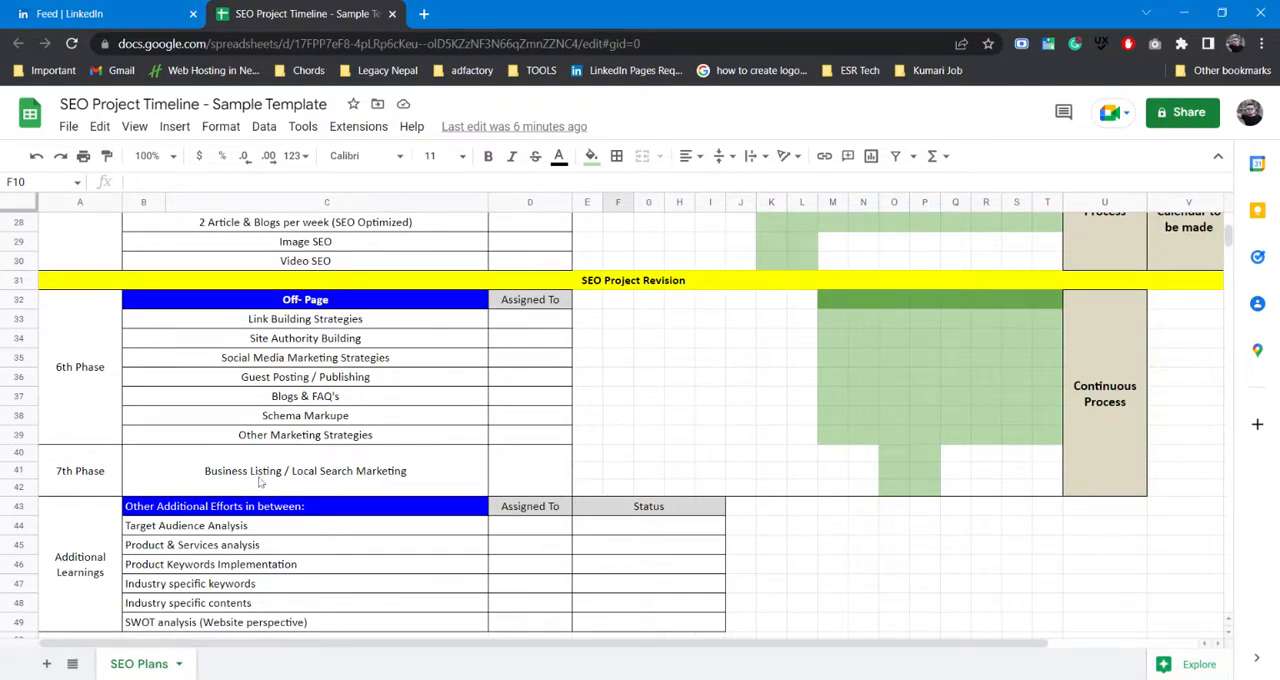
mouse_move(344, 480)
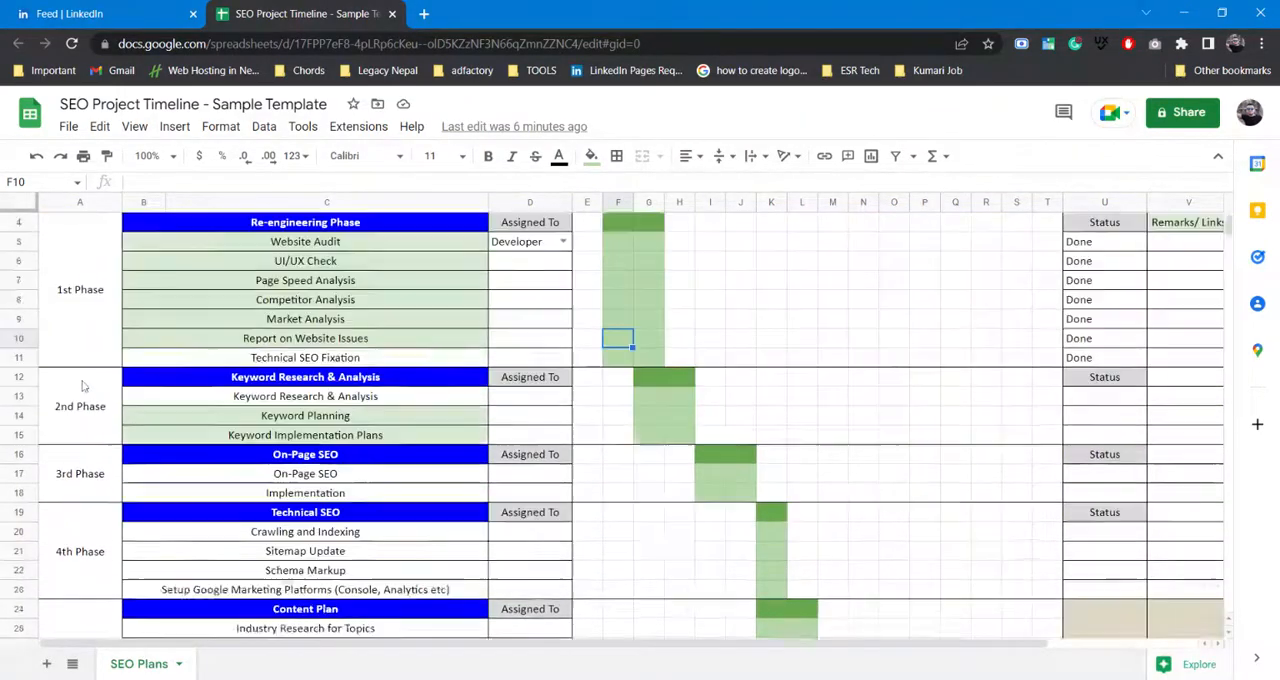
scroll("down", 3)
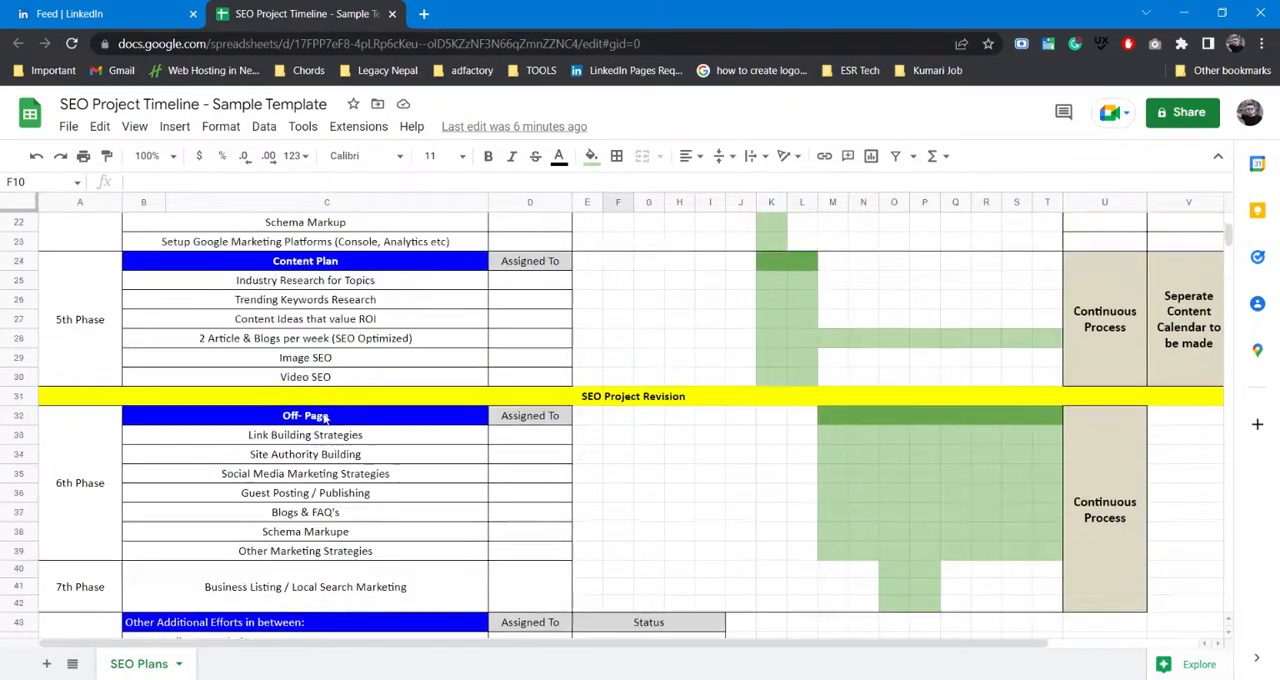
mouse_move(372, 472)
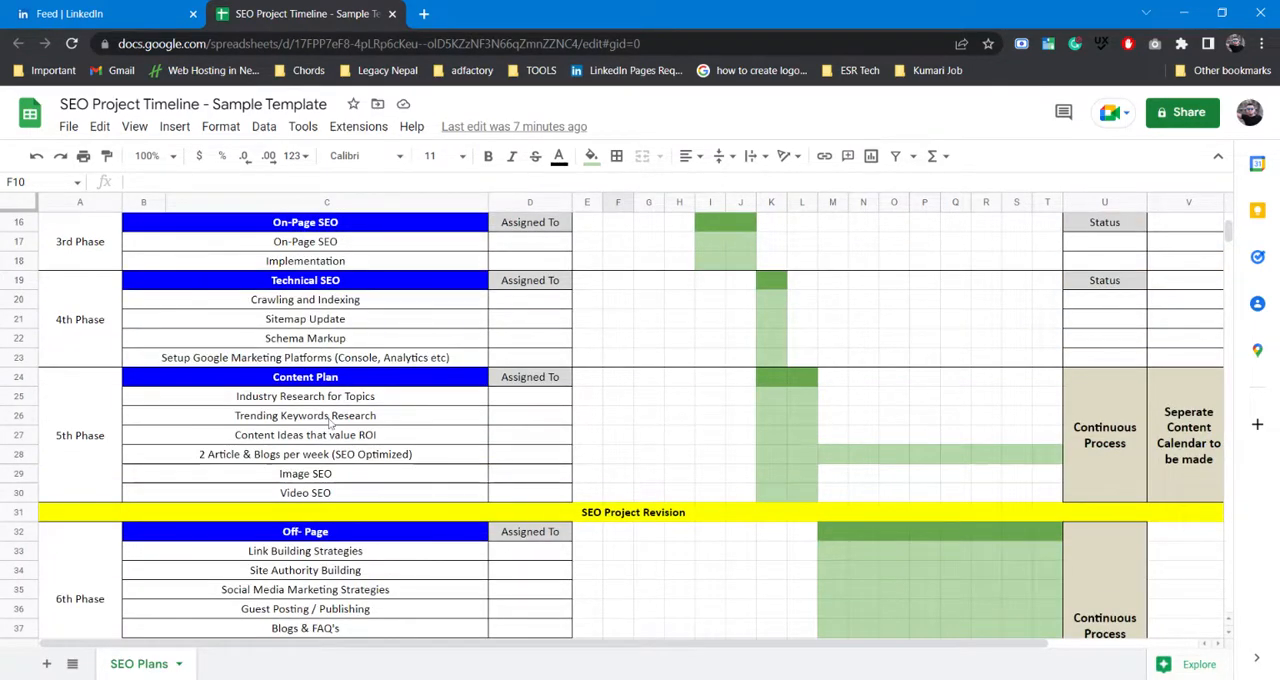
scroll("down", 3)
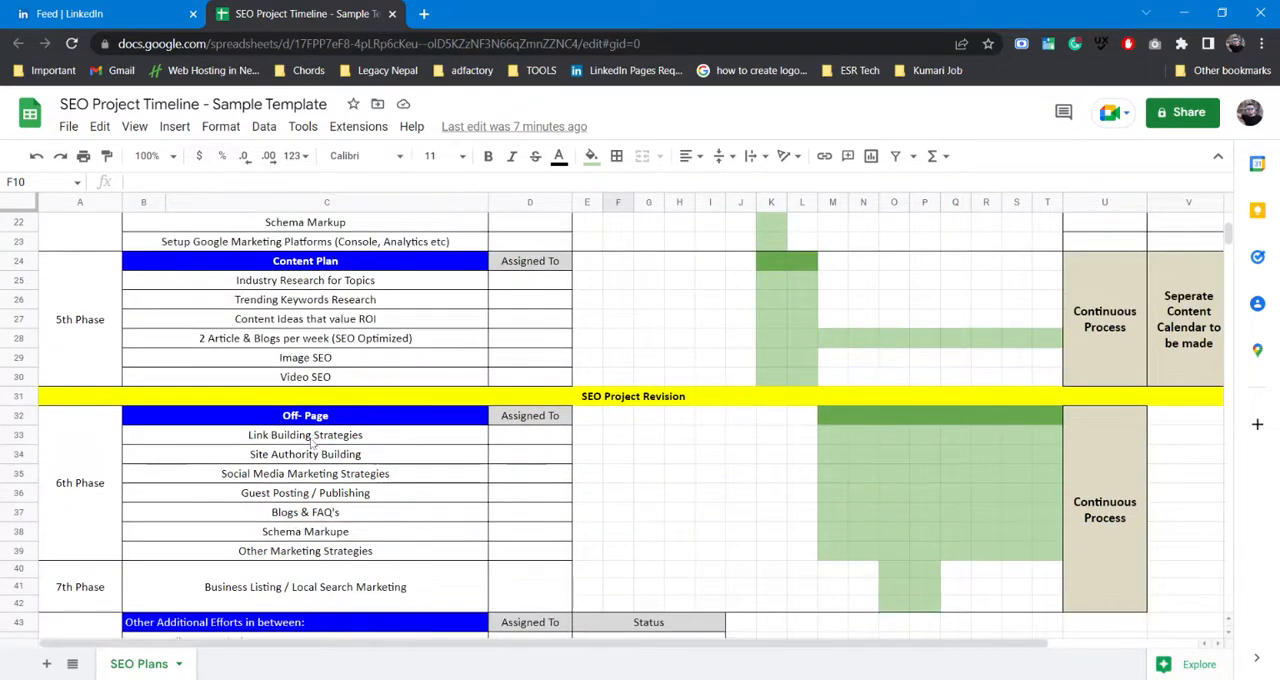
scroll("down", 3)
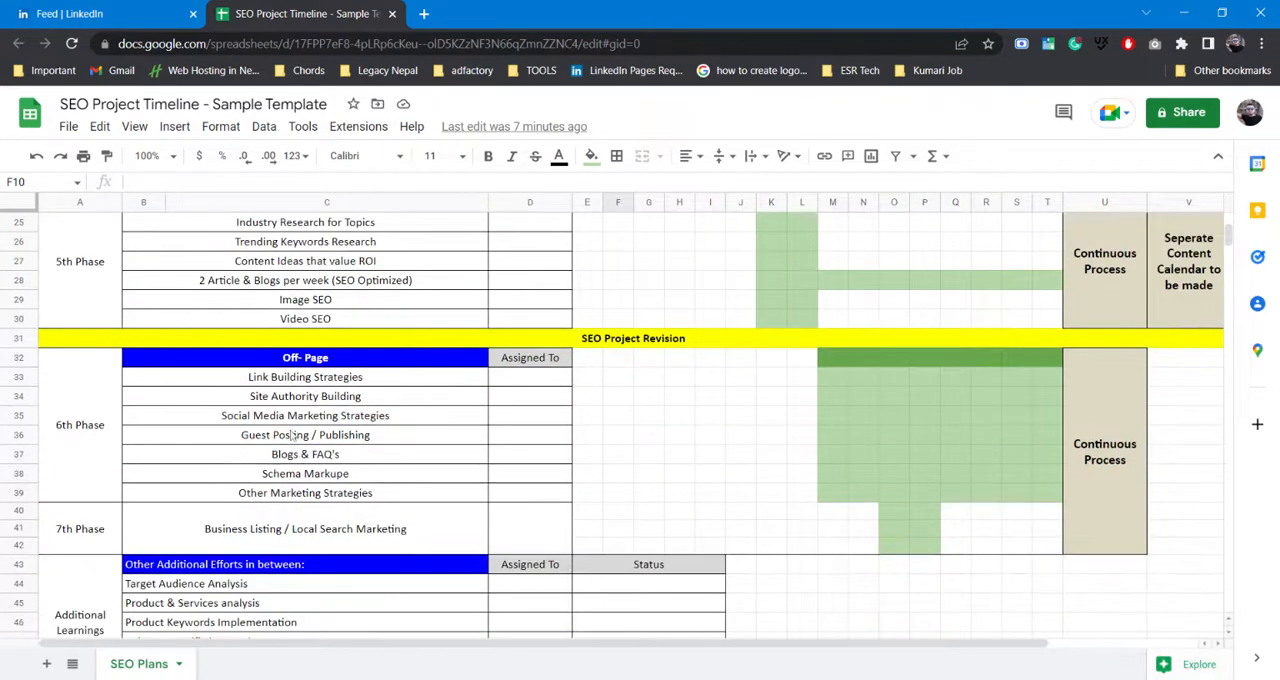
scroll("down", 3)
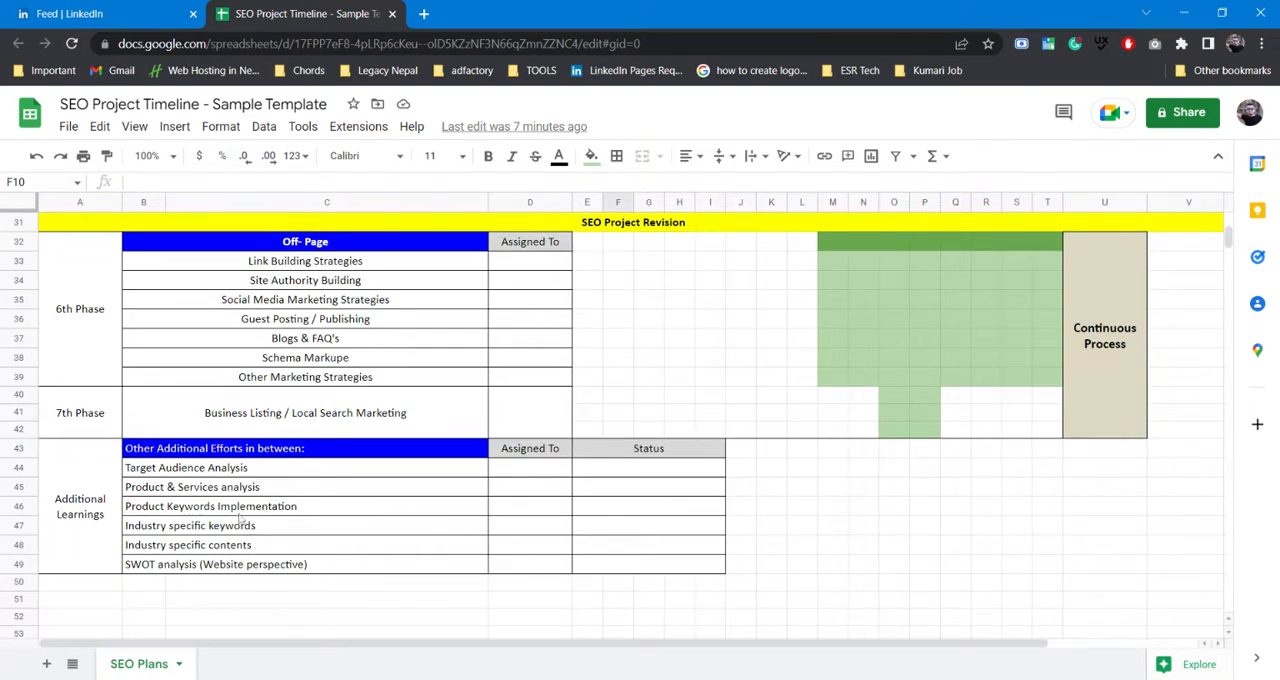
mouse_move(188, 528)
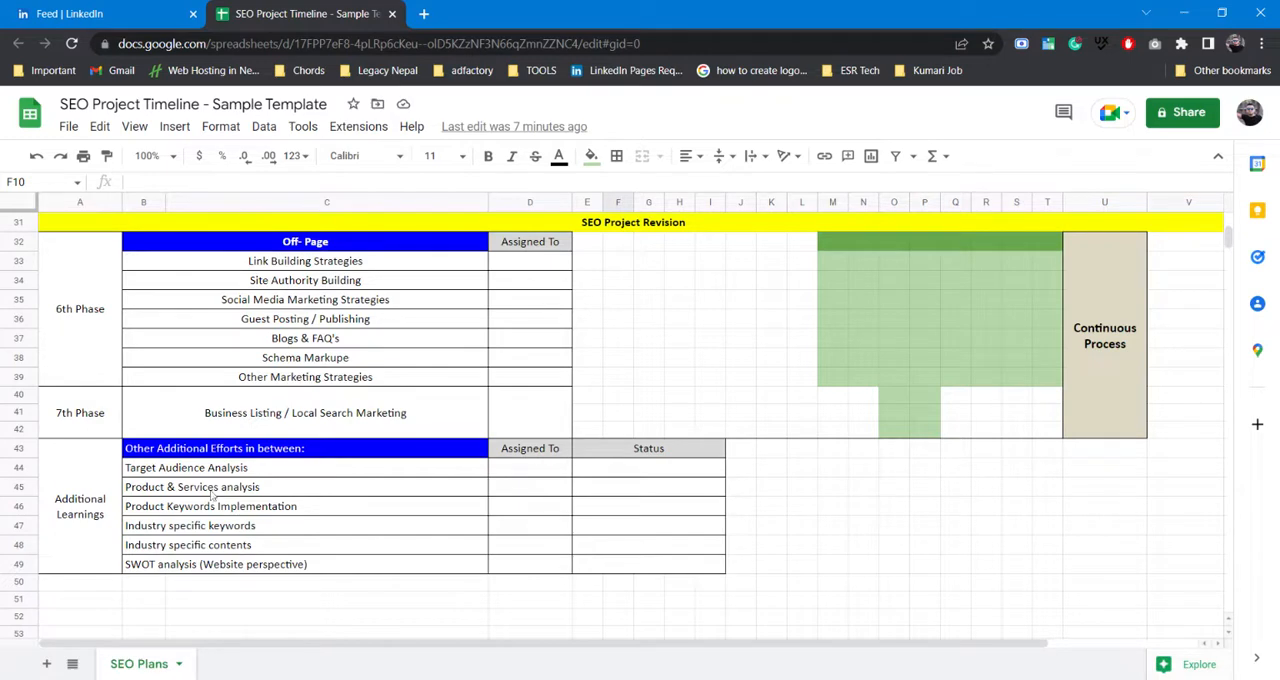
mouse_move(236, 488)
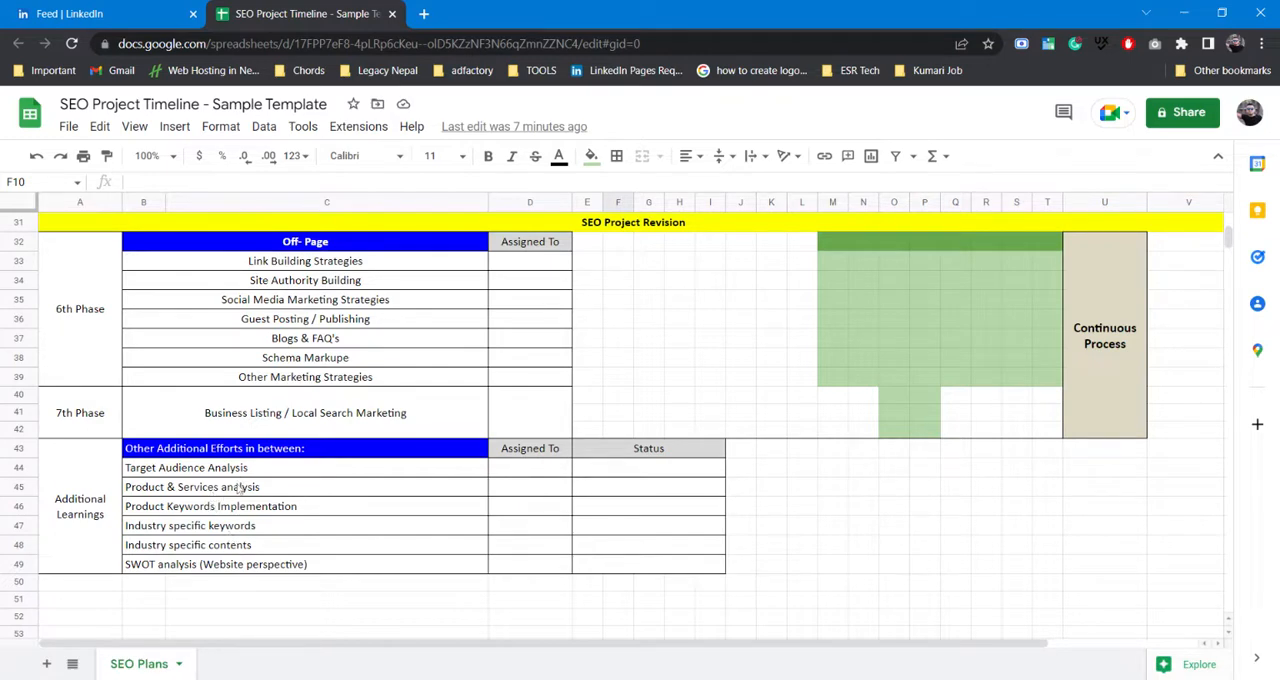
mouse_move(240, 510)
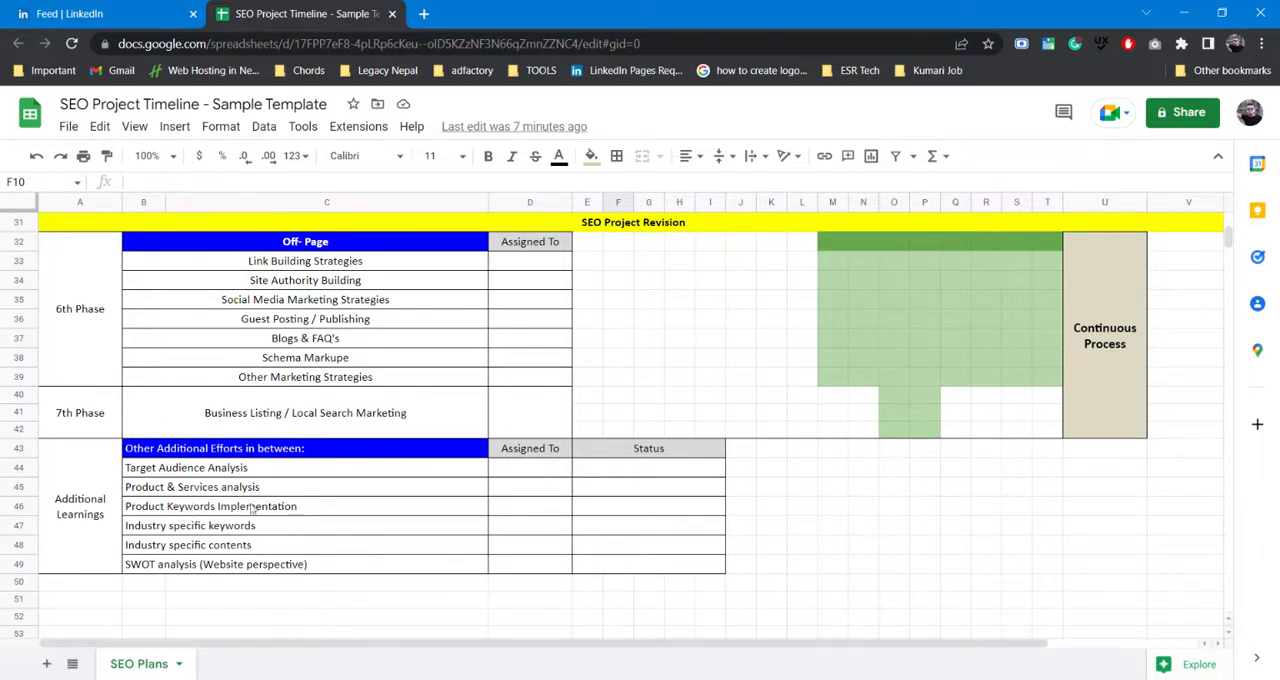
mouse_move(224, 524)
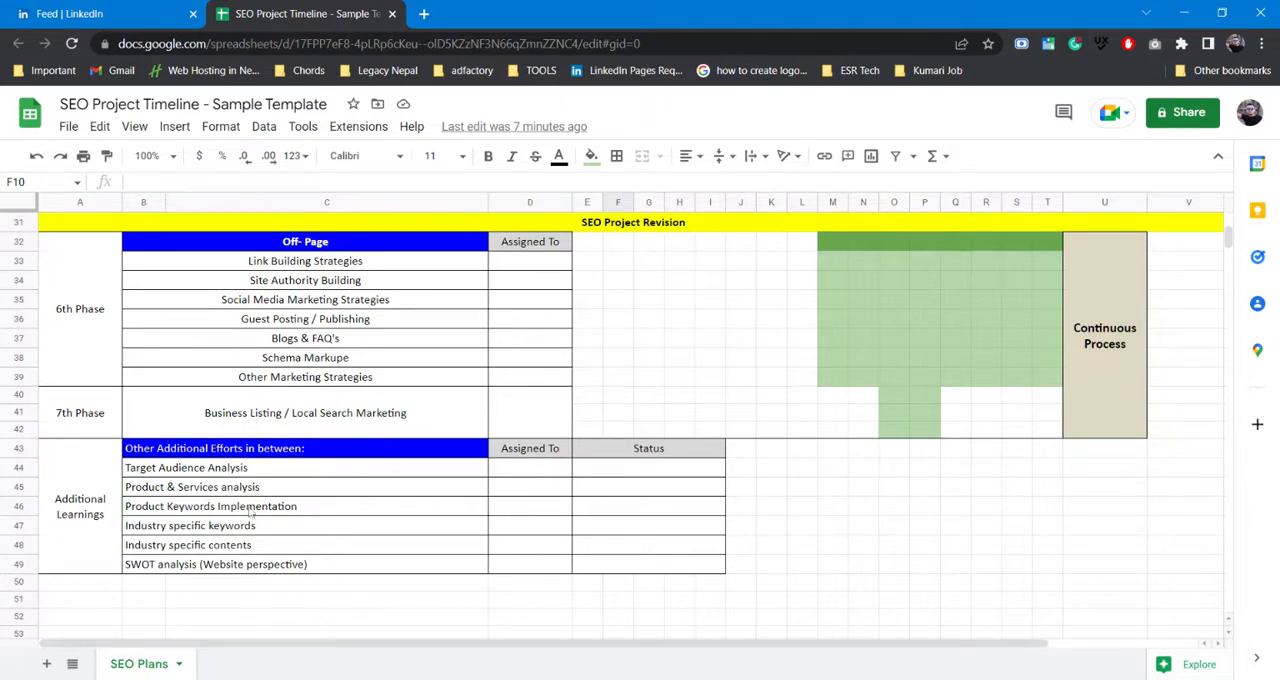
mouse_move(190, 530)
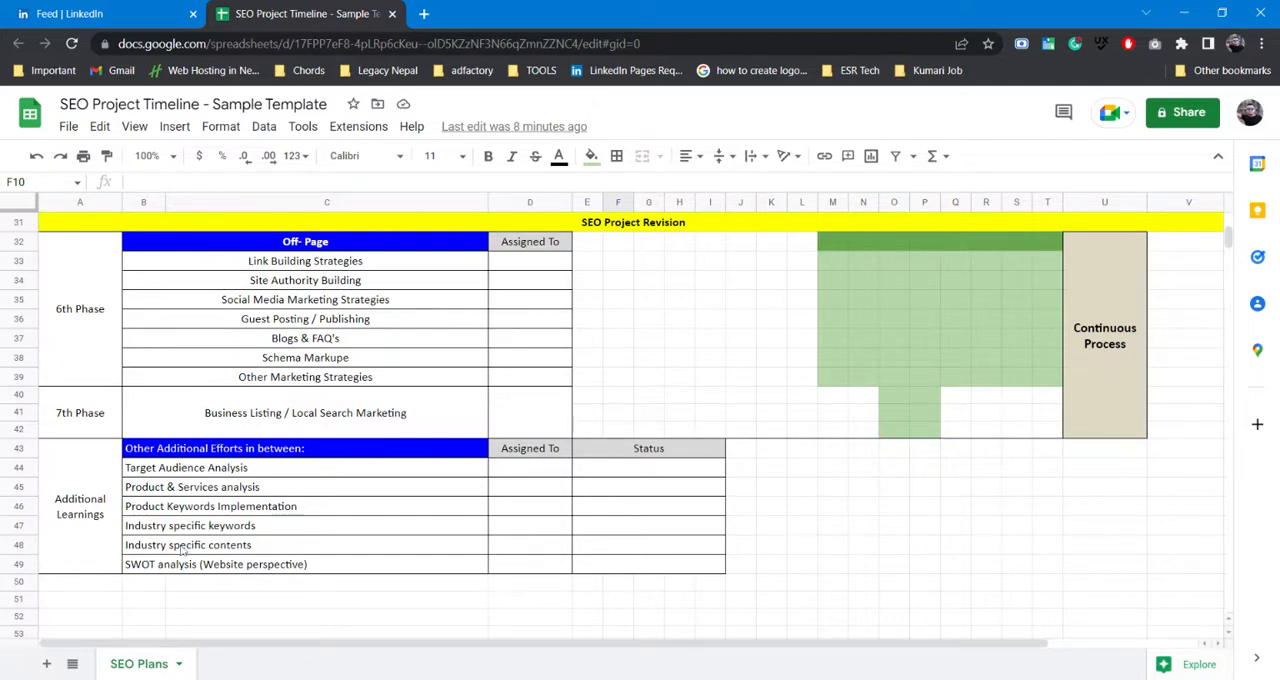
mouse_move(210, 550)
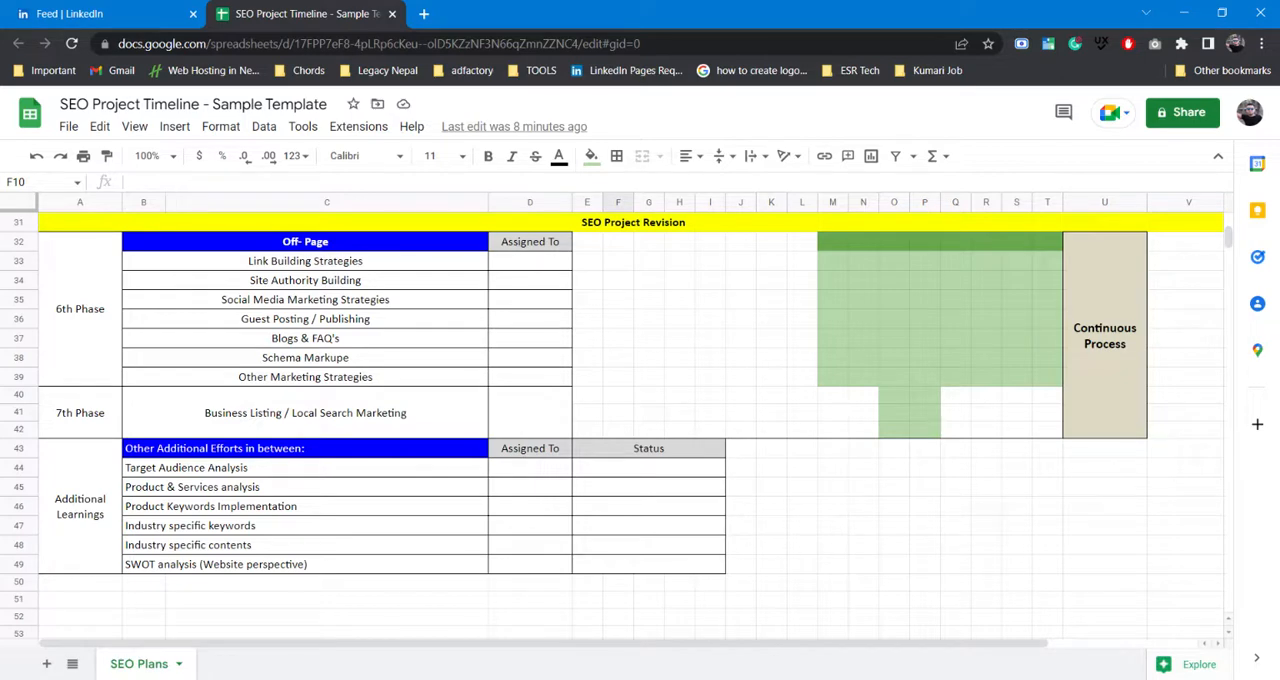
mouse_move(170, 568)
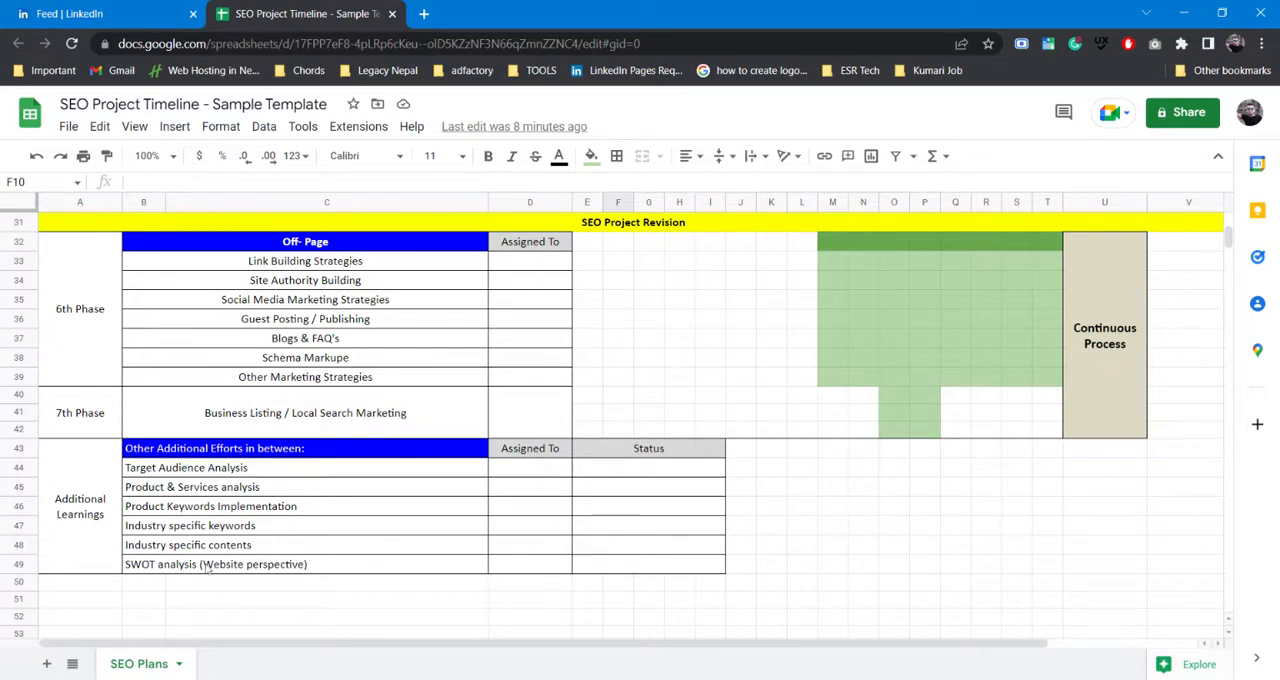
mouse_move(98, 588)
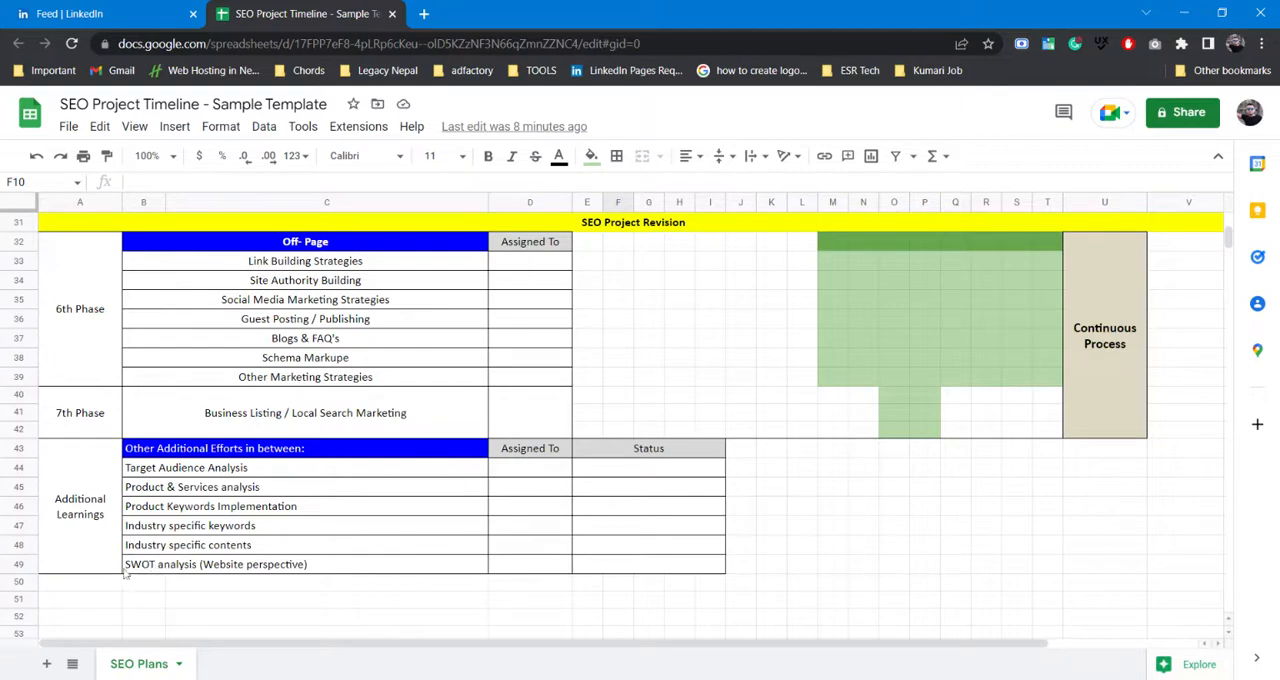
mouse_move(204, 576)
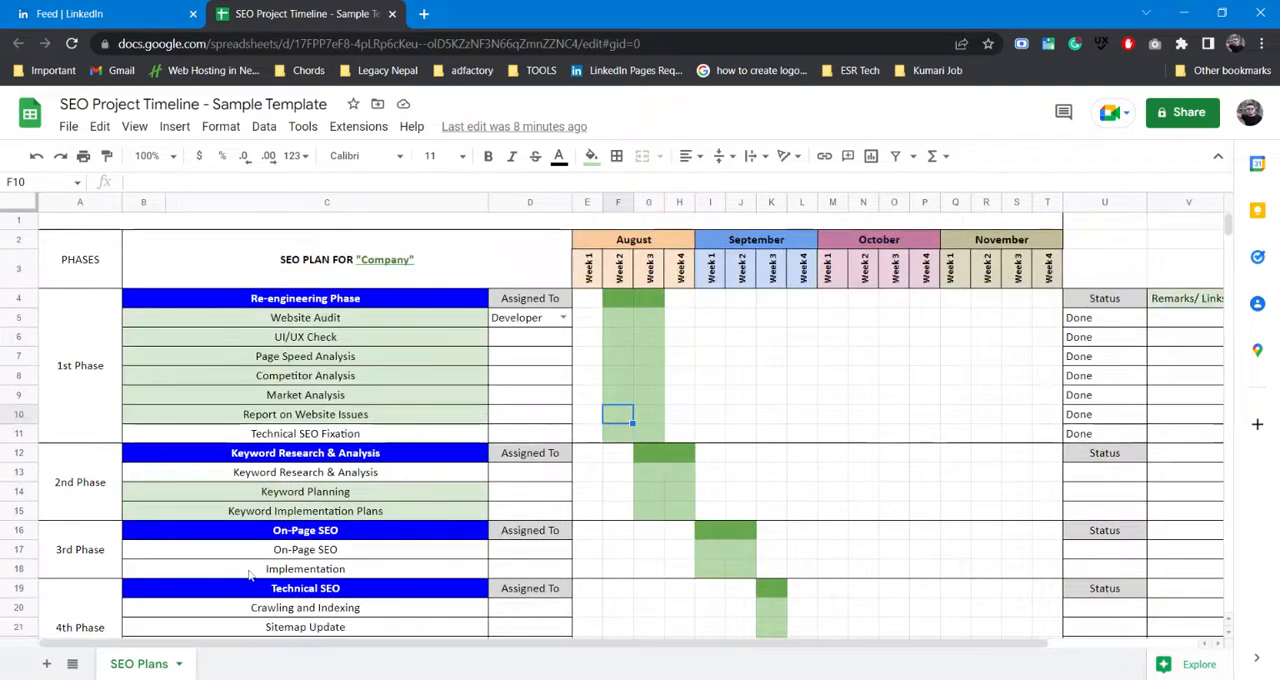
mouse_move(366, 404)
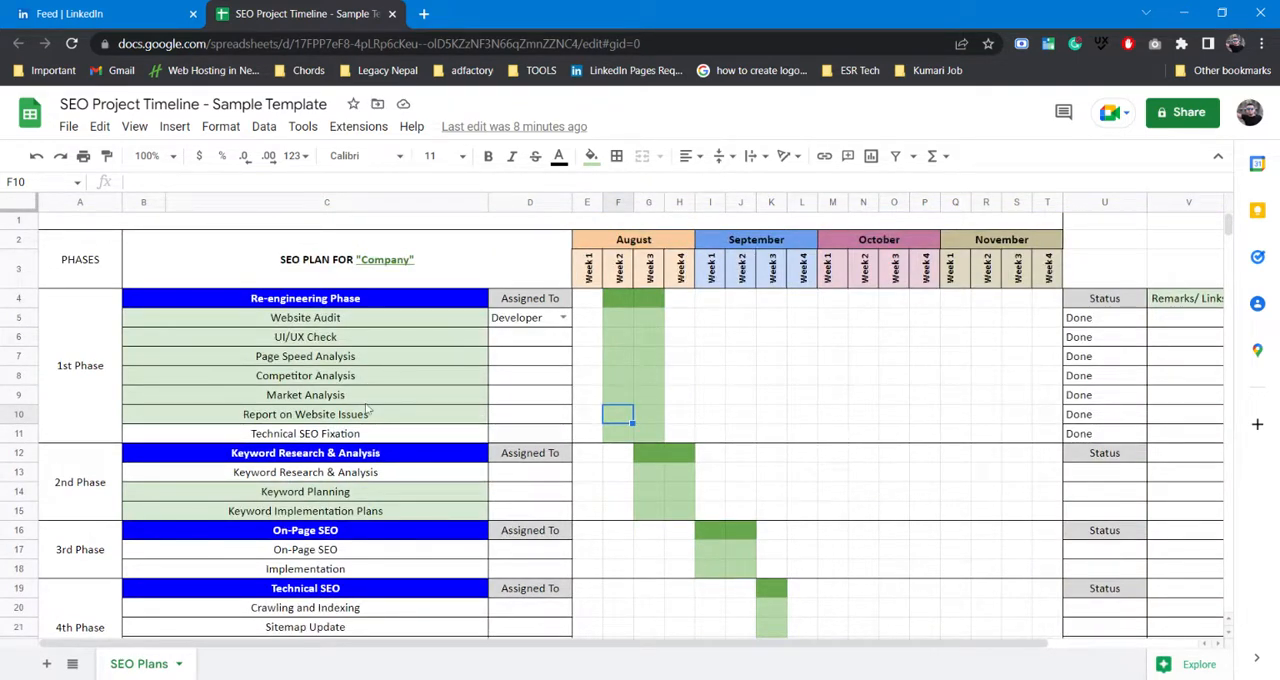
mouse_move(424, 396)
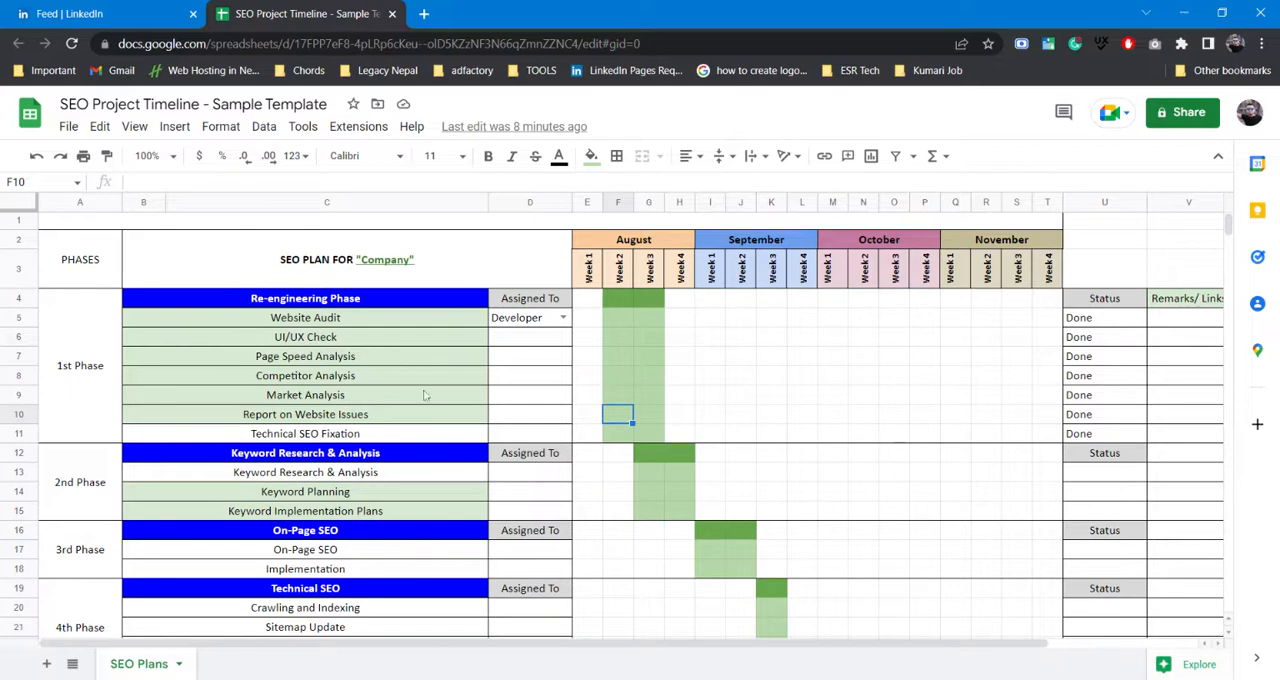
scroll("down", 3)
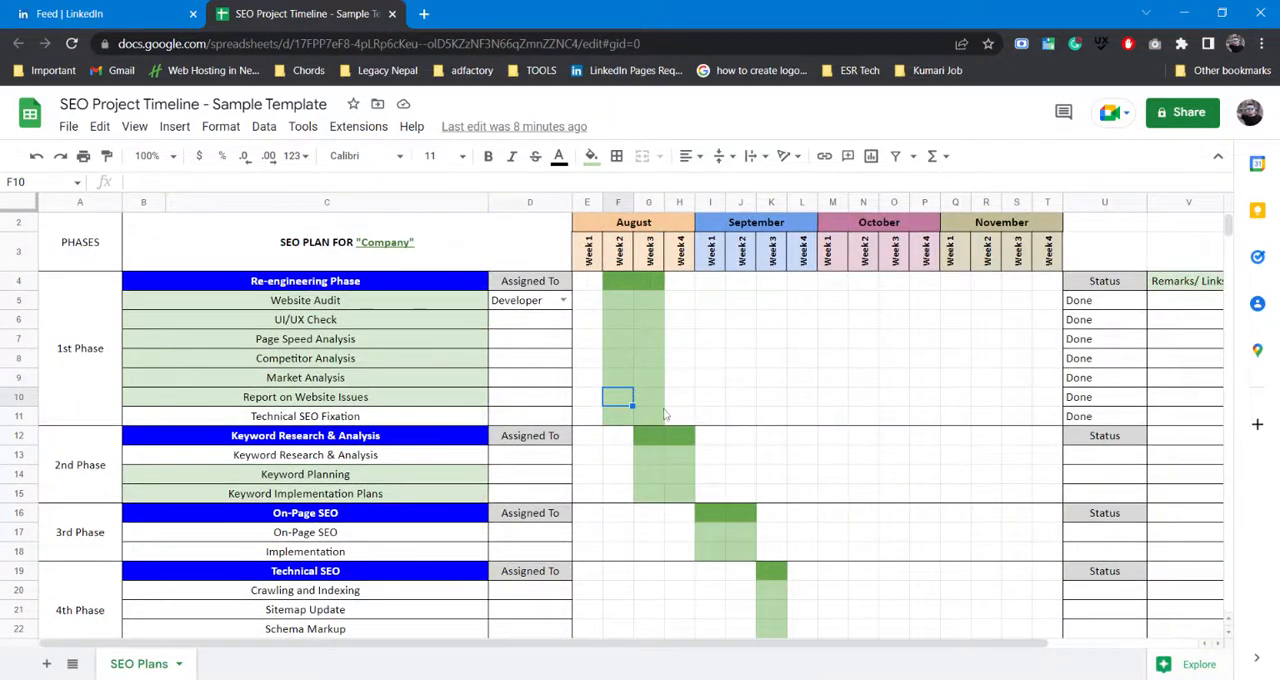
scroll("down", 3)
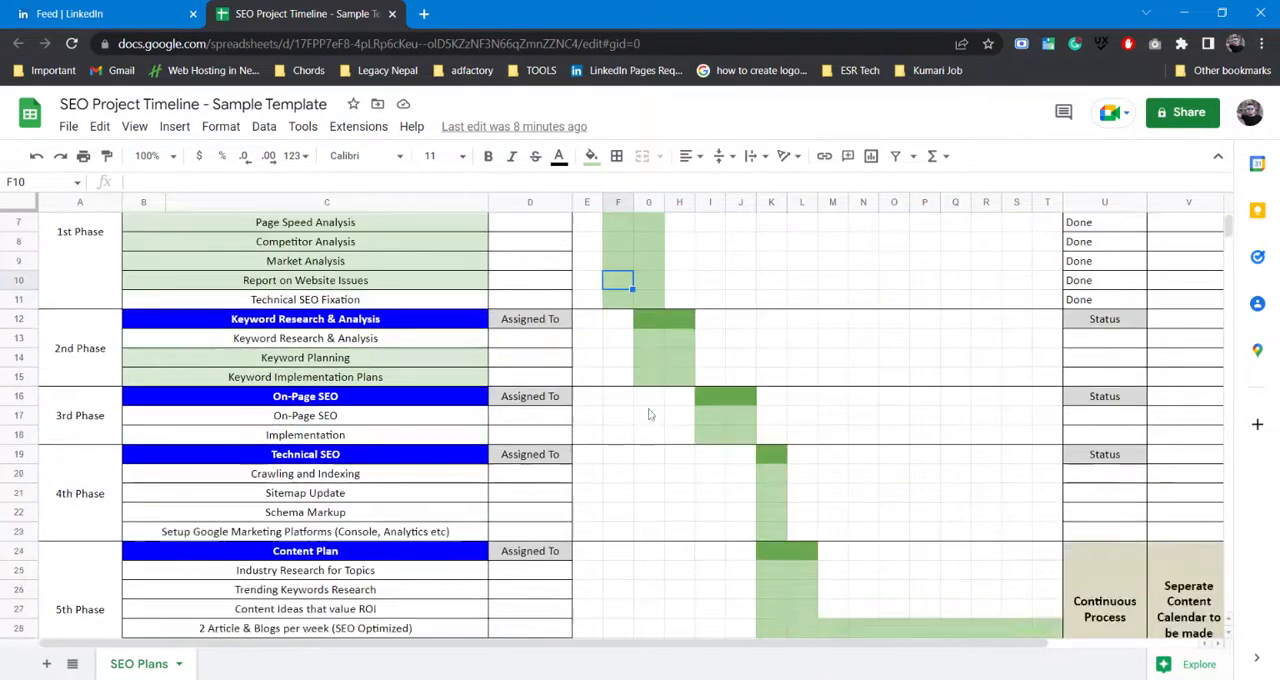
scroll("down", 3)
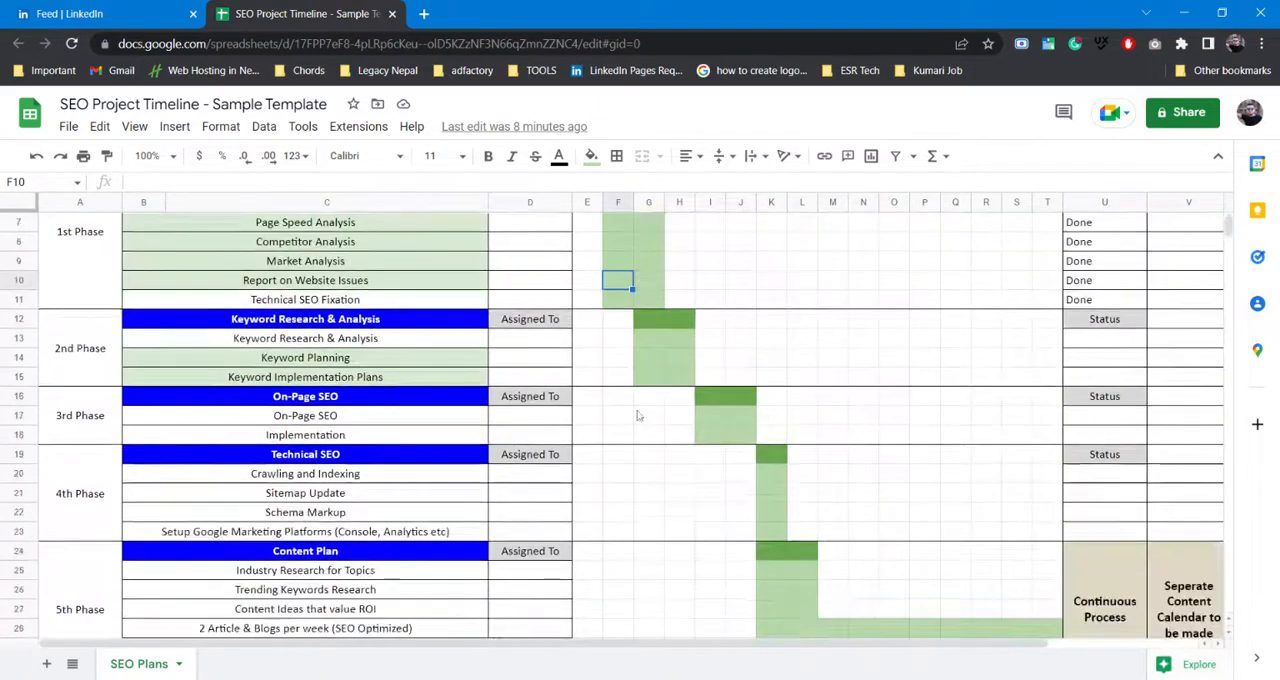
scroll("down", 3)
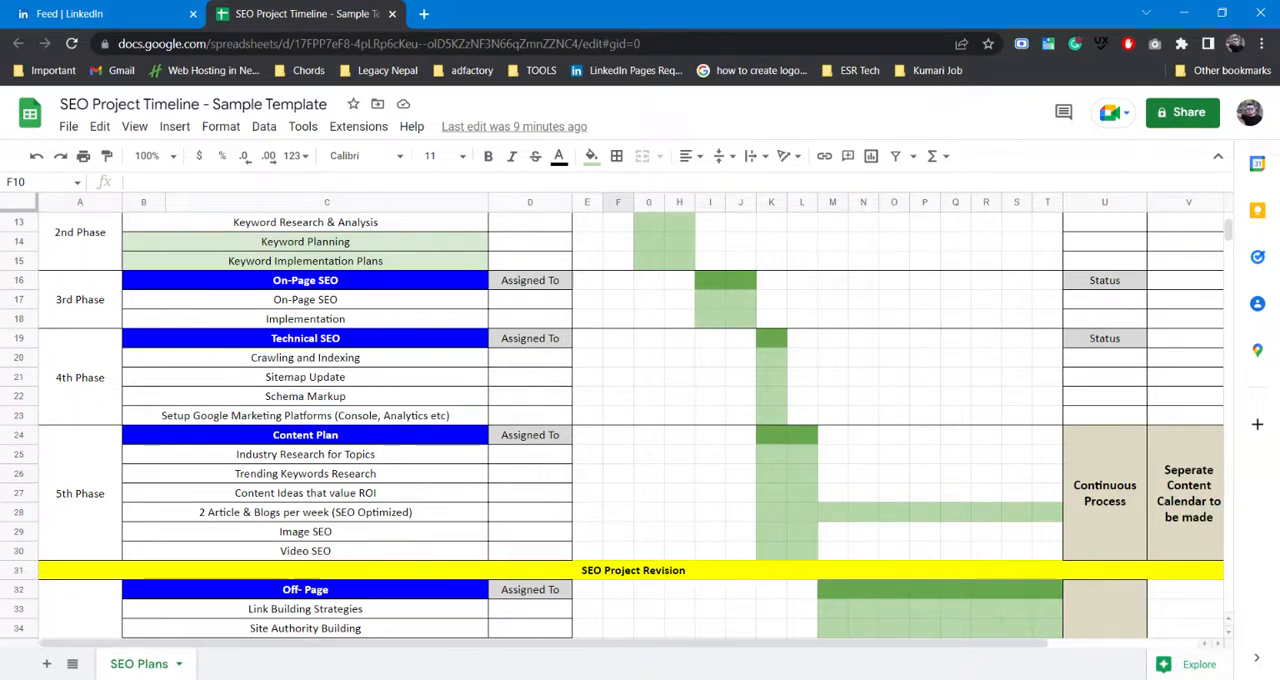
scroll("down", 3)
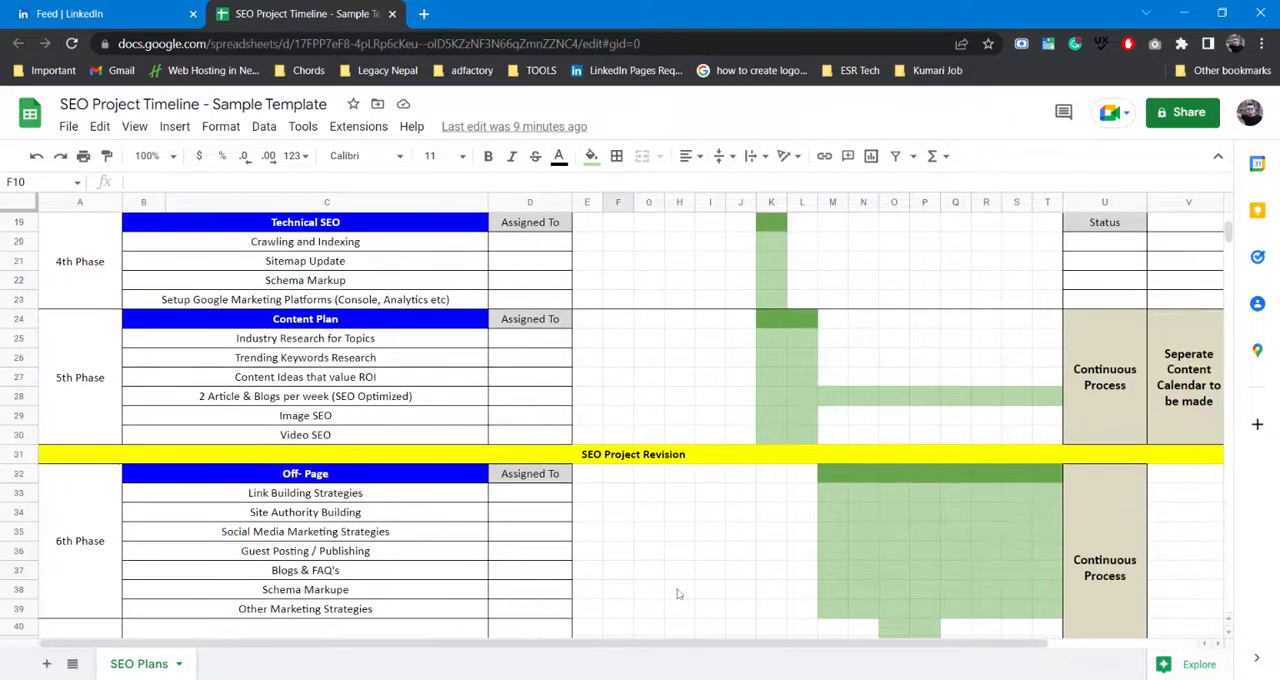